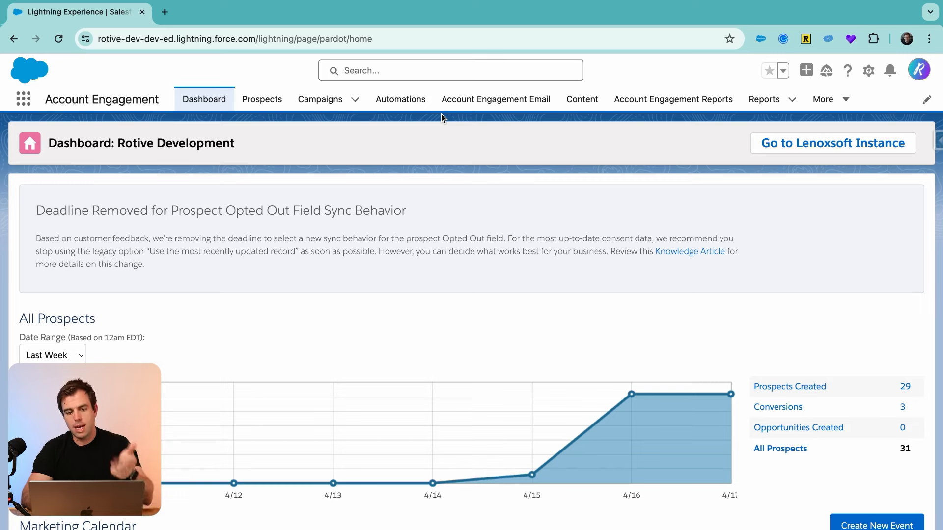
# Step: Open the Campaigns list and begin a new campaign
pyautogui.click(319, 99)
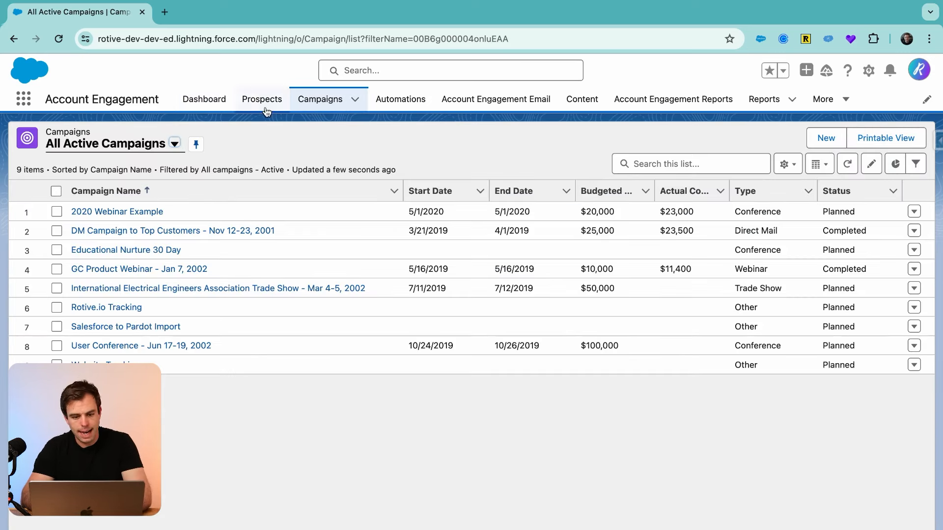
pyautogui.click(825, 137)
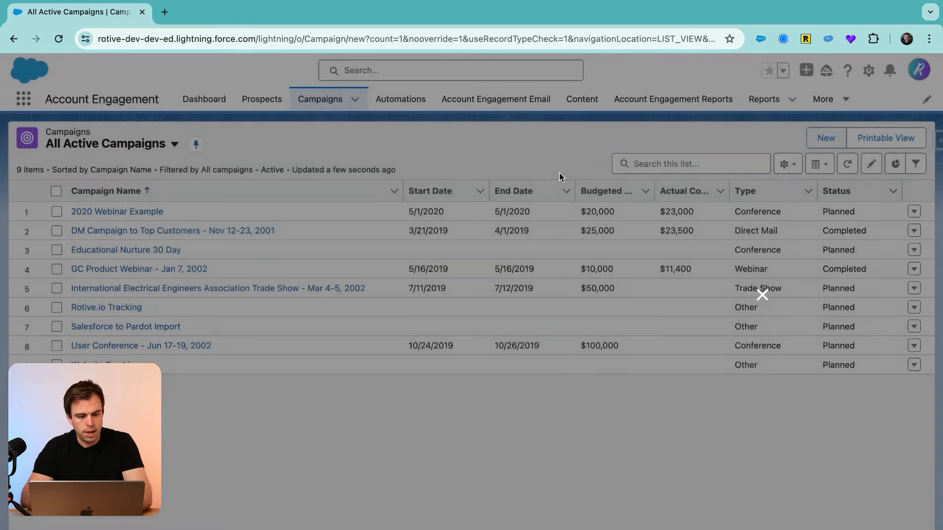
# Step: Save active campaign '2024 - Mini Golf Customer Appreciation' with type --None--
pyautogui.click(825, 137)
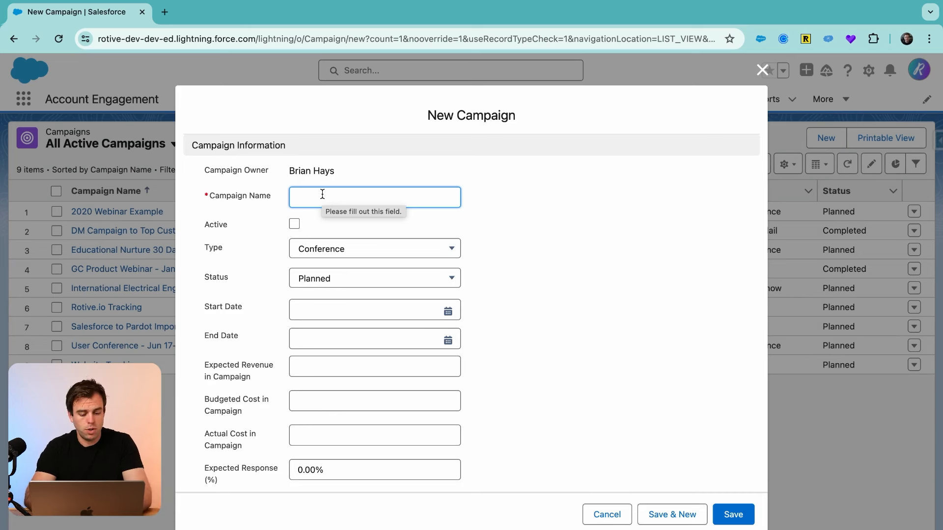
pyautogui.write('2024 - Mini Golf Customer Appr')
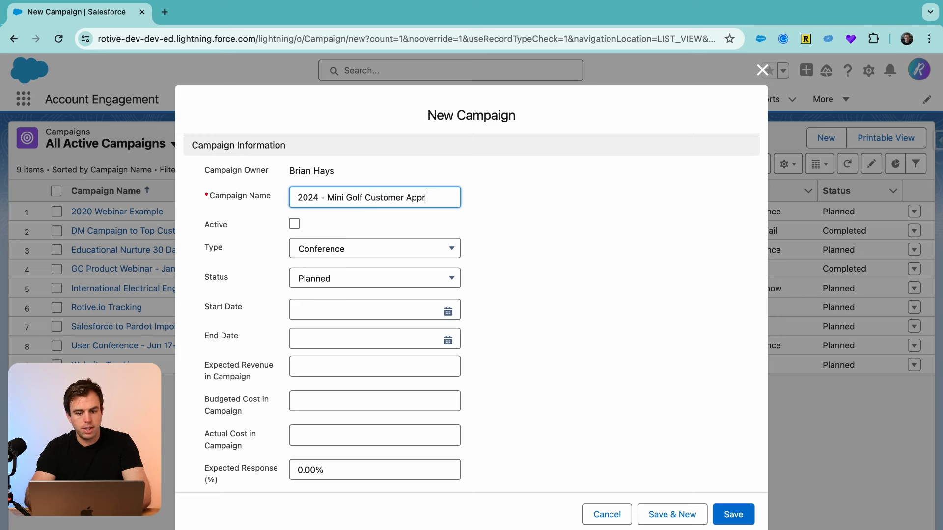
pyautogui.write('eciation')
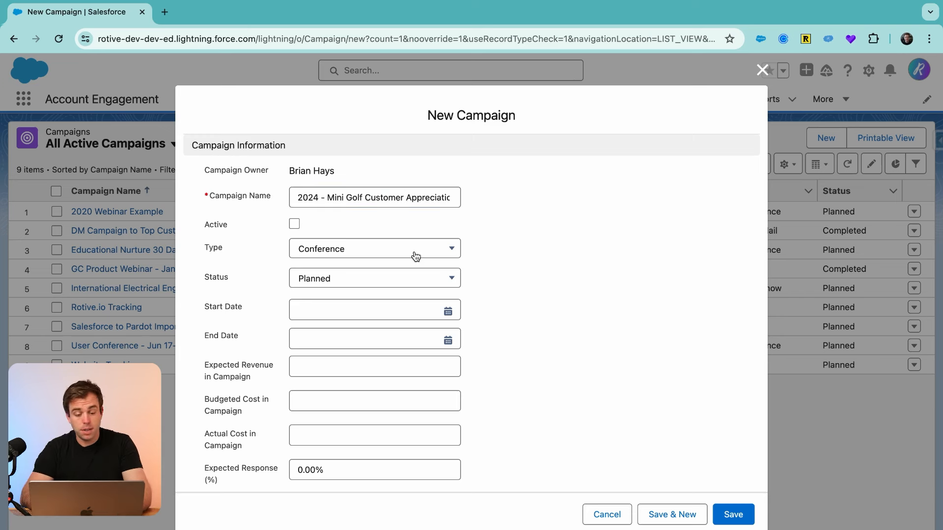
pyautogui.click(374, 249)
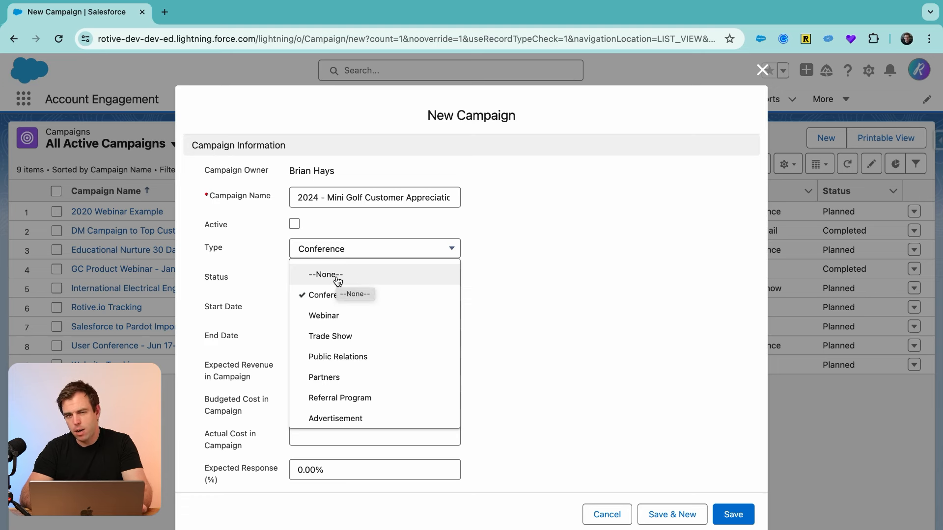
pyautogui.click(325, 275)
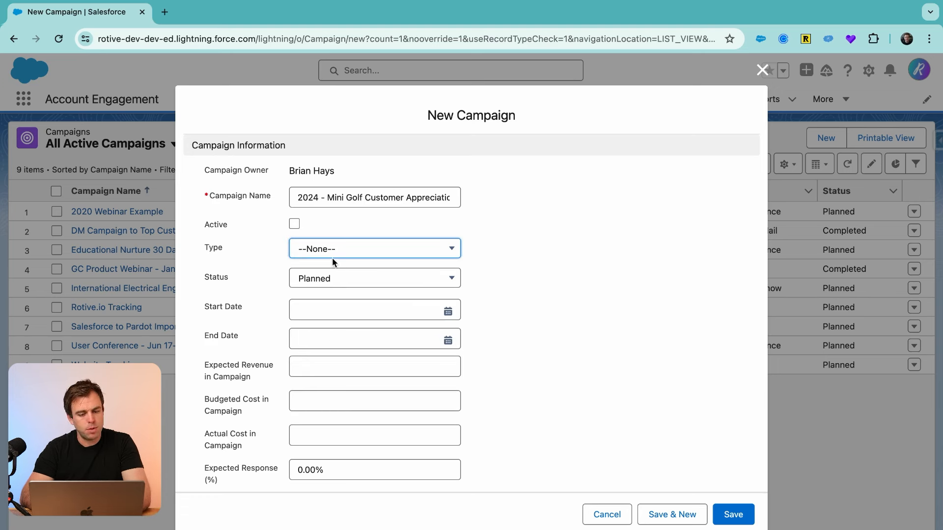
pyautogui.click(295, 224)
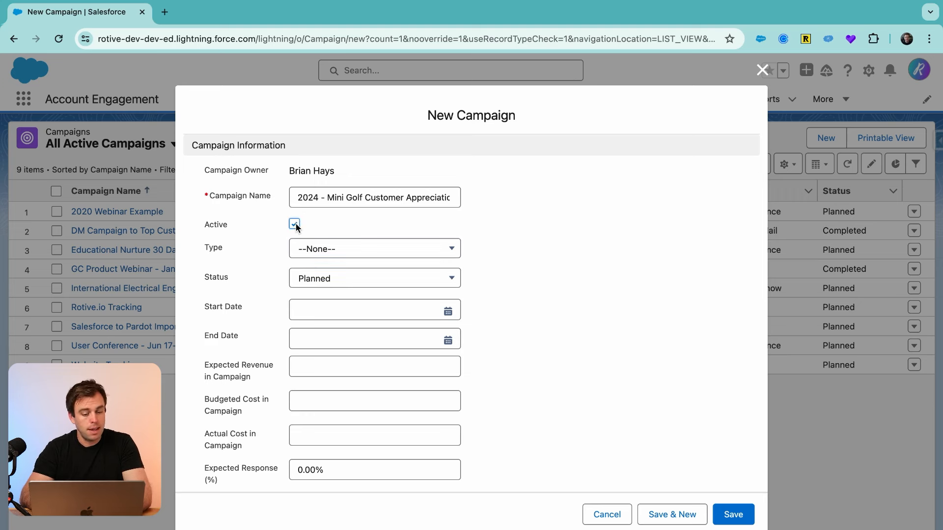
pyautogui.scroll(-3)
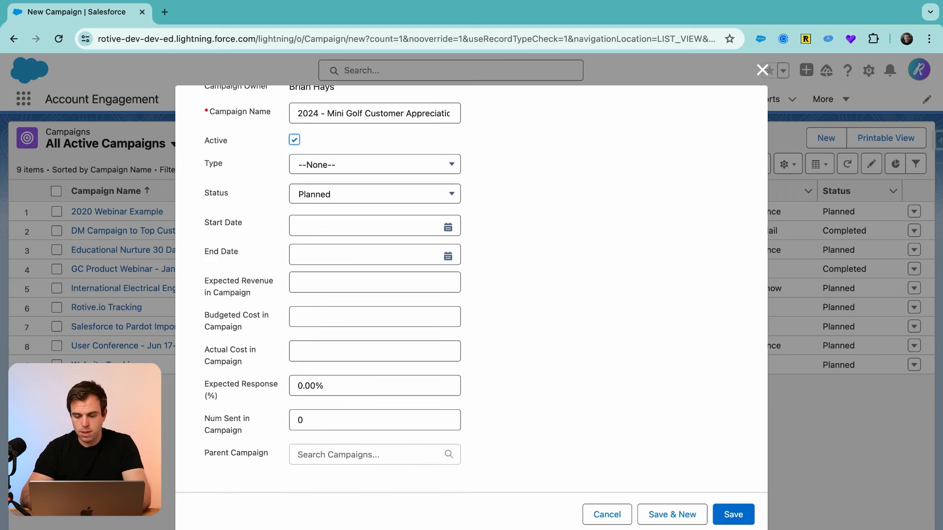
pyautogui.click(733, 515)
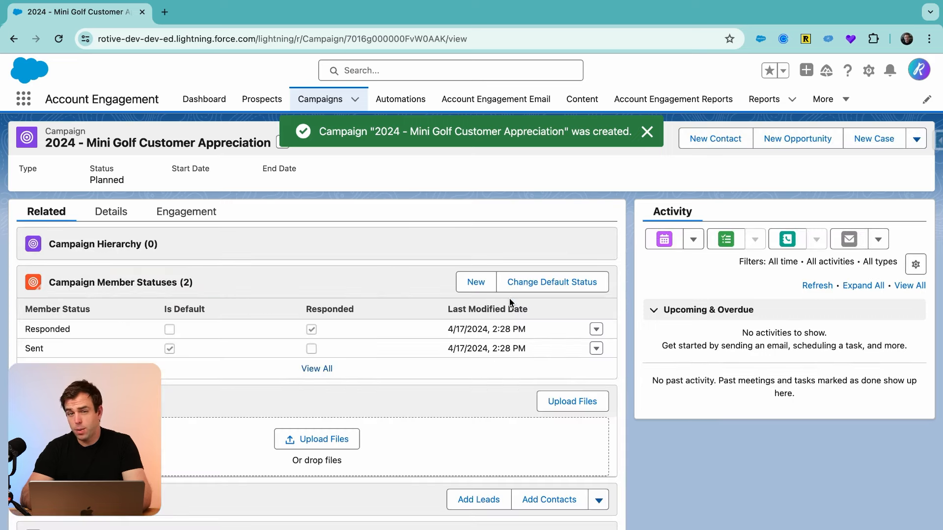
pyautogui.moveTo(190, 235)
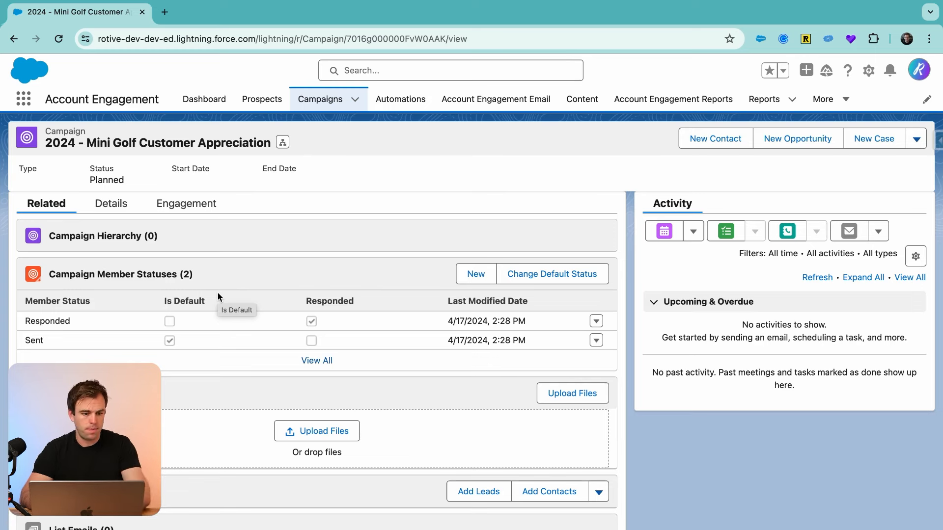
# Step: Head to Forms under the Content tab
pyautogui.click(581, 99)
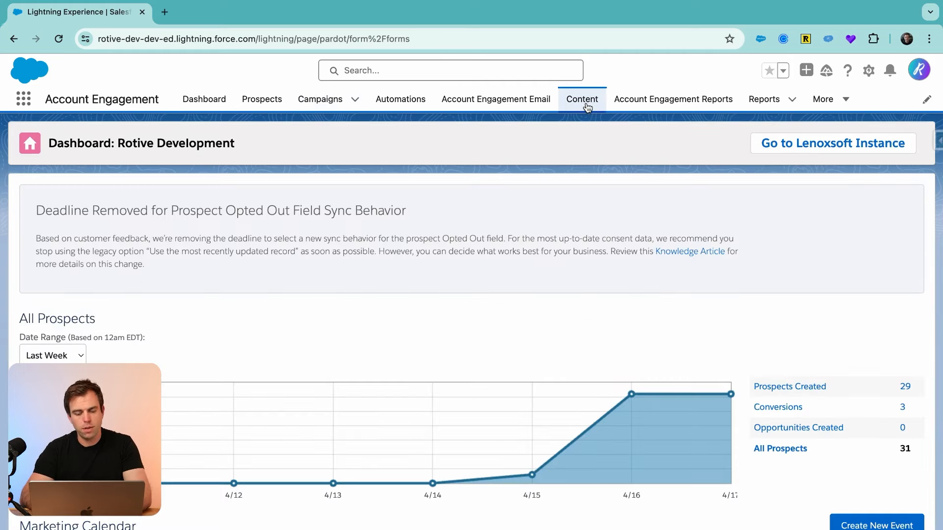
# Step: Add a form named '2024 - Mini Golf Customer Appreciation Event RSVP'
pyautogui.click(581, 99)
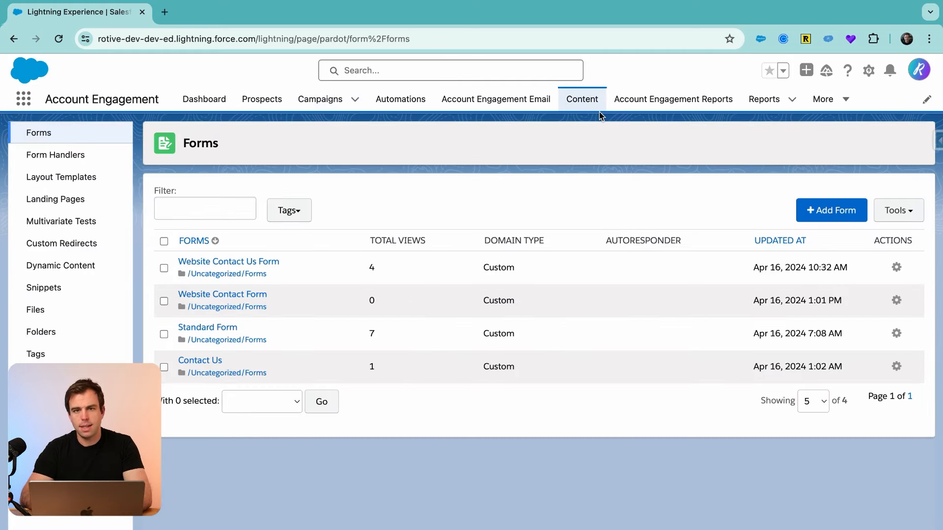
pyautogui.click(831, 210)
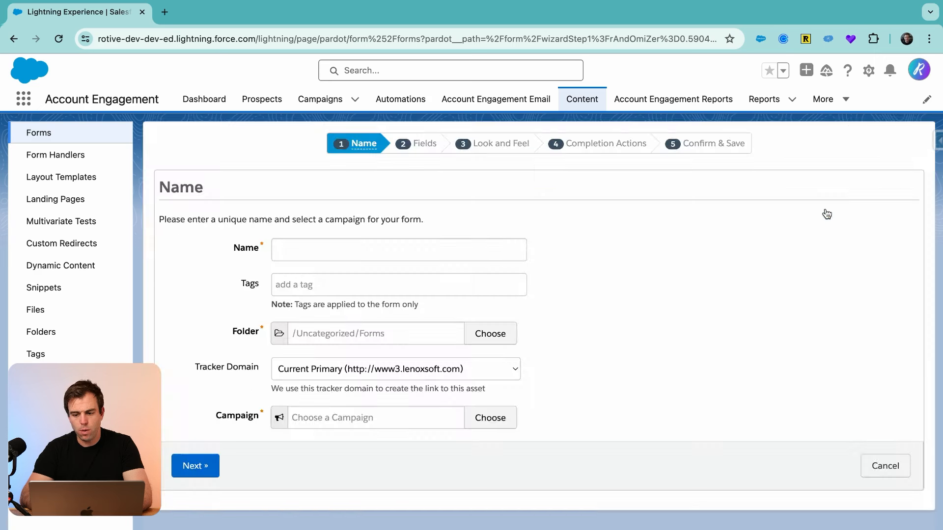
pyautogui.click(399, 249)
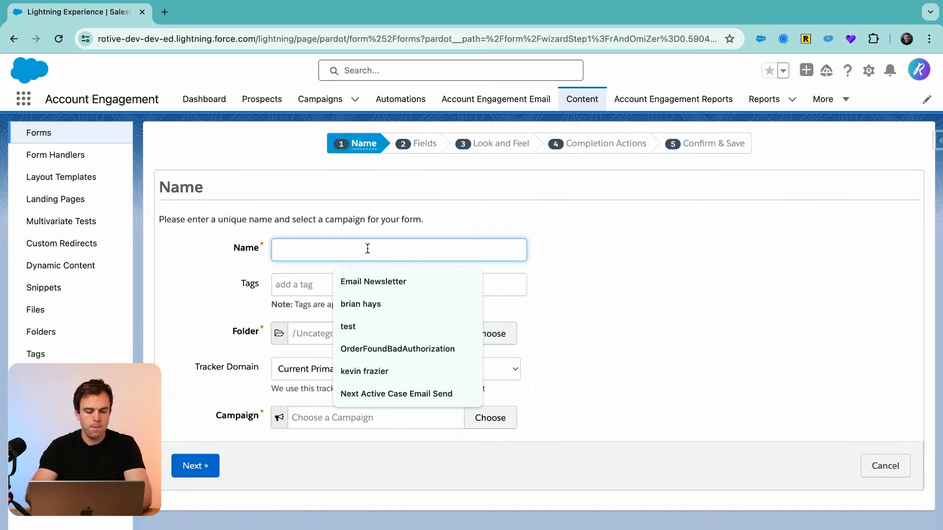
pyautogui.write('2024 -')
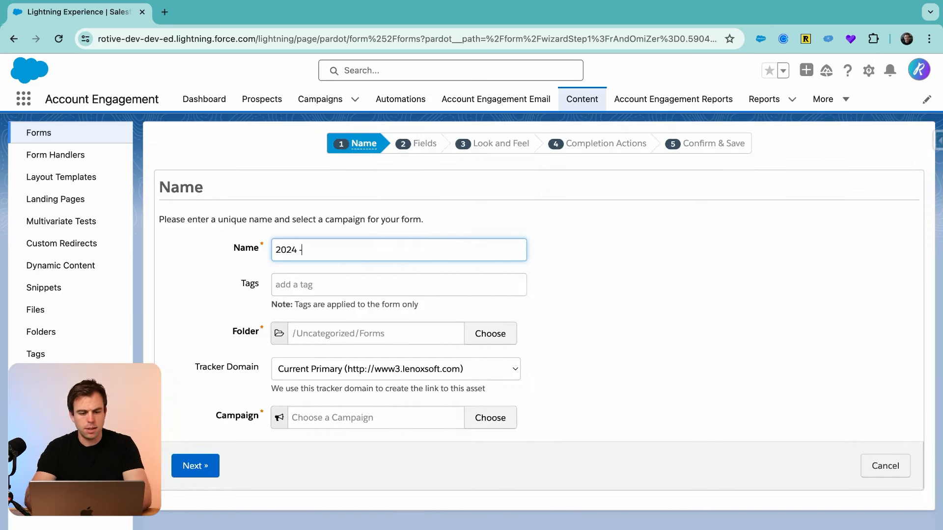
pyautogui.write('Mini')
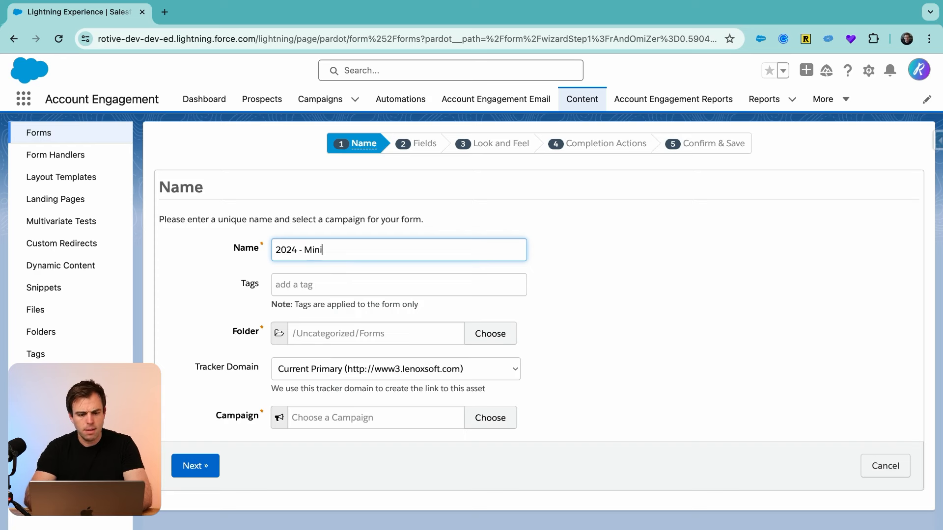
pyautogui.write('Golf Custome')
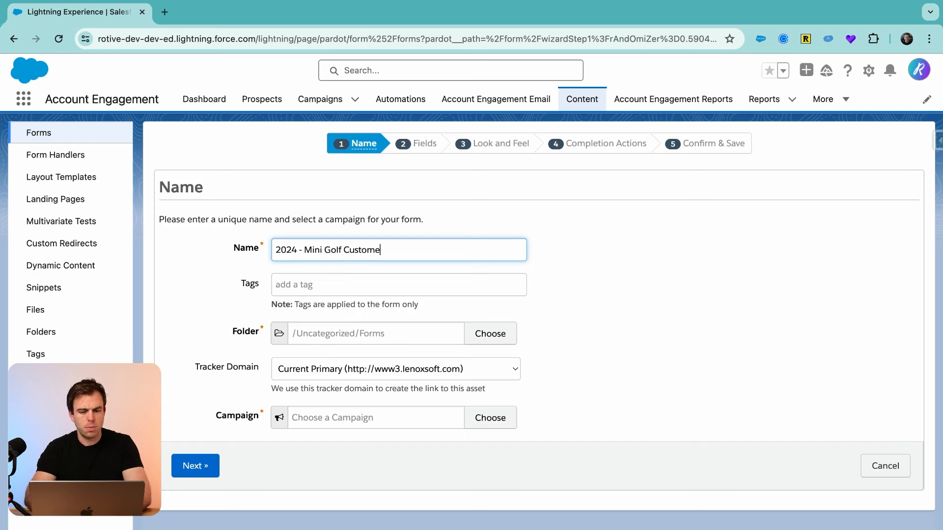
pyautogui.write('r Appreciation Event RSVP')
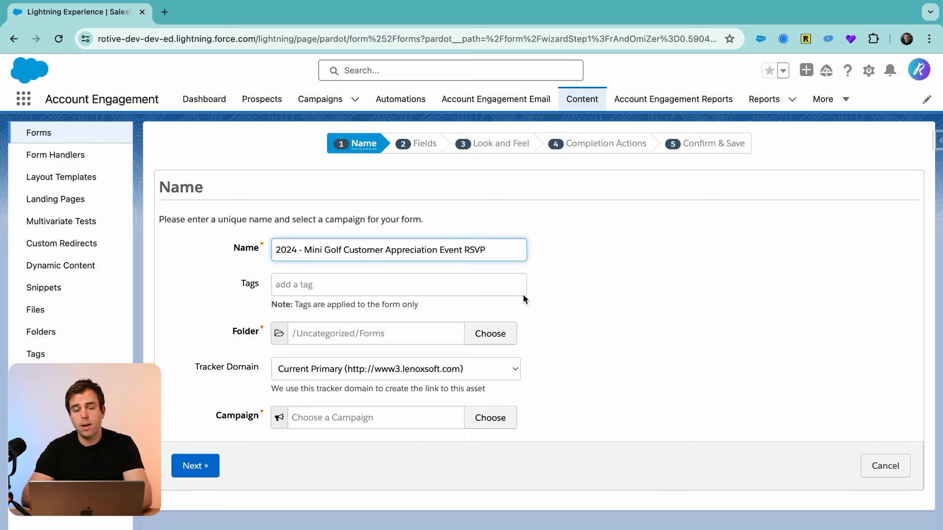
pyautogui.moveTo(535, 313)
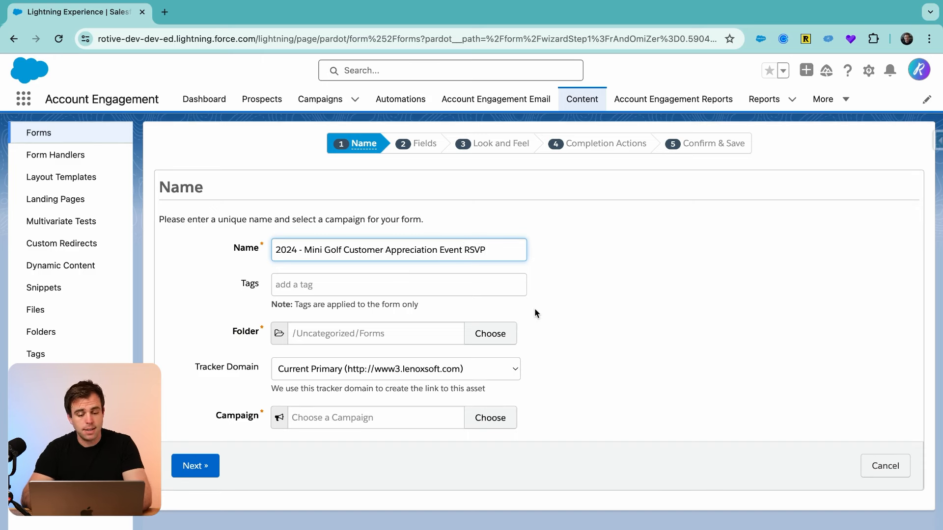
pyautogui.moveTo(487, 305)
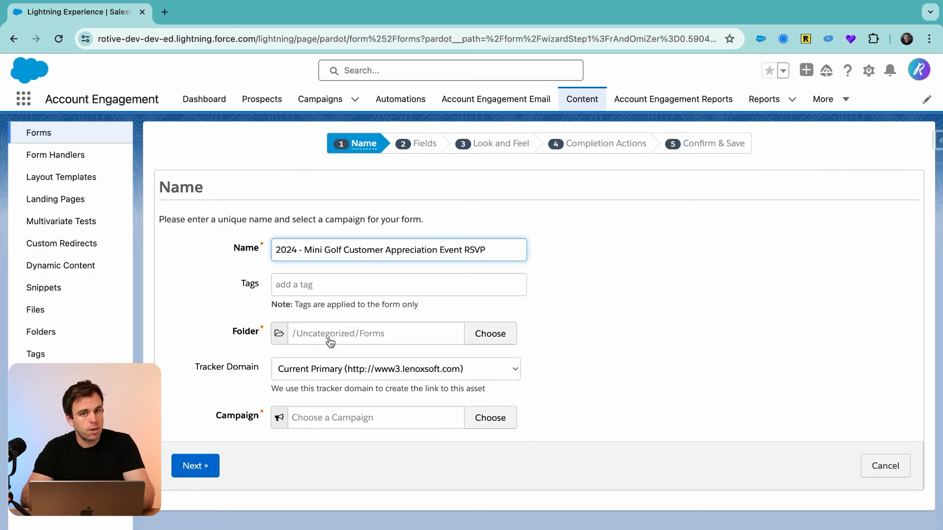
pyautogui.moveTo(230, 371)
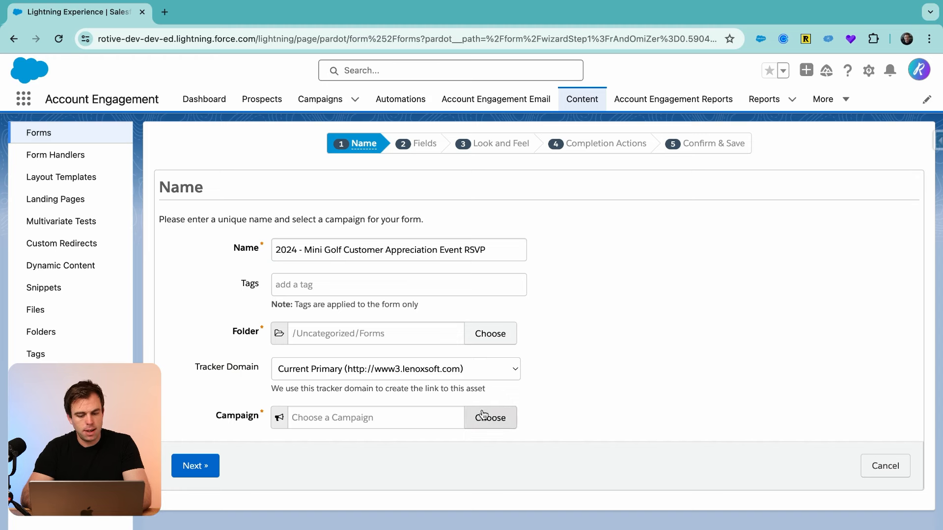
# Step: Assign the Website Tracking campaign to the form and advance to fields
pyautogui.click(490, 417)
pyautogui.write('2024')
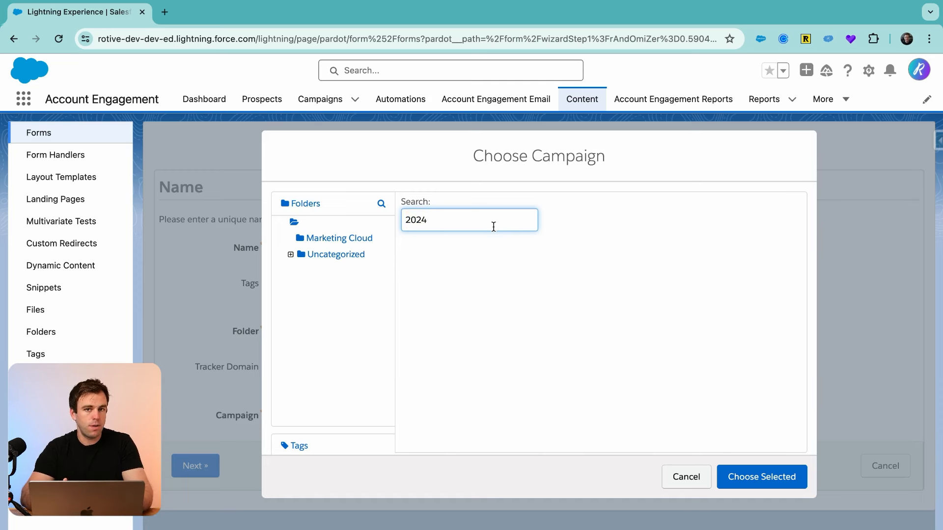
pyautogui.write('w')
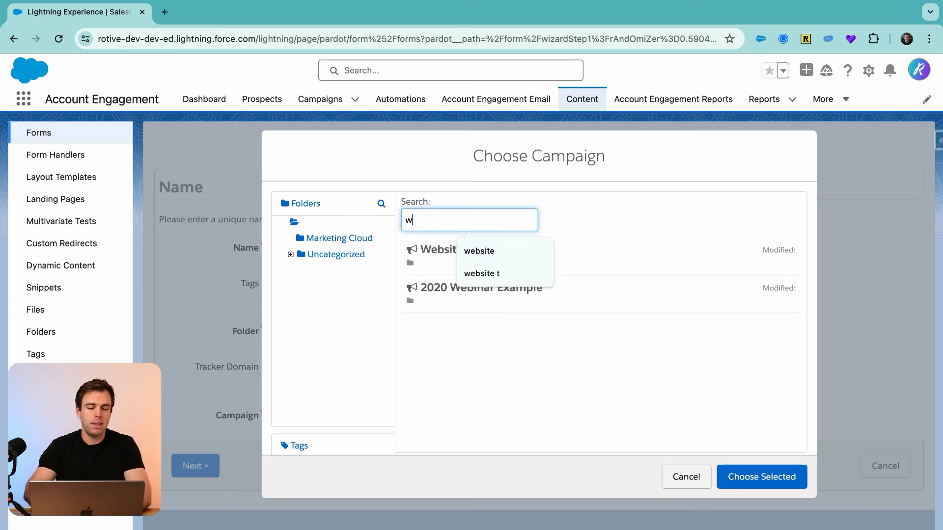
pyautogui.write('ebi')
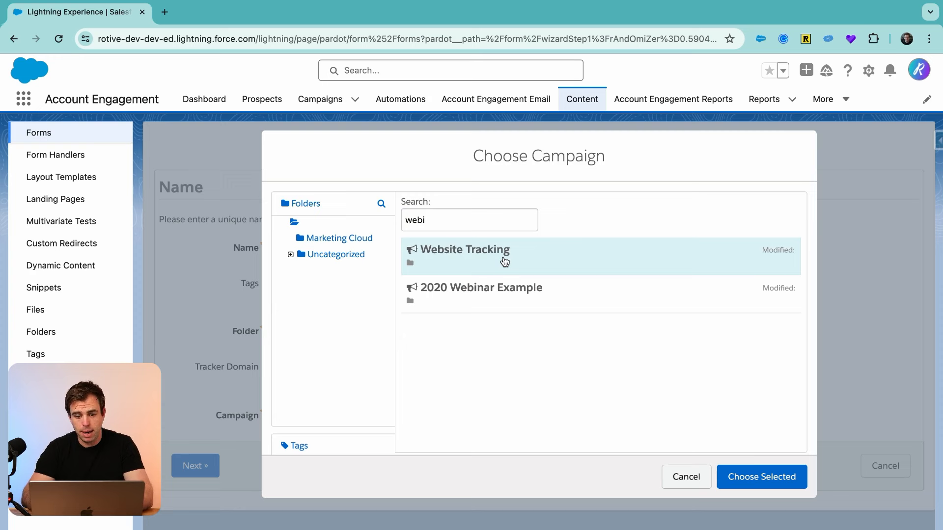
pyautogui.click(761, 477)
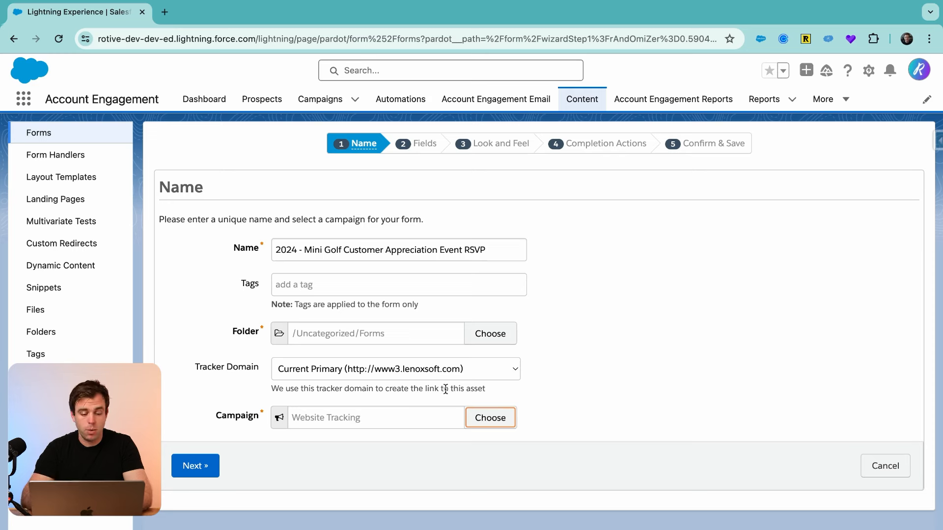
pyautogui.click(194, 466)
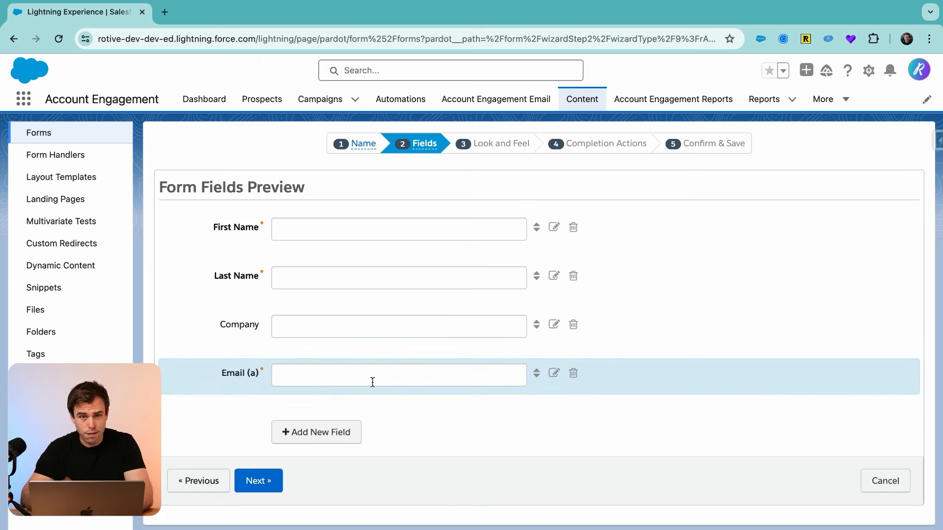
# Step: Check the Email field's prospect field mapping and cancel without changes
pyautogui.click(552, 372)
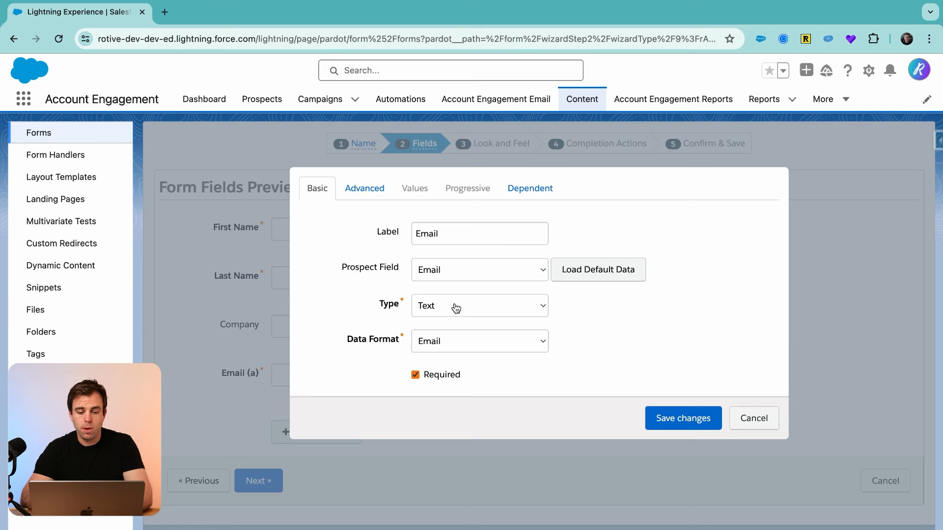
pyautogui.moveTo(477, 281)
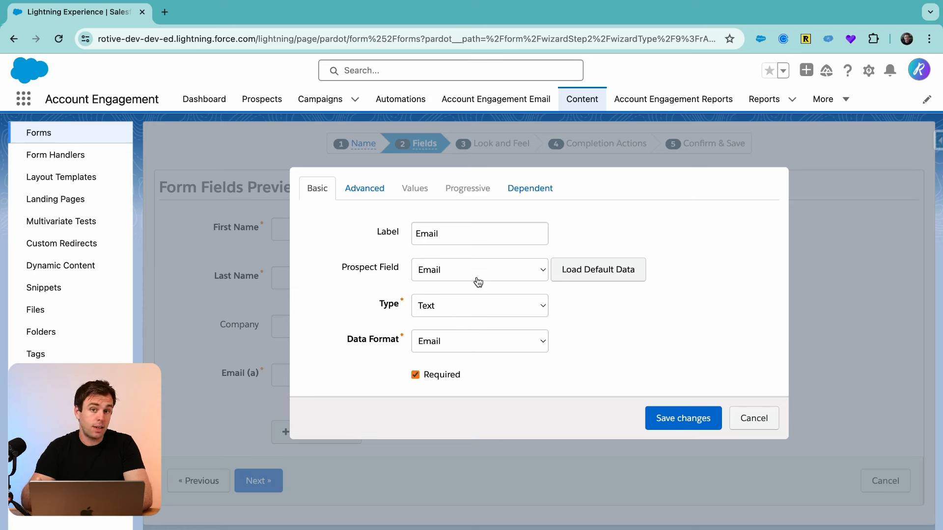
pyautogui.click(478, 270)
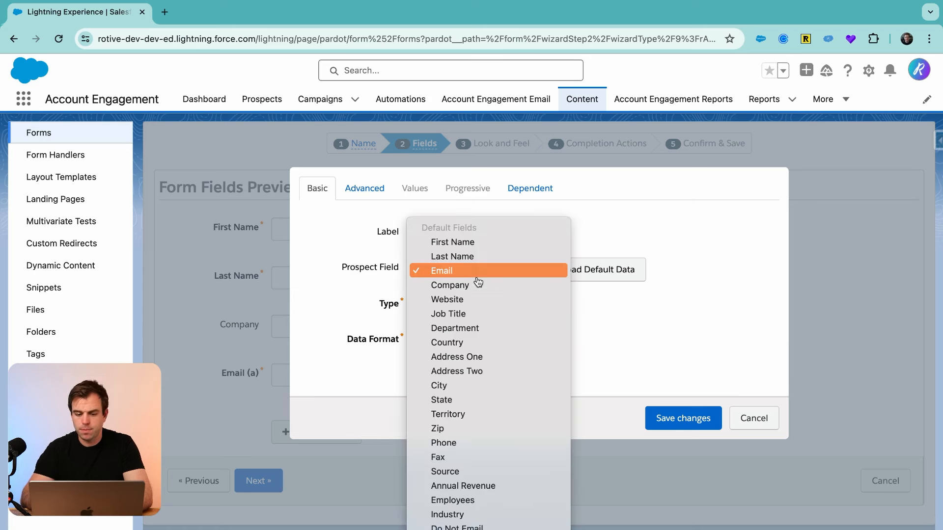
pyautogui.scroll(-3)
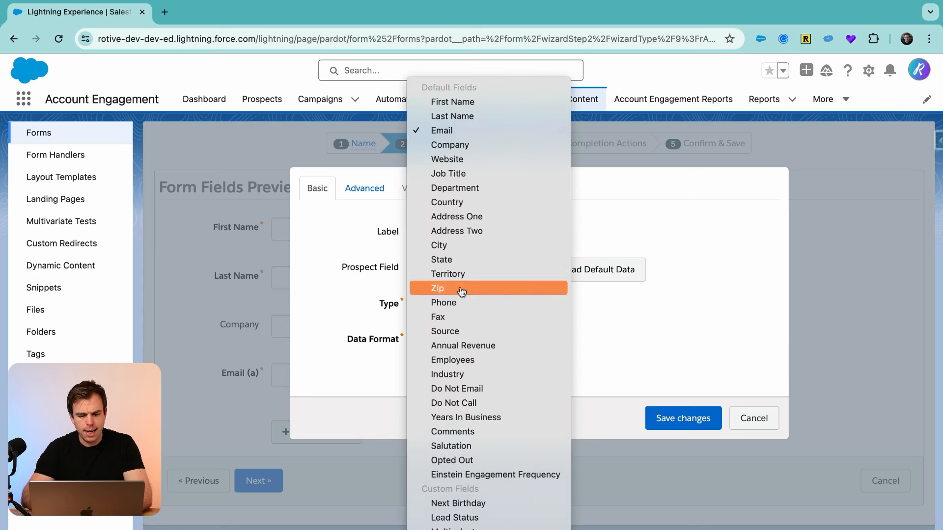
pyautogui.moveTo(458, 292)
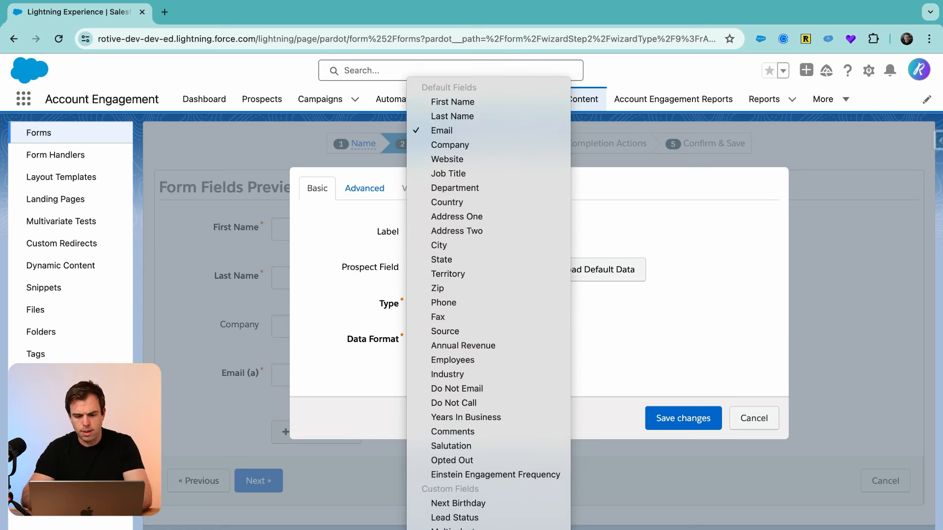
pyautogui.moveTo(463, 345)
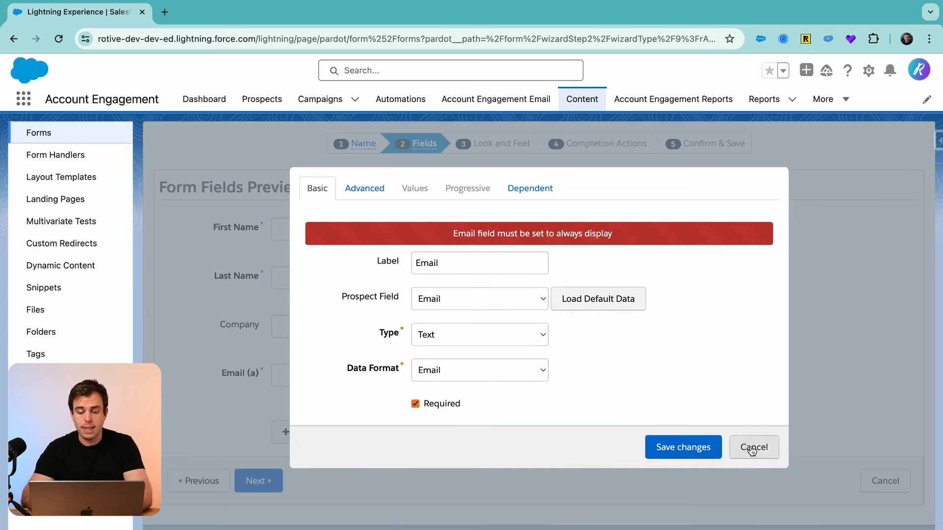
pyautogui.click(753, 446)
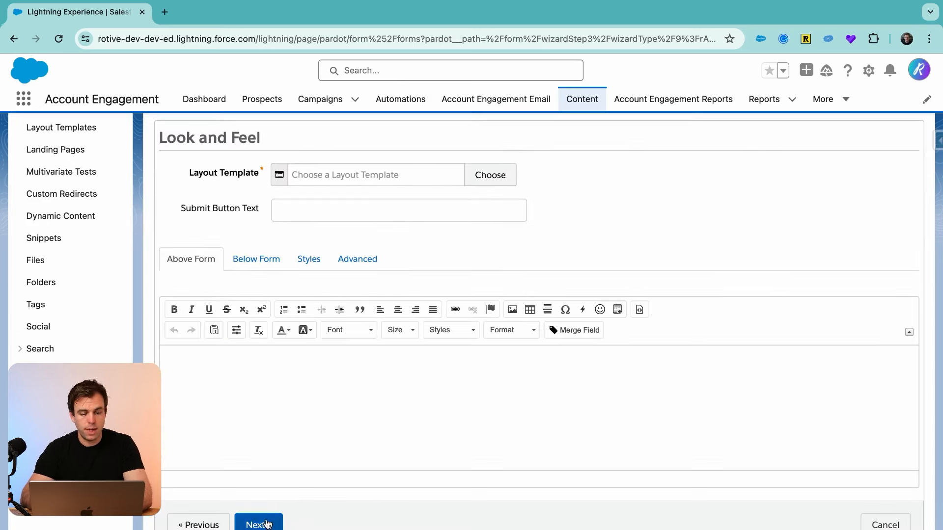
# Step: Apply Modern Blue Form Layout with 'Submit' button text and confirm the form
pyautogui.click(258, 524)
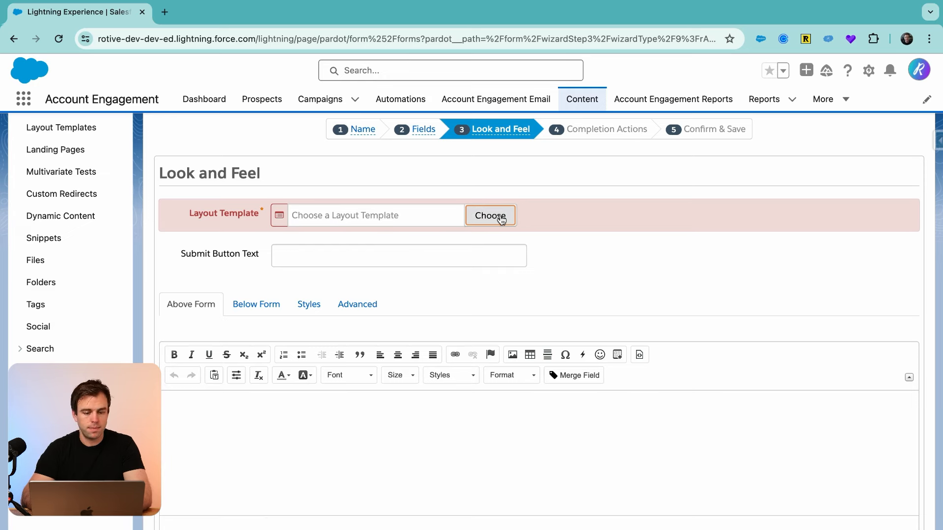
pyautogui.click(490, 215)
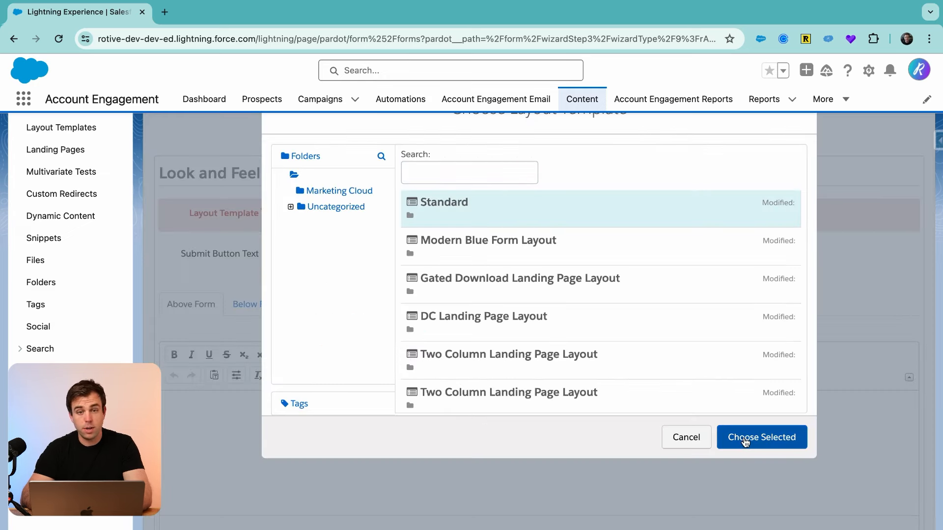
pyautogui.click(761, 437)
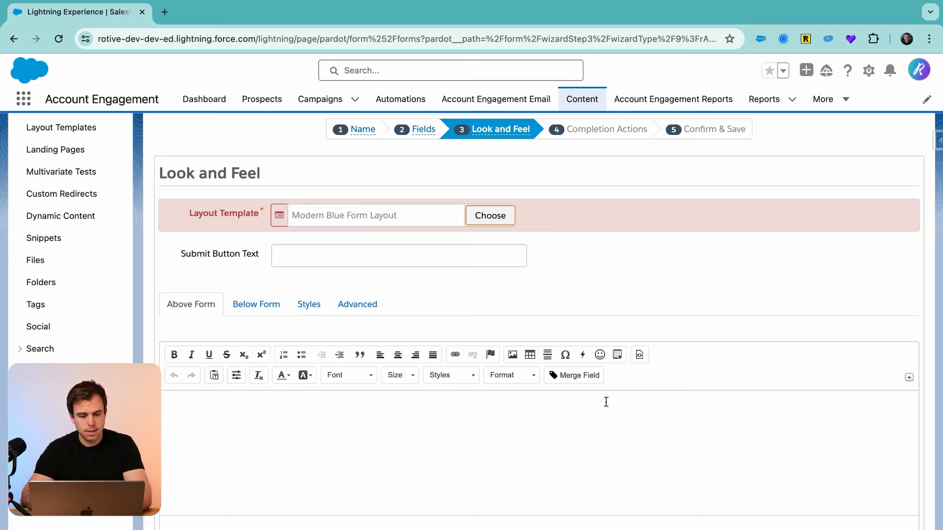
pyautogui.write('Submit')
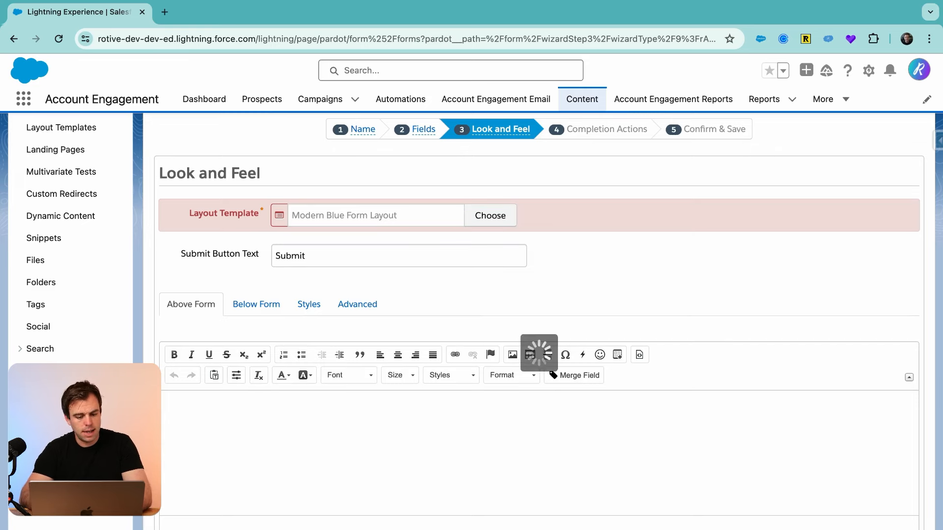
pyautogui.click(258, 525)
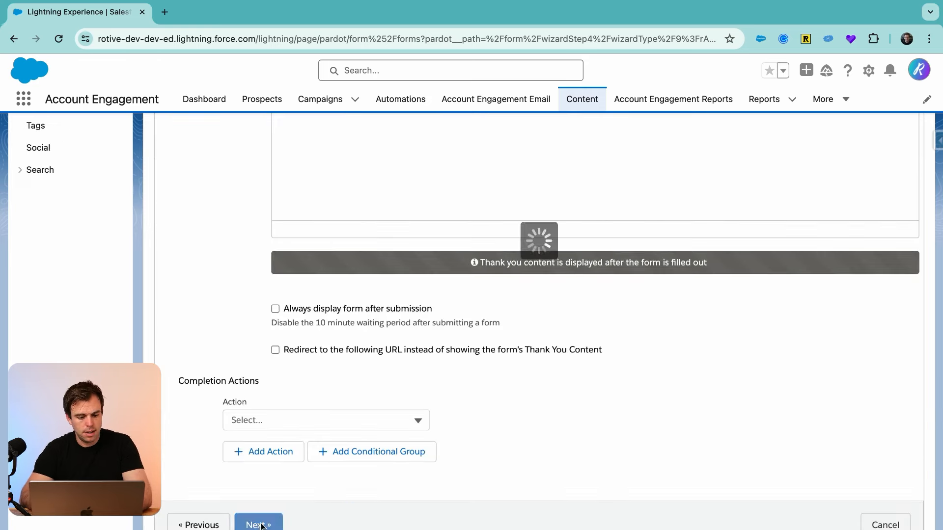
pyautogui.click(257, 524)
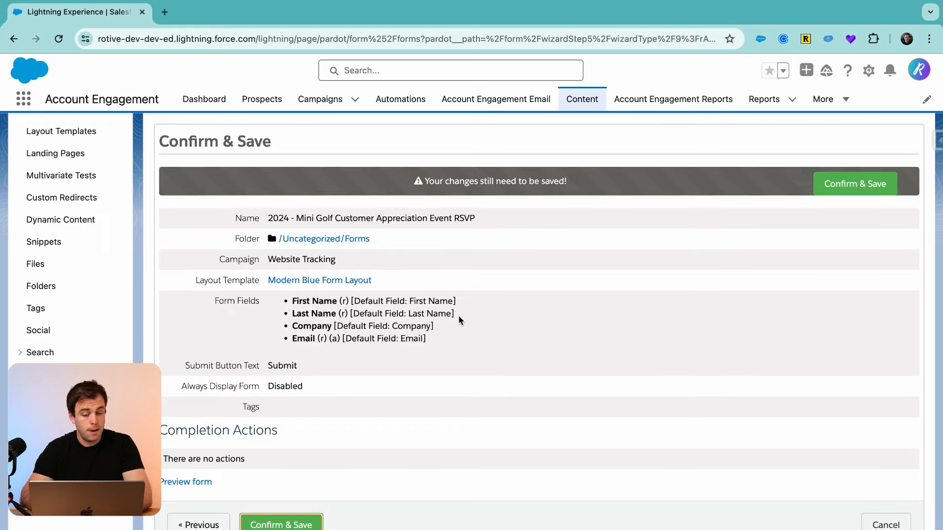
pyautogui.click(853, 183)
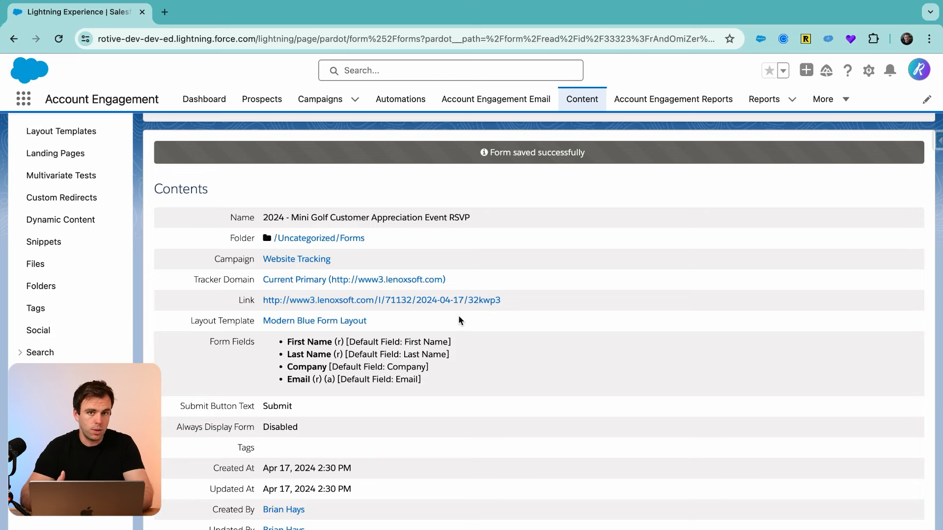
pyautogui.moveTo(902, 154)
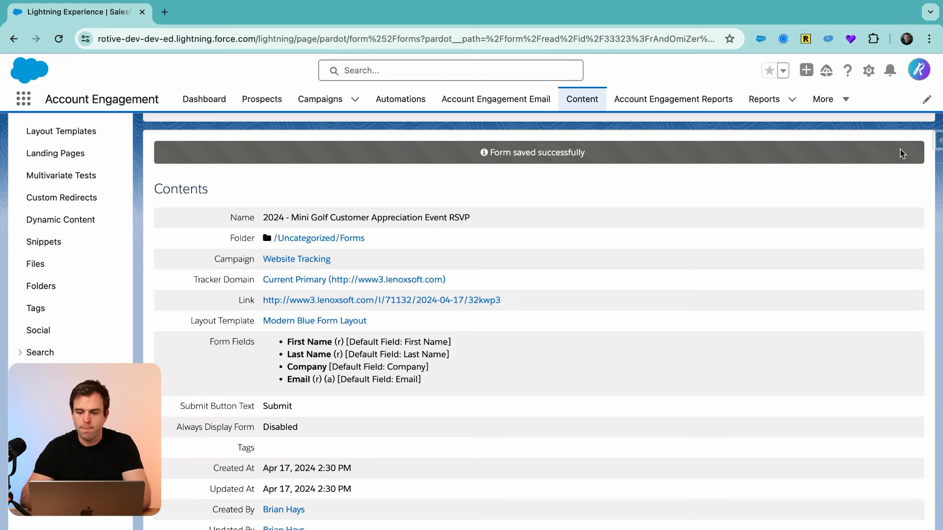
# Step: Open Settings > Object and Field Configuration > Prospect Fields
pyautogui.click(673, 99)
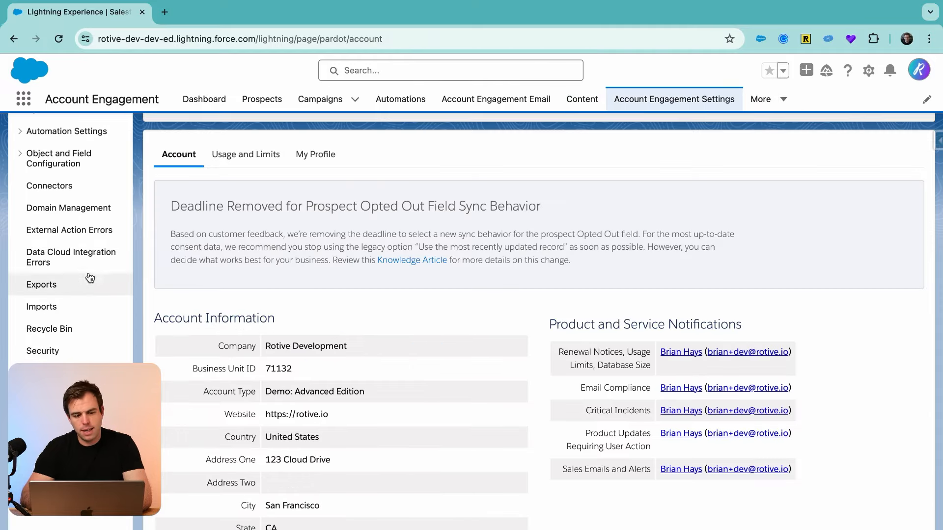
pyautogui.click(58, 158)
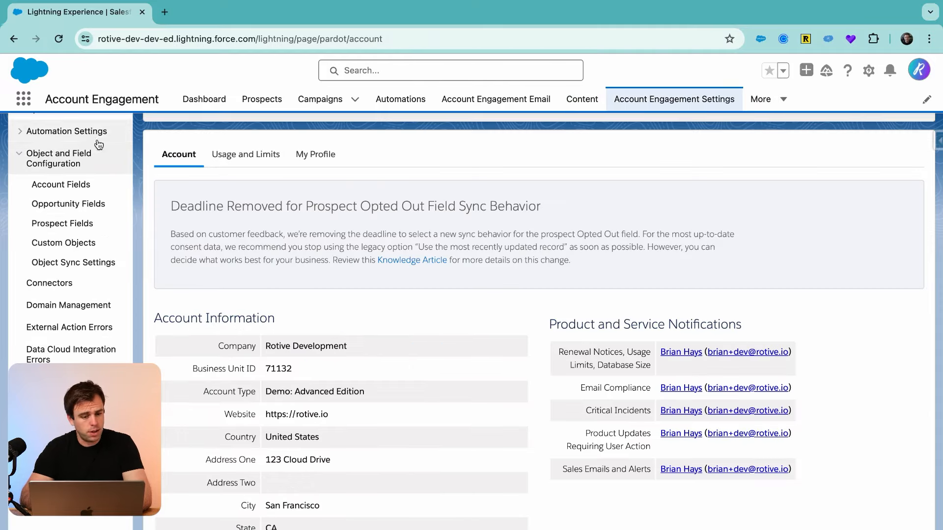
pyautogui.click(61, 223)
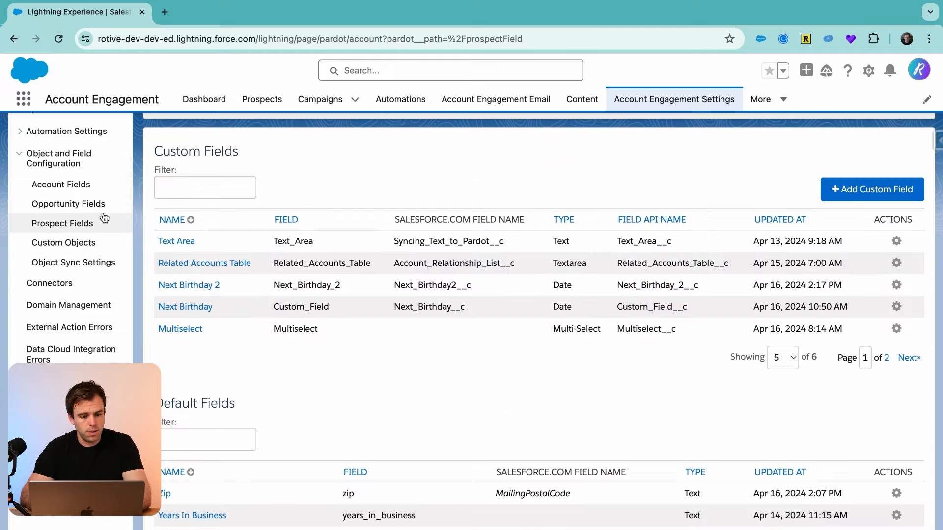
# Step: Add dropdown prospect field 'Attending Event?' using Account Engagement's value on sync
pyautogui.click(871, 189)
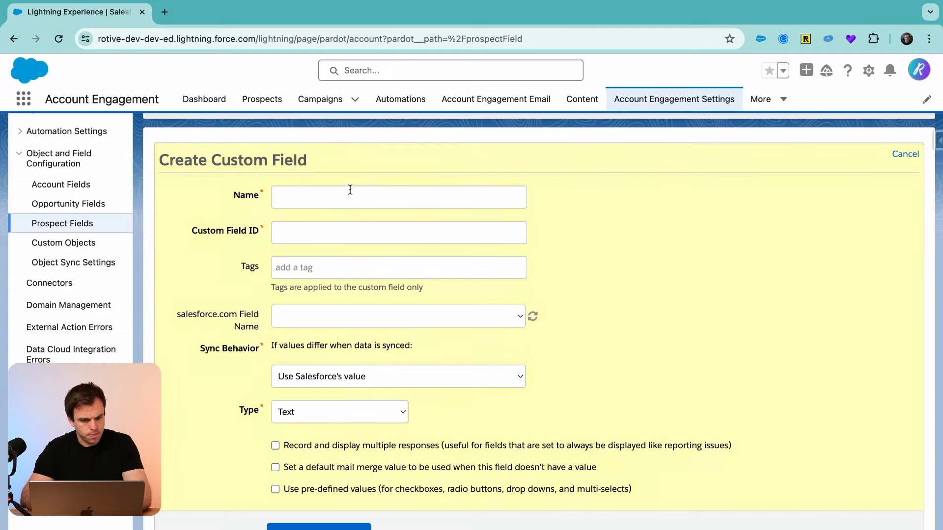
pyautogui.write('Attending Event?')
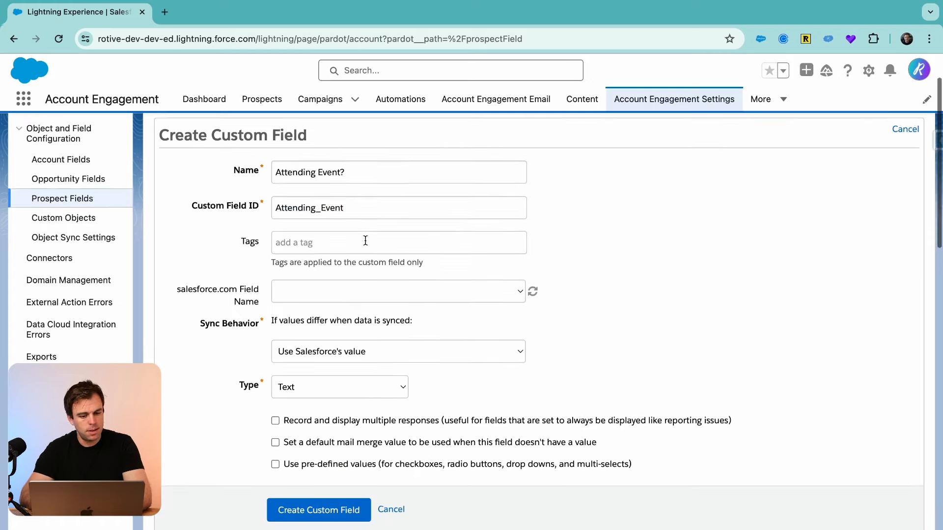
pyautogui.scroll(-3)
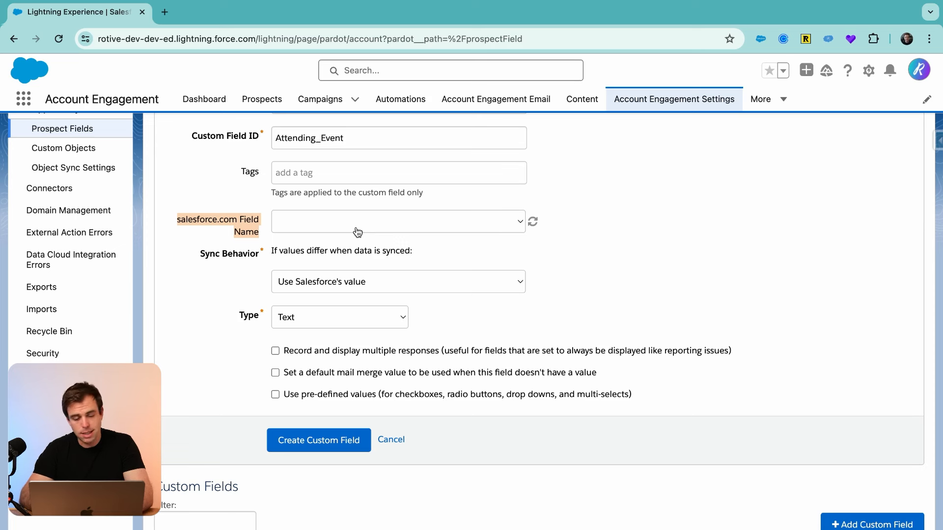
pyautogui.moveTo(373, 244)
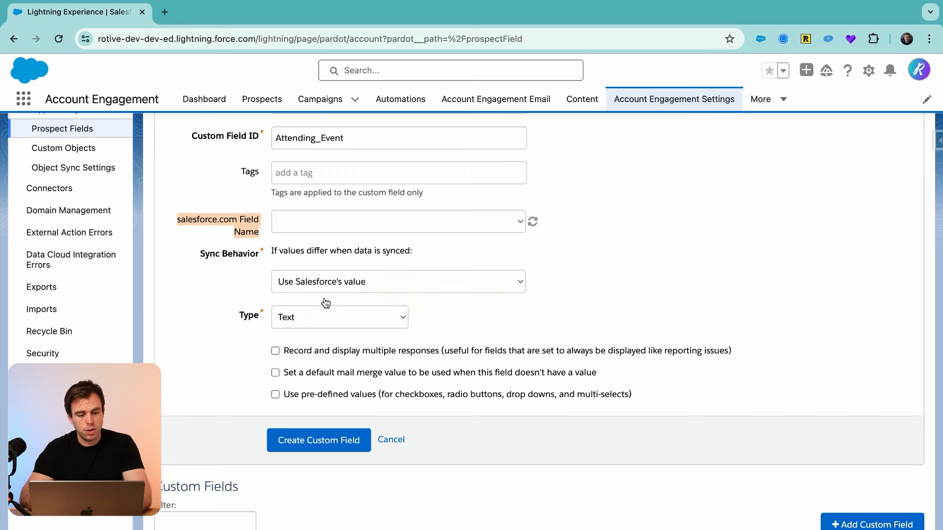
pyautogui.click(397, 281)
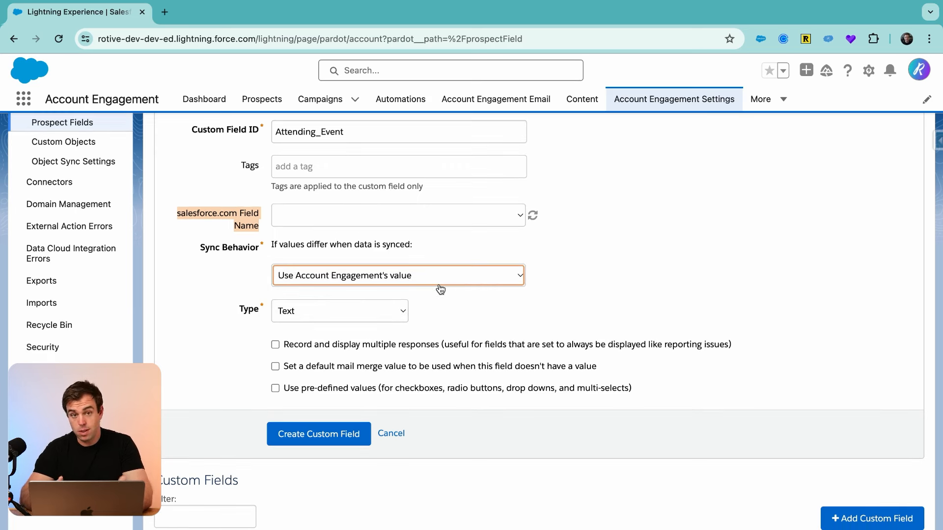
pyautogui.click(339, 311)
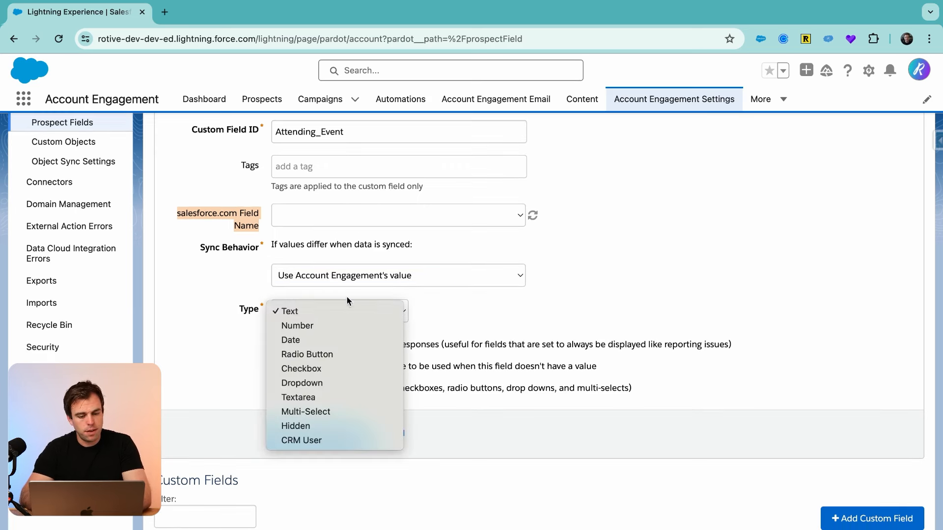
pyautogui.click(302, 383)
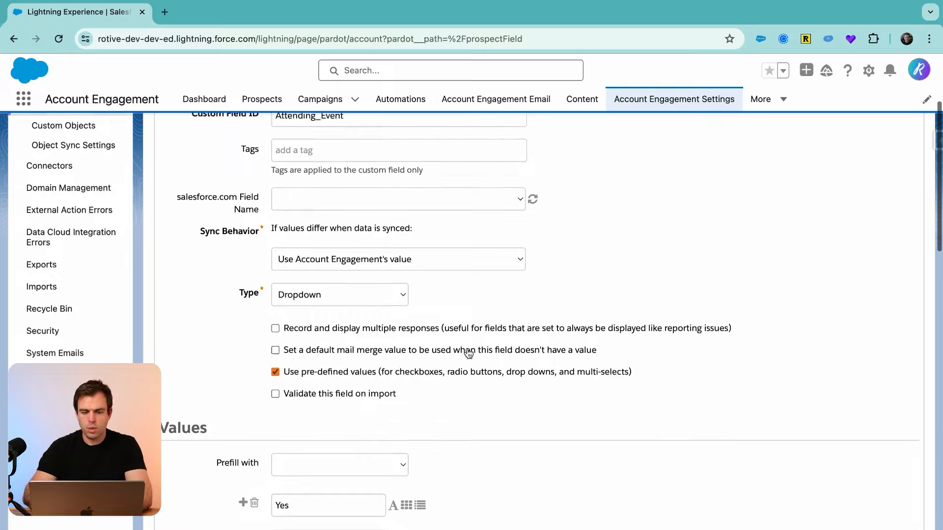
pyautogui.scroll(-3)
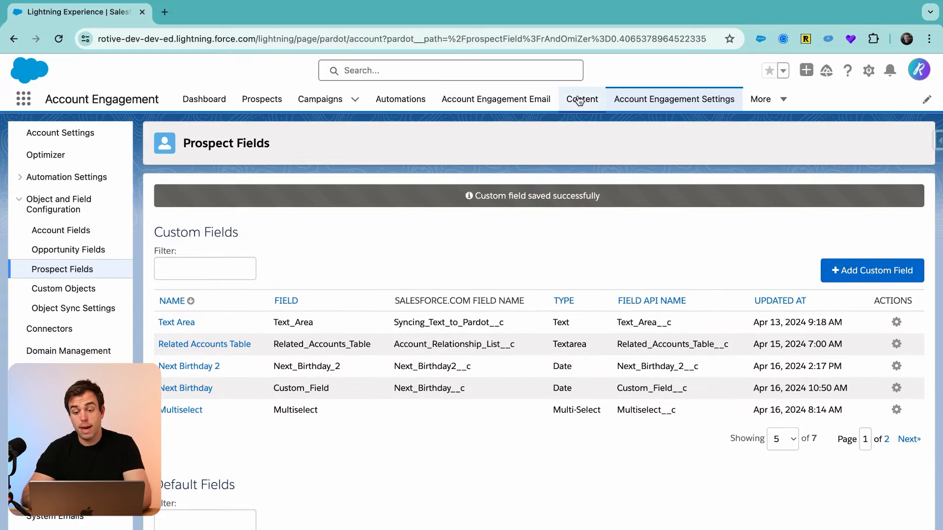
# Step: Open the '2024 - Mini Golf Customer Appreciation Event RSVP' form from Content forms
pyautogui.click(582, 99)
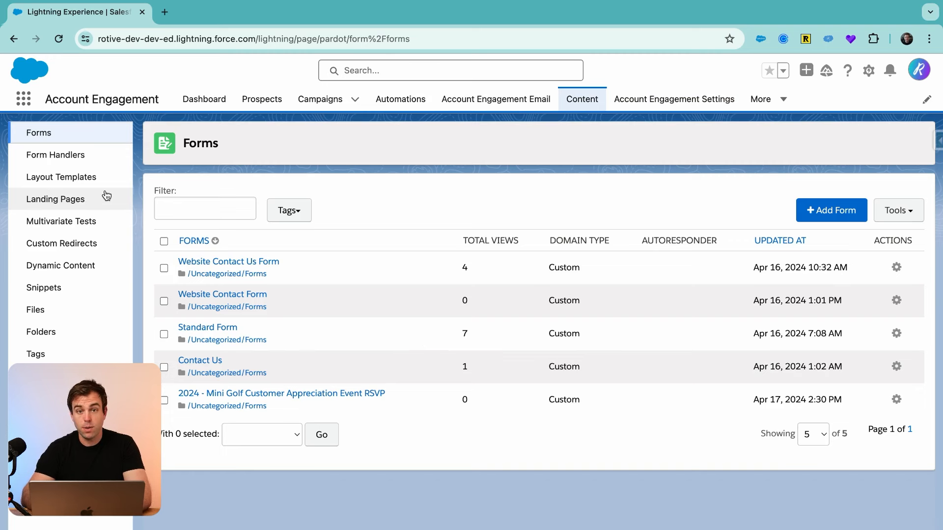
pyautogui.moveTo(59, 146)
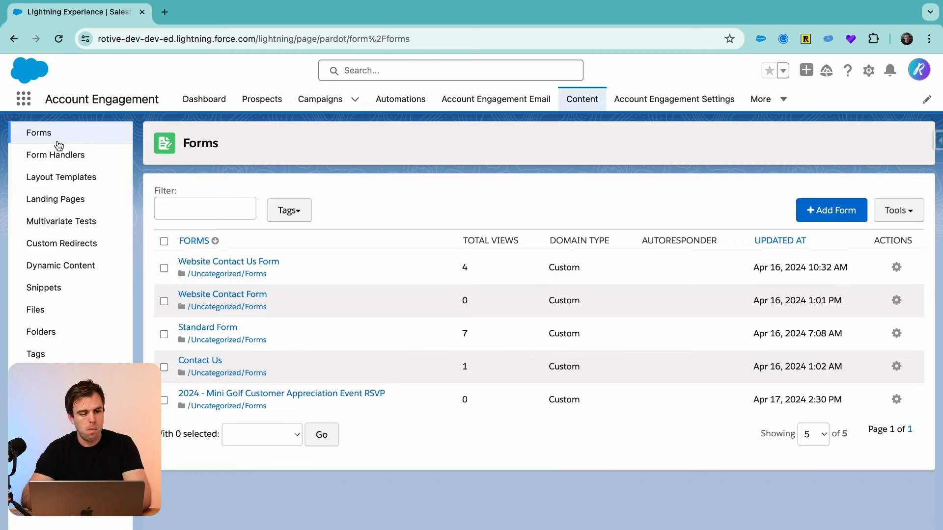
pyautogui.click(281, 393)
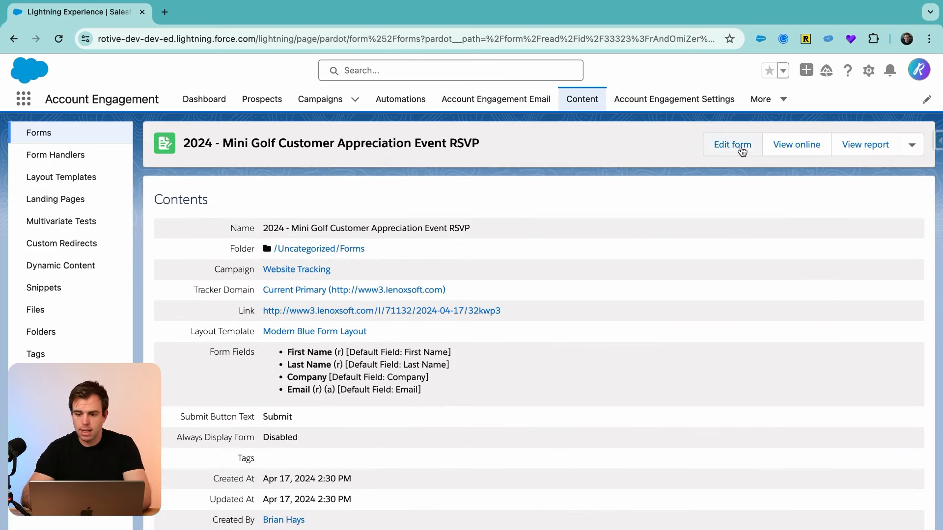
# Step: Label the field 'Will you be attending?', map it to Attending Event?, and load its Yes/No values
pyautogui.click(731, 144)
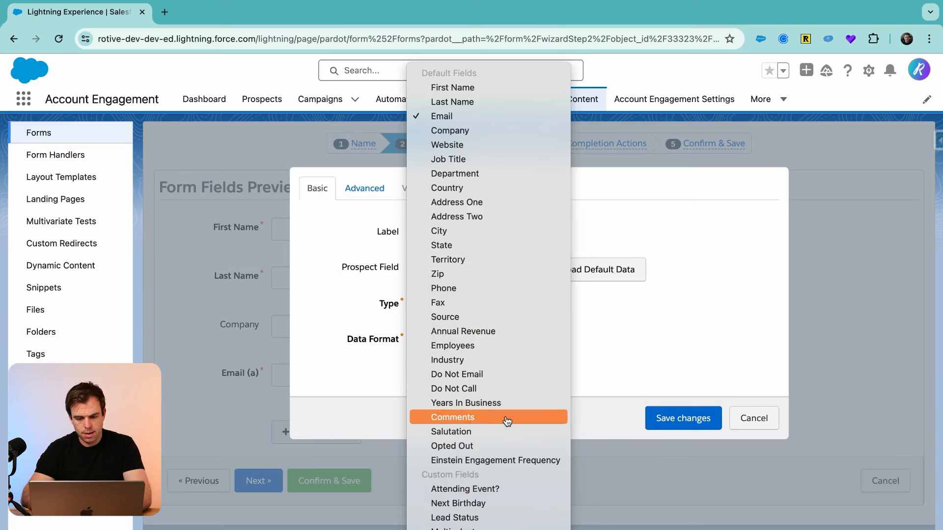
pyautogui.moveTo(496, 488)
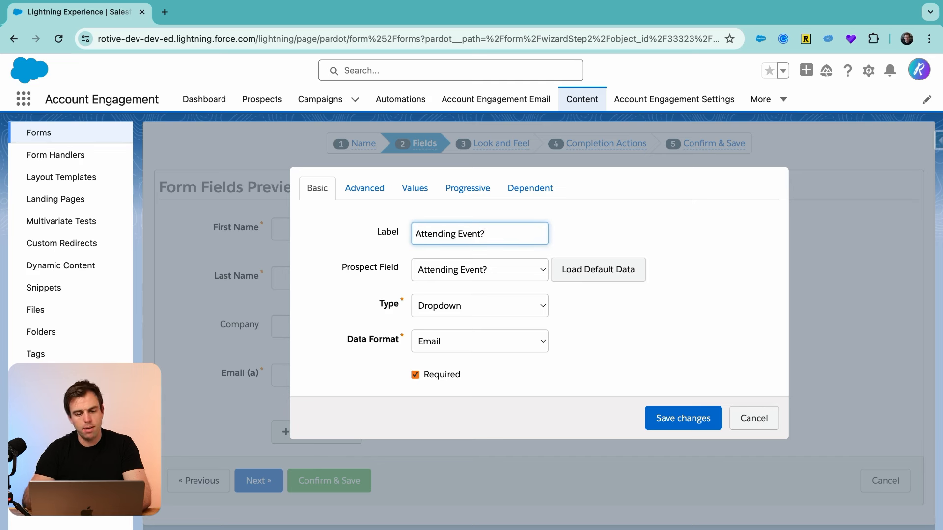
pyautogui.write('Will you be att')
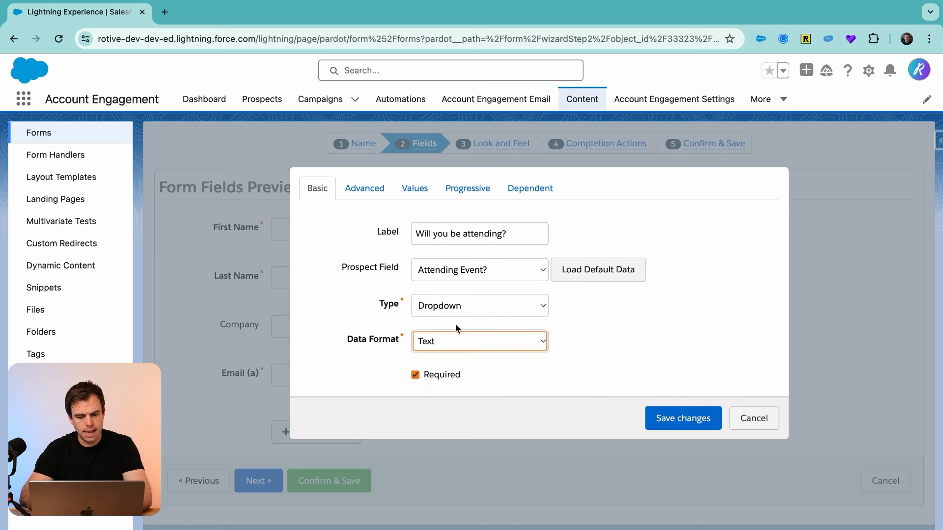
pyautogui.click(415, 188)
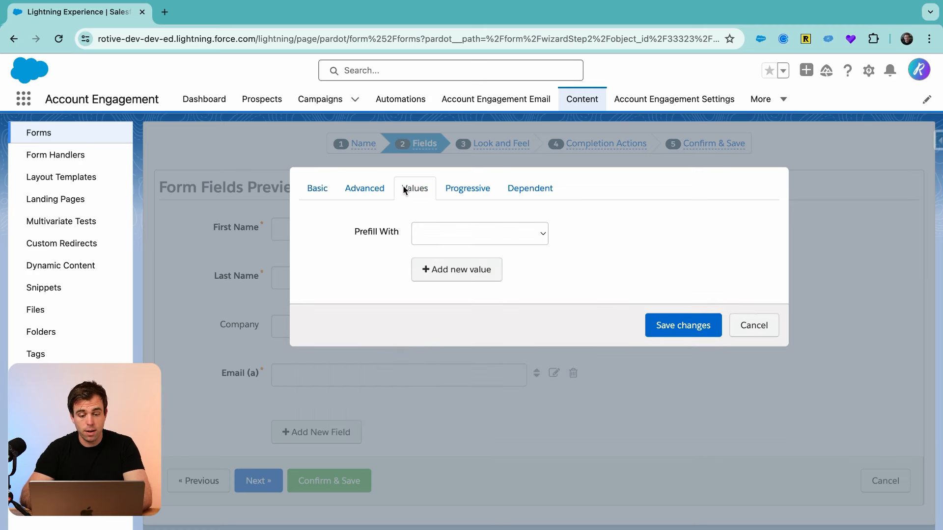
pyautogui.click(317, 188)
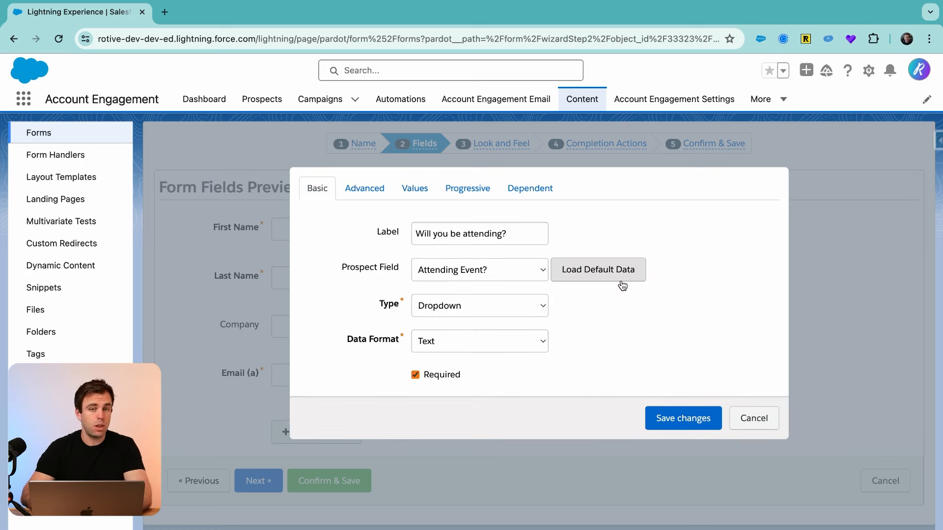
pyautogui.click(597, 270)
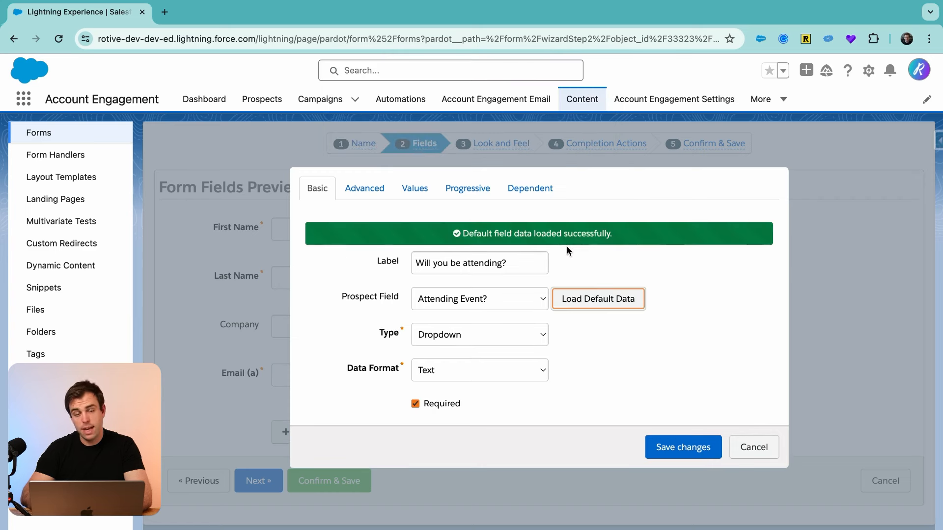
pyautogui.click(414, 188)
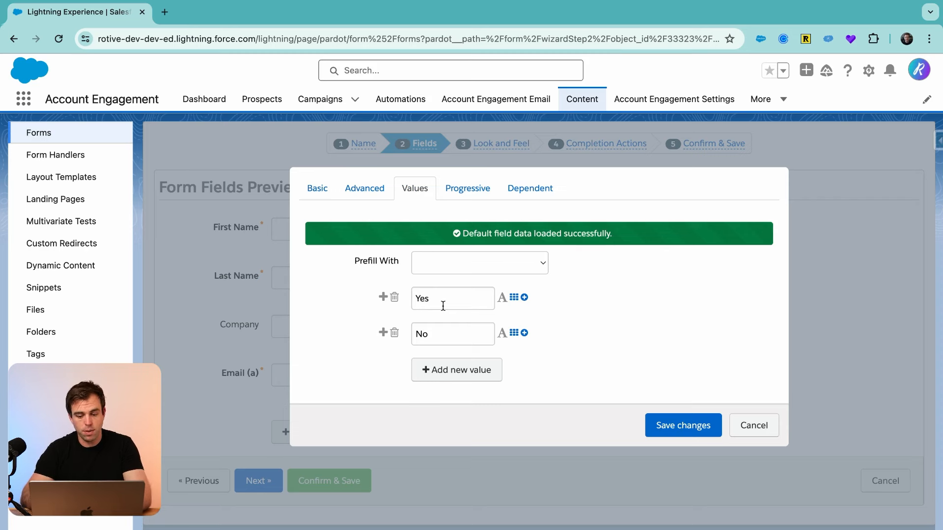
pyautogui.click(683, 426)
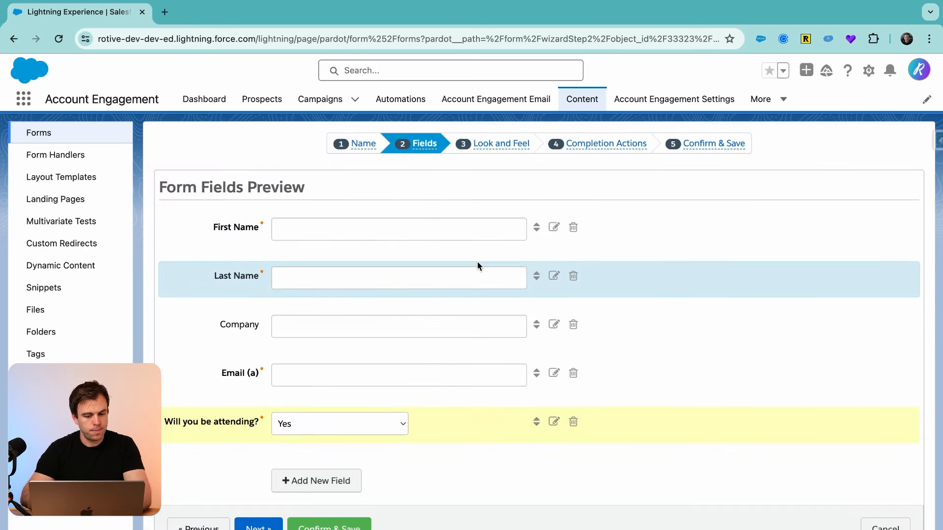
# Step: Set the Required Field Character to * under Look and Feel styles, then continue
pyautogui.click(501, 143)
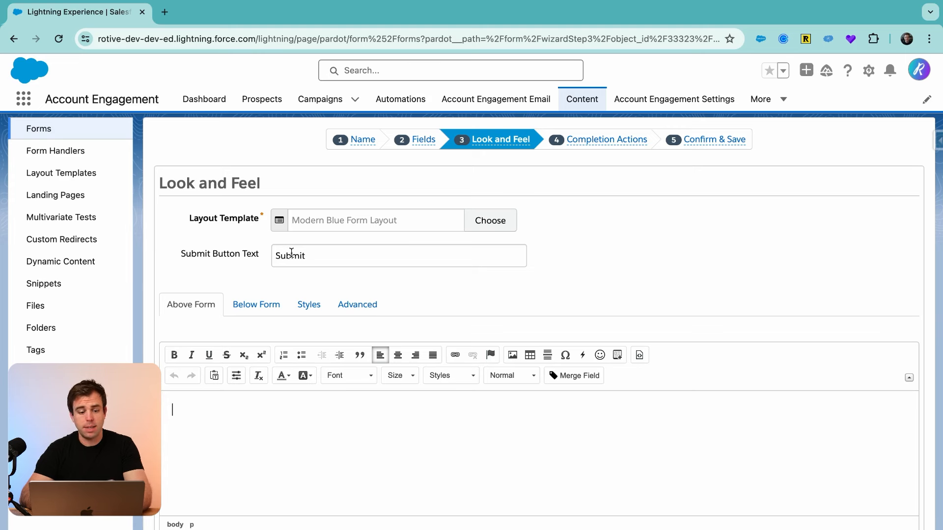
pyautogui.click(357, 304)
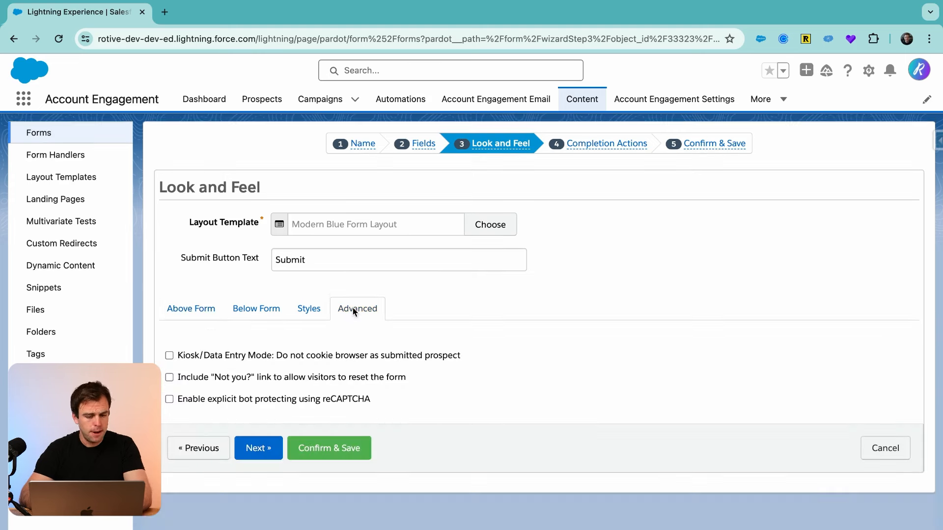
pyautogui.click(308, 308)
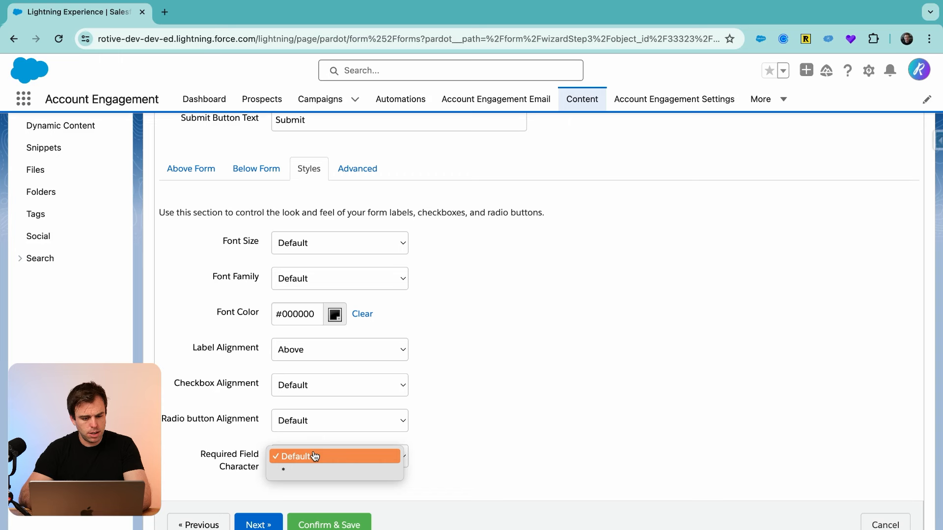
pyautogui.click(283, 469)
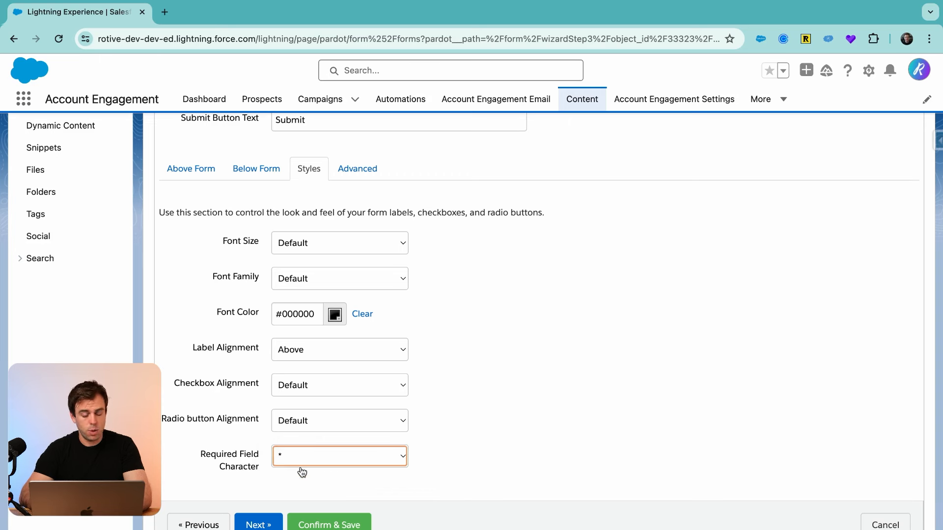
pyautogui.click(258, 524)
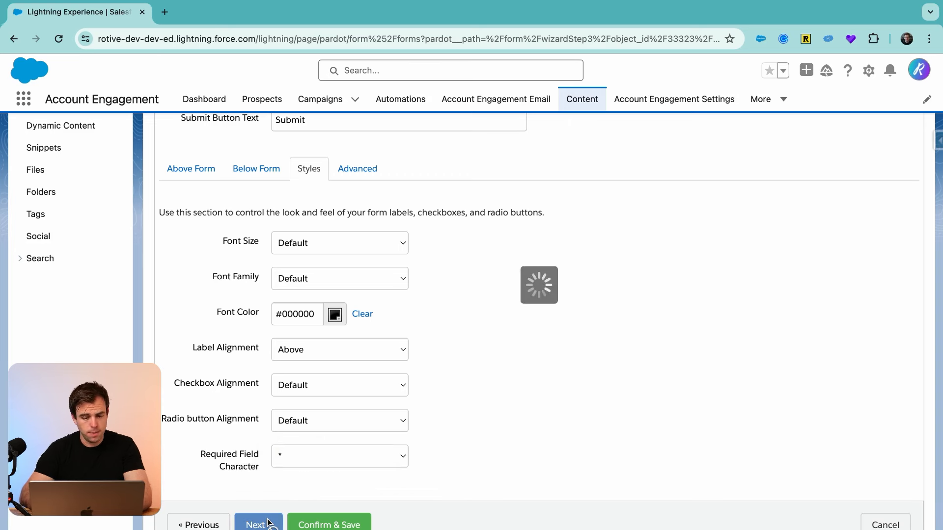
pyautogui.click(259, 525)
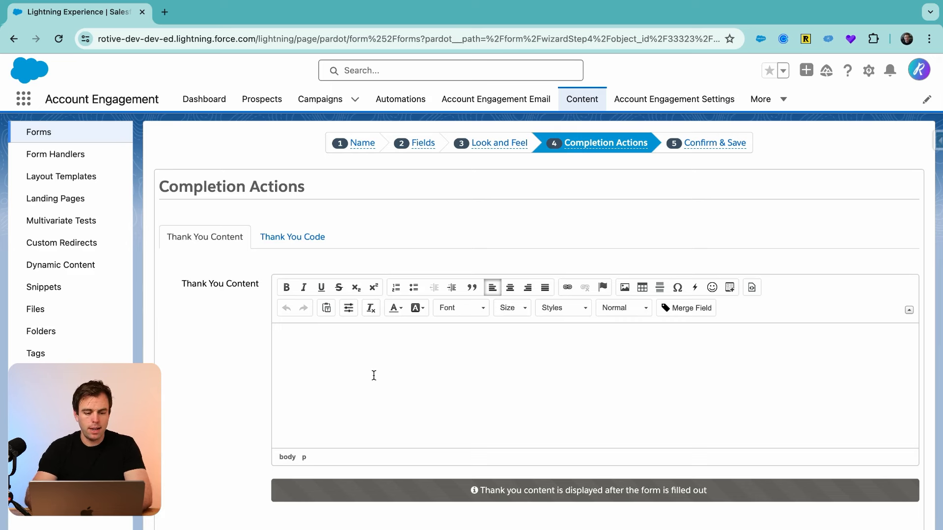
# Step: Enter 'Thank you for submitting the form!' as the Thank You Content
pyautogui.write('Th')
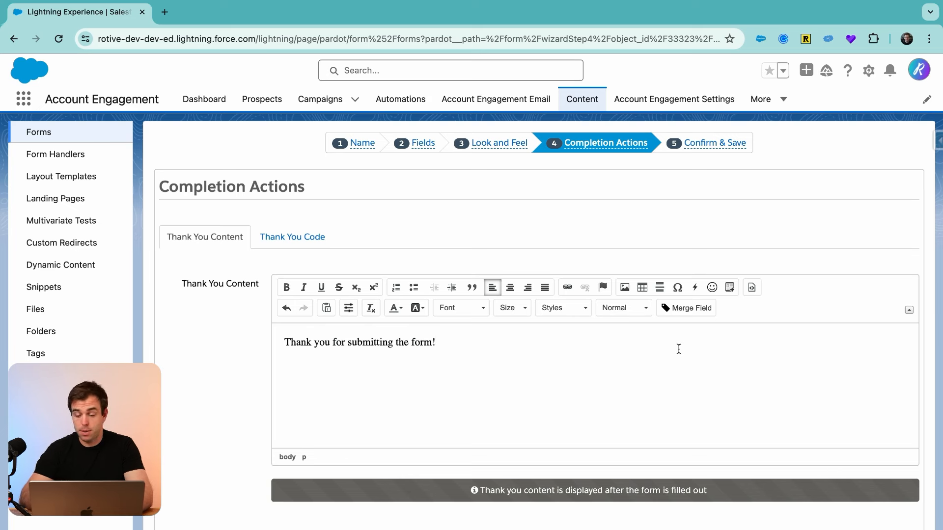
pyautogui.moveTo(696, 295)
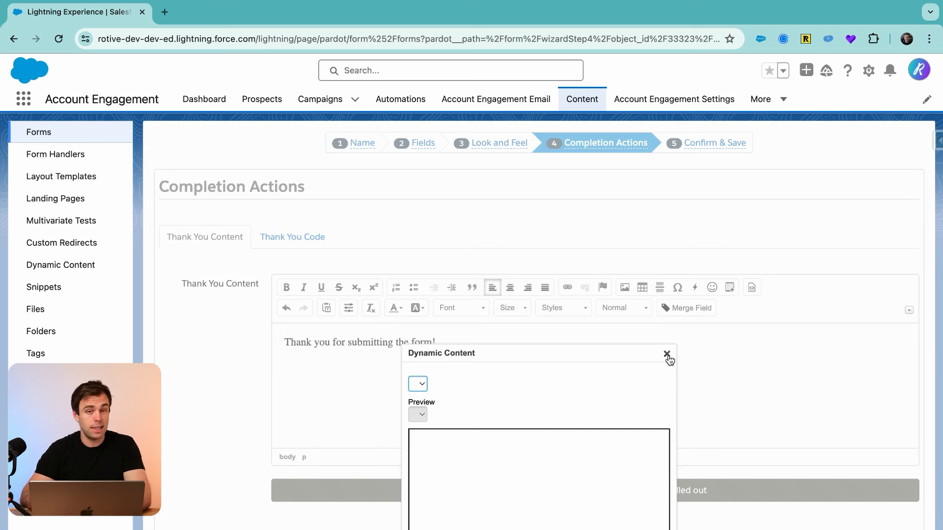
pyautogui.click(666, 355)
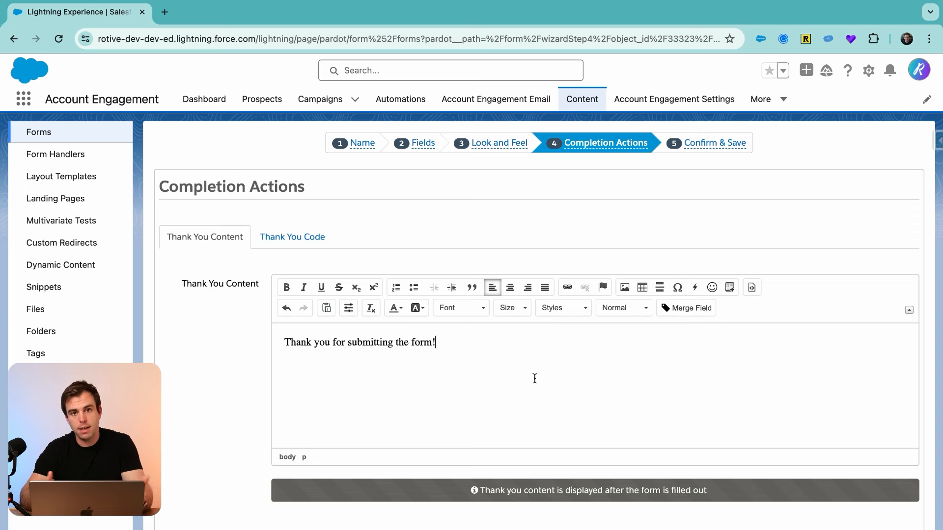
pyautogui.scroll(-3)
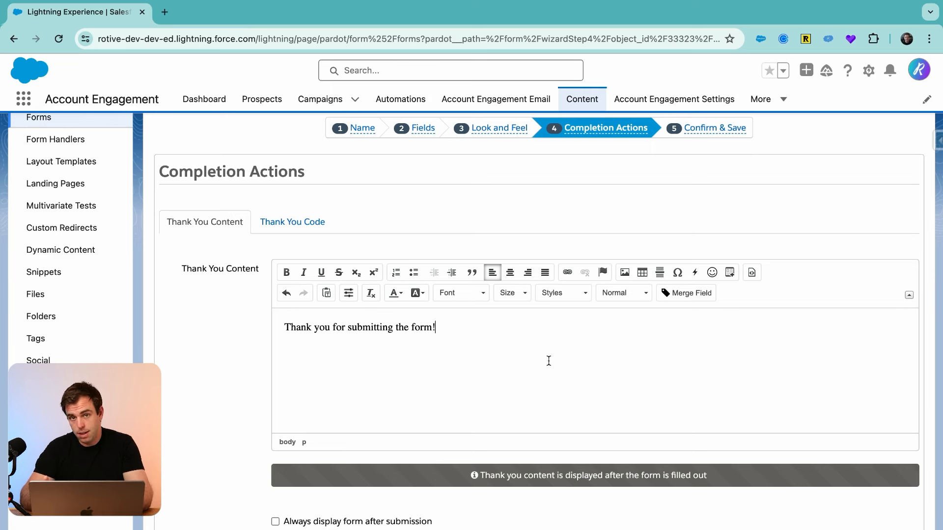
# Step: Scroll to Completion Actions and add a conditional group
pyautogui.scroll(-3)
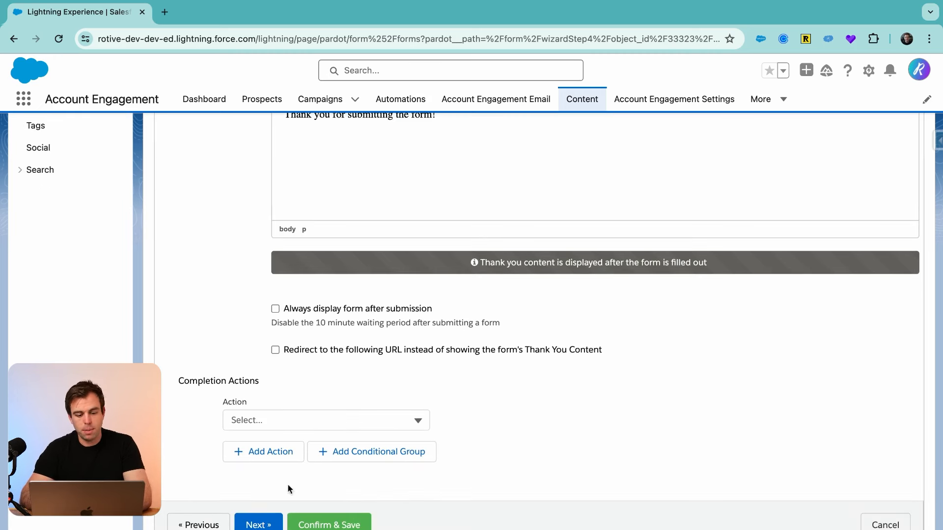
pyautogui.moveTo(374, 472)
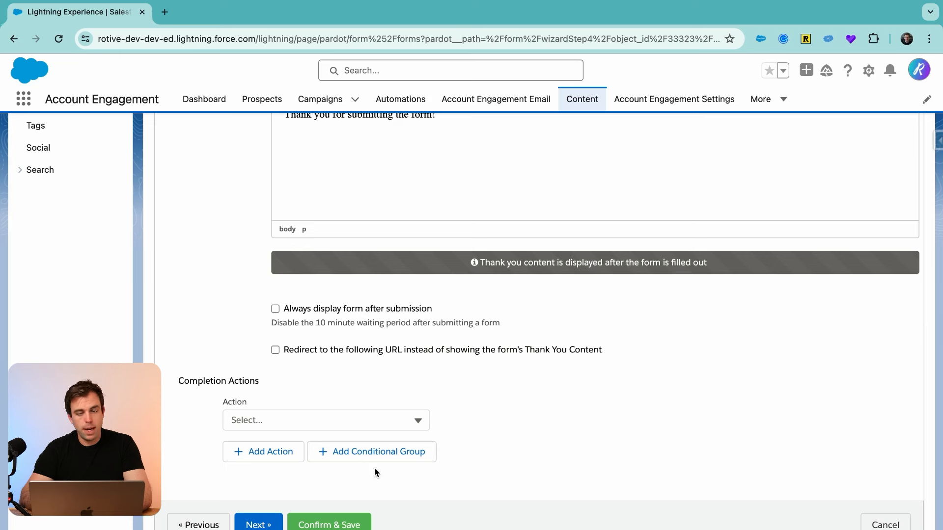
pyautogui.moveTo(380, 452)
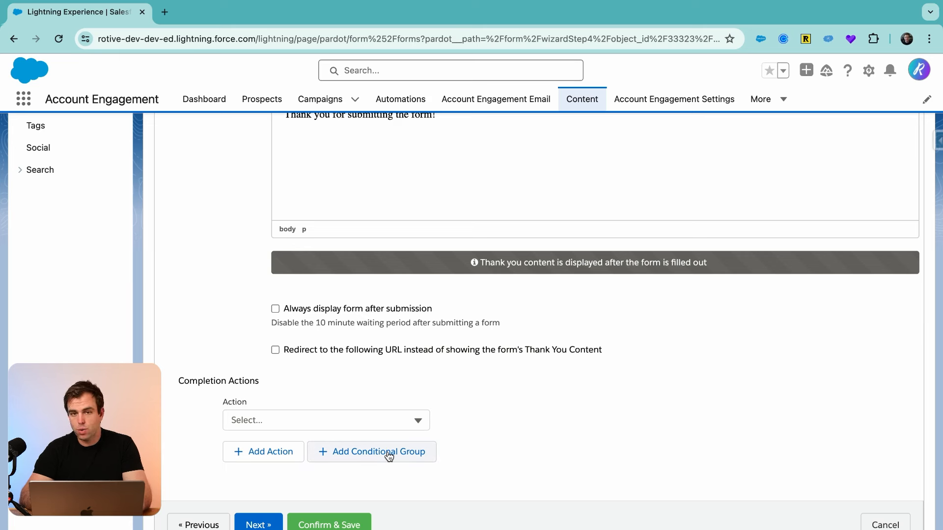
pyautogui.moveTo(351, 456)
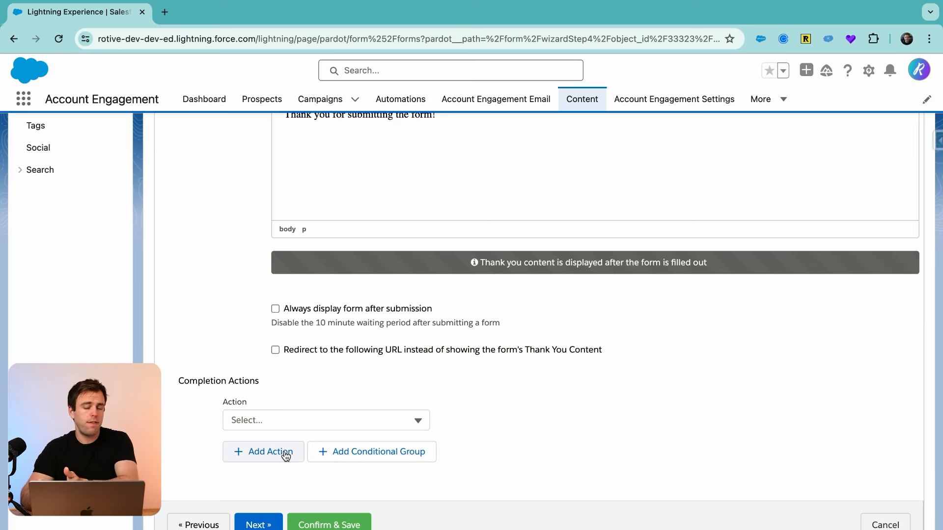
pyautogui.moveTo(278, 452)
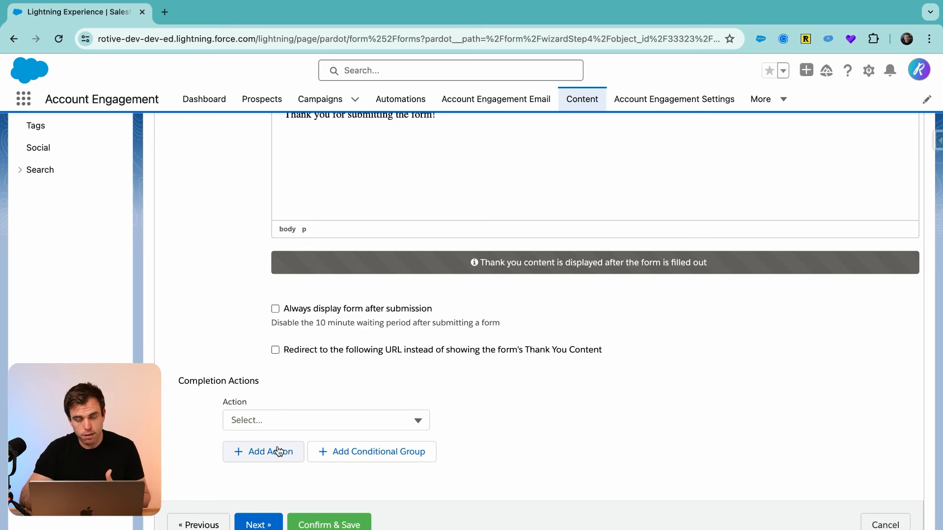
pyautogui.moveTo(371, 452)
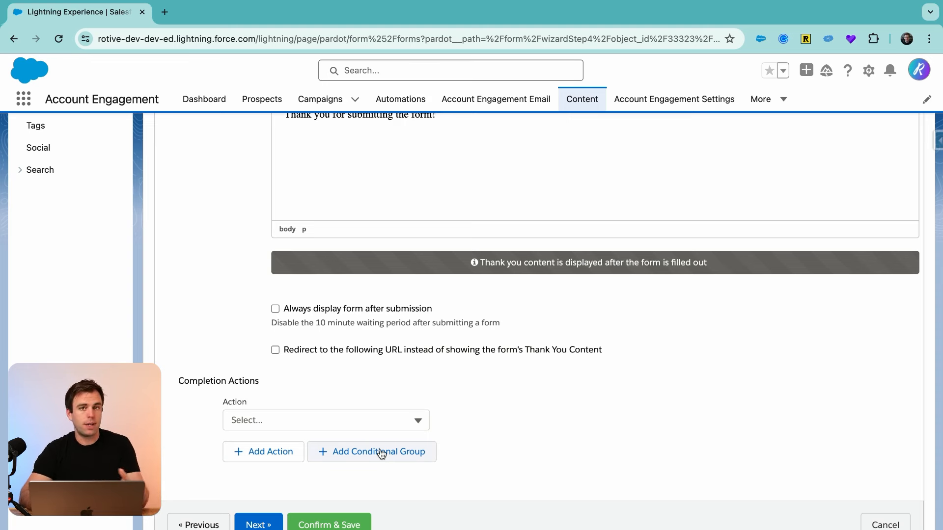
pyautogui.click(371, 452)
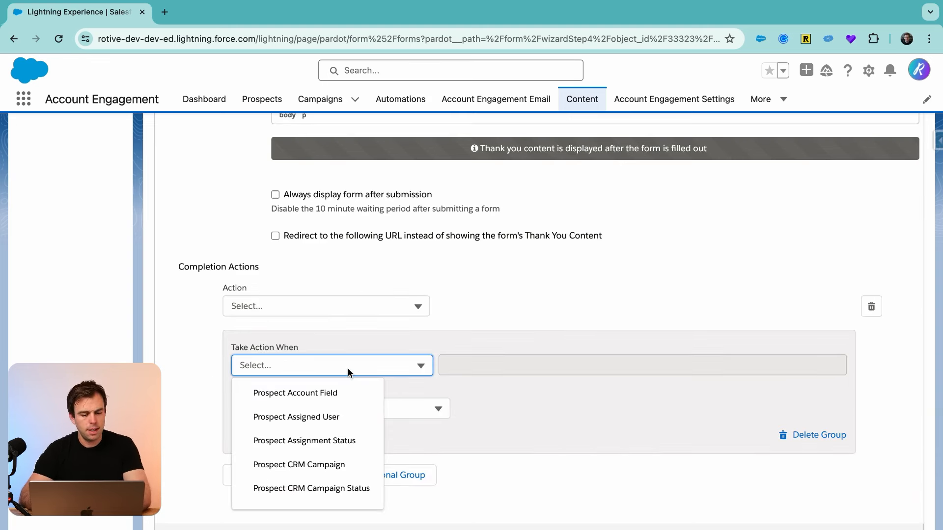
# Step: When Attending Event? is Yes, add prospects to the 2024 Mini Golf campaign as Responded
pyautogui.click(295, 393)
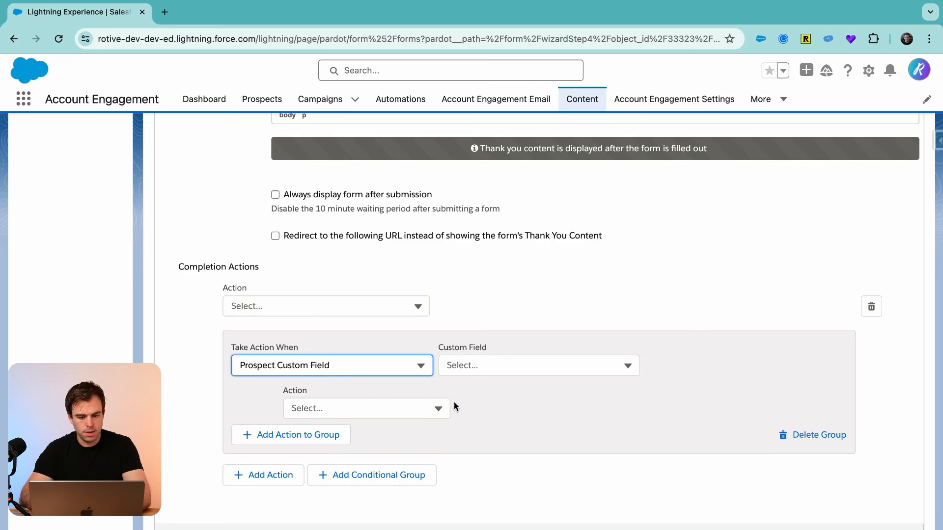
pyautogui.click(538, 364)
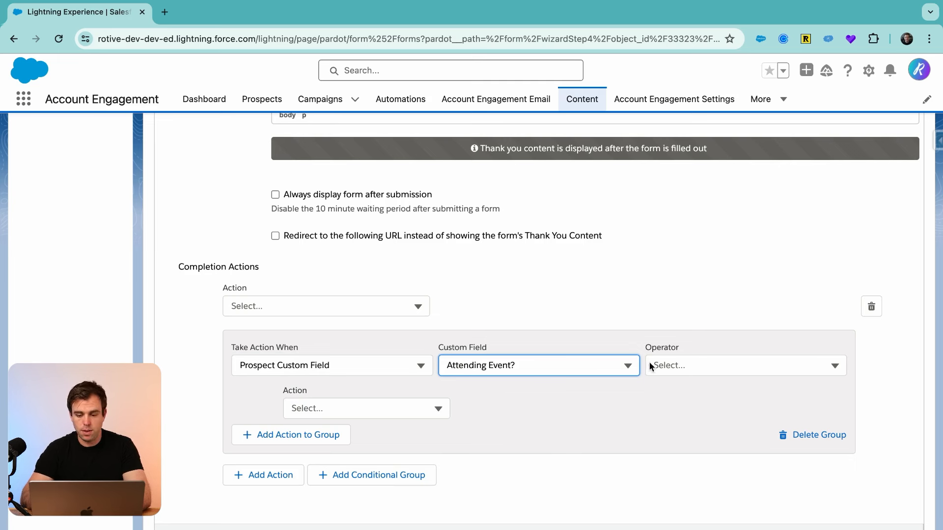
pyautogui.click(744, 365)
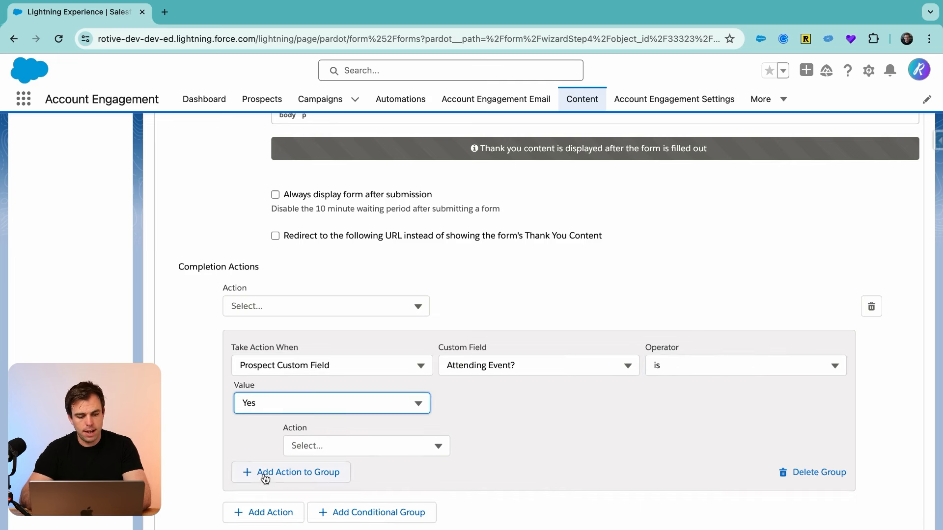
pyautogui.click(366, 446)
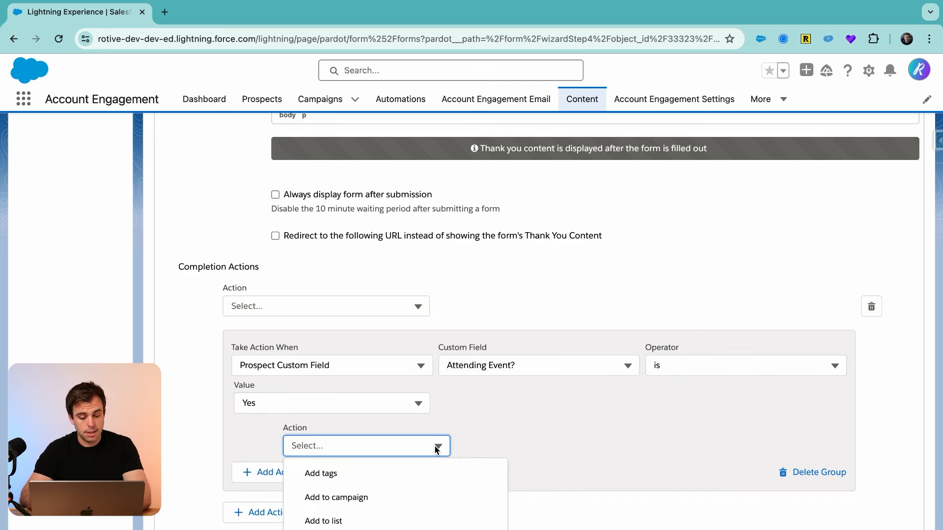
pyautogui.click(335, 497)
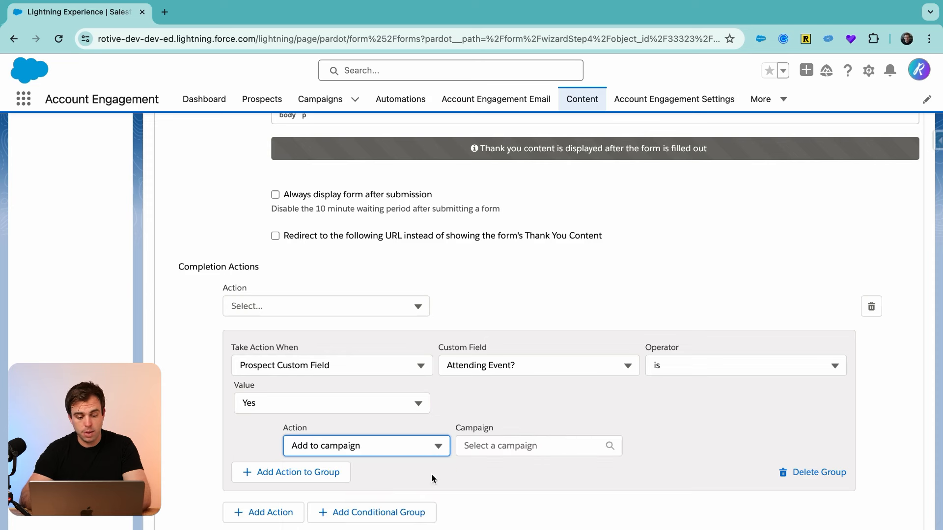
pyautogui.click(535, 446)
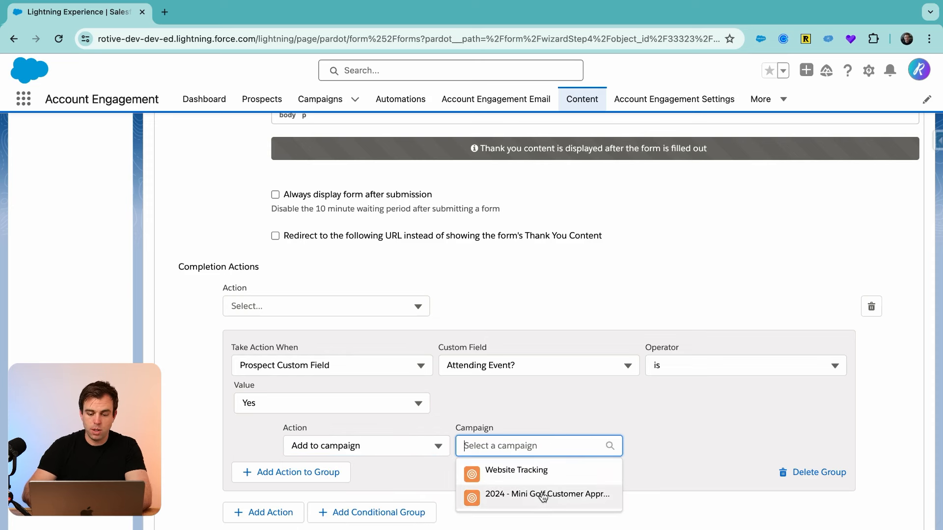
pyautogui.click(547, 493)
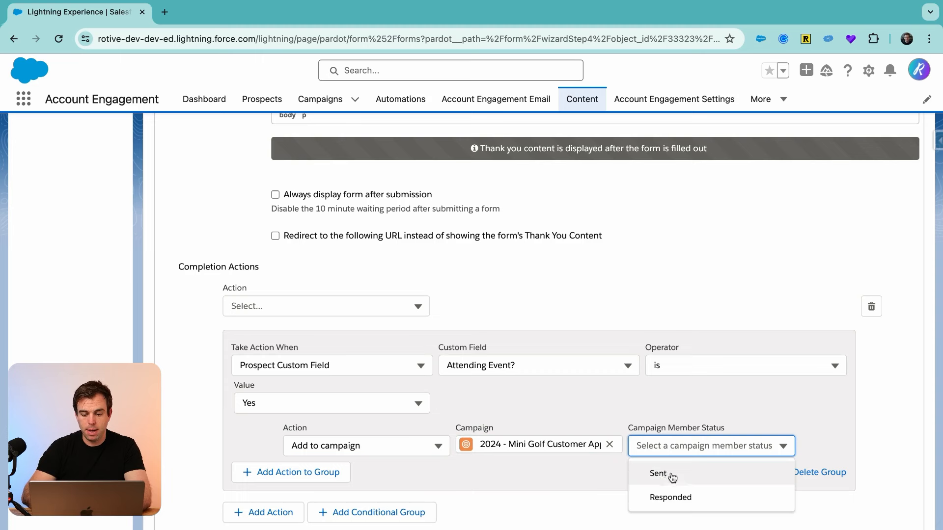
pyautogui.click(670, 498)
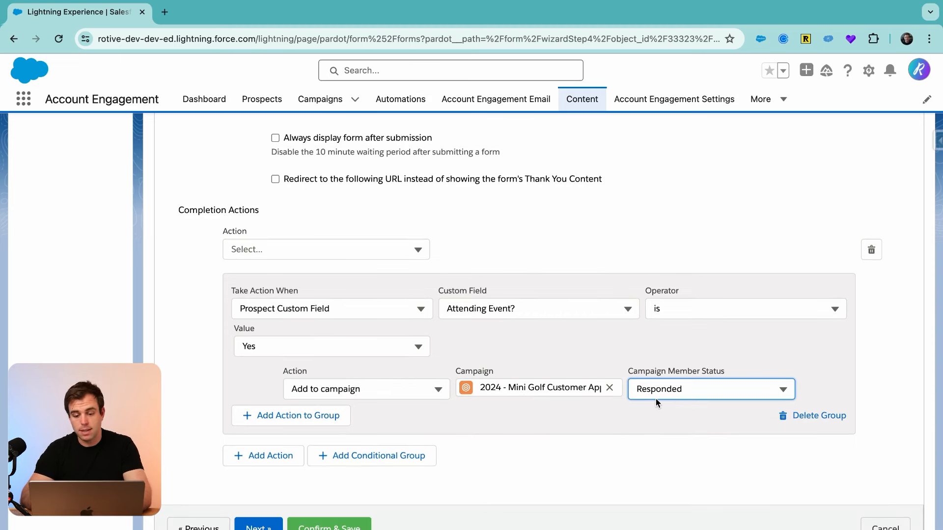
pyautogui.moveTo(666, 407)
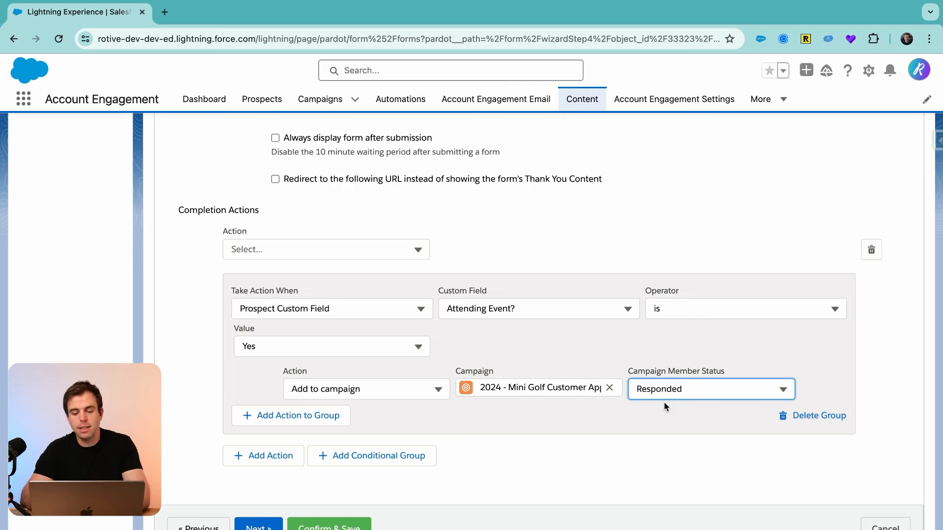
pyautogui.moveTo(488, 423)
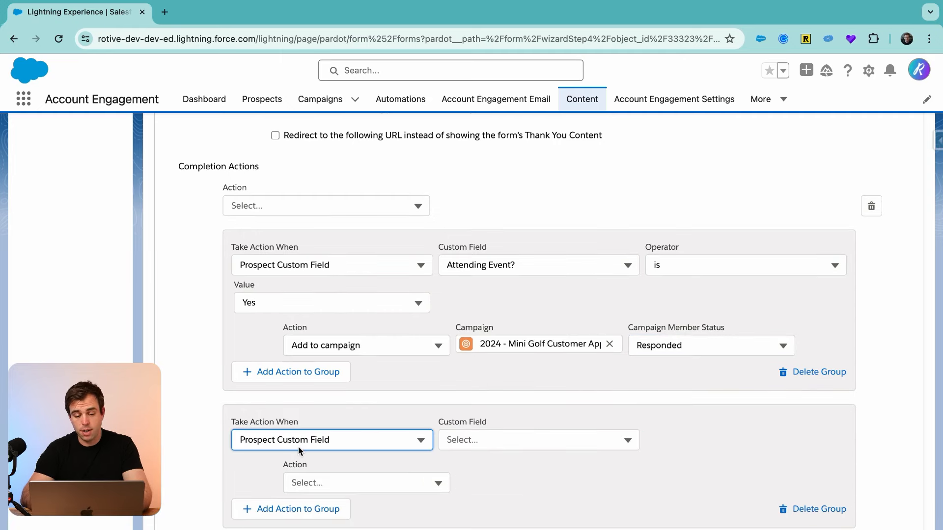
pyautogui.click(537, 439)
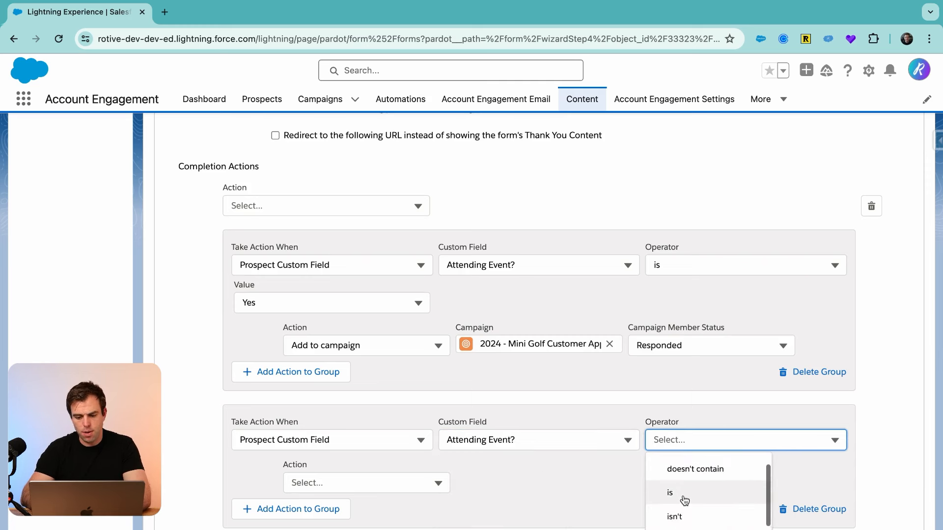
pyautogui.click(670, 493)
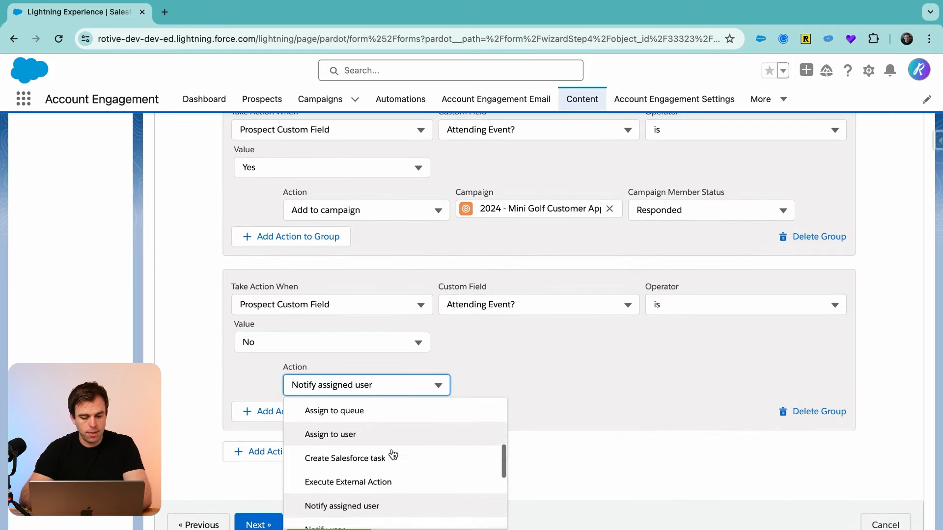
pyautogui.scroll(-3)
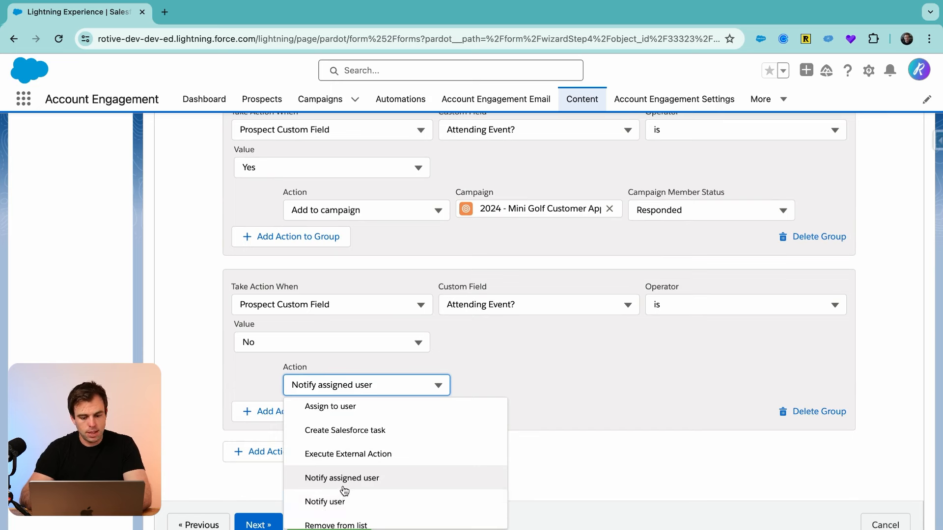
pyautogui.click(342, 478)
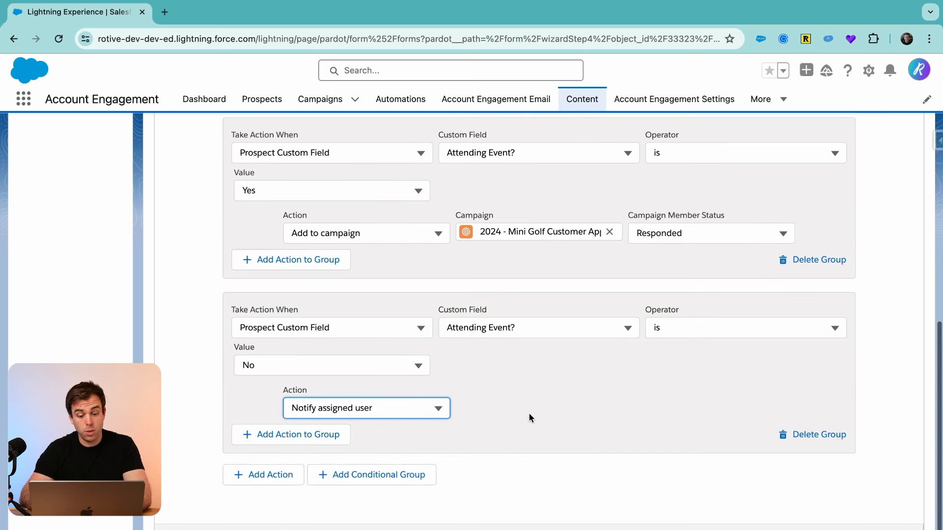
pyautogui.moveTo(417, 415)
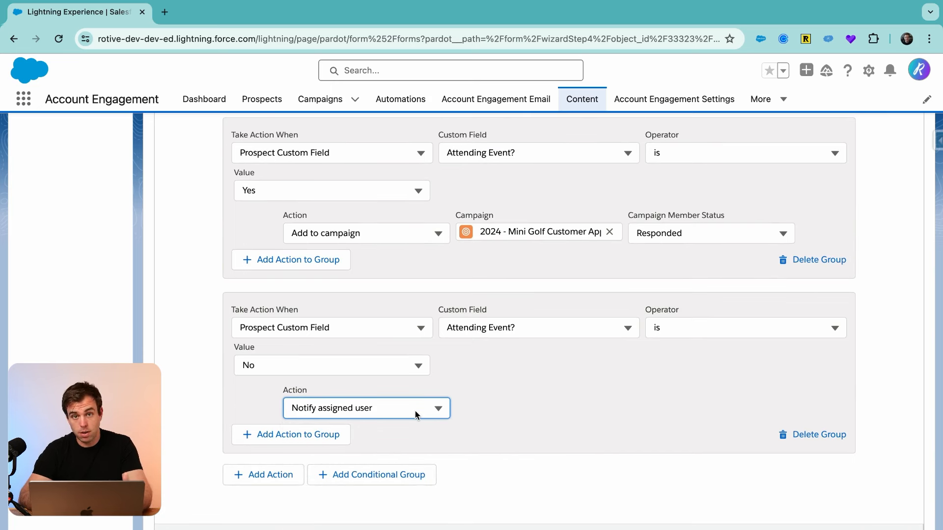
pyautogui.click(366, 407)
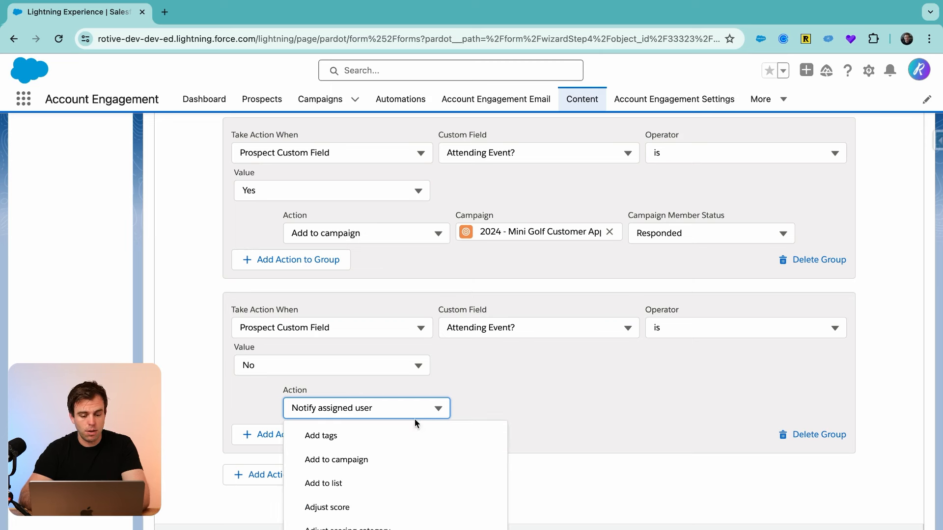
pyautogui.scroll(-3)
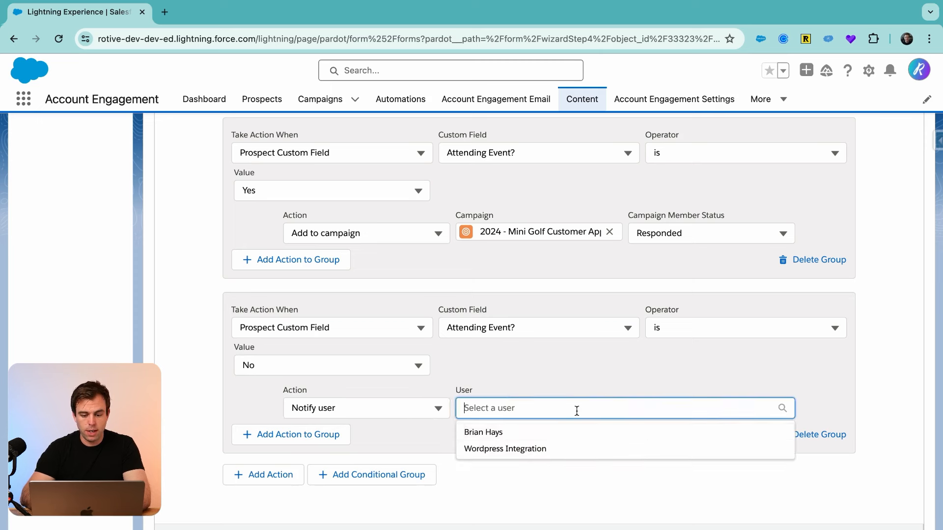
pyautogui.click(483, 431)
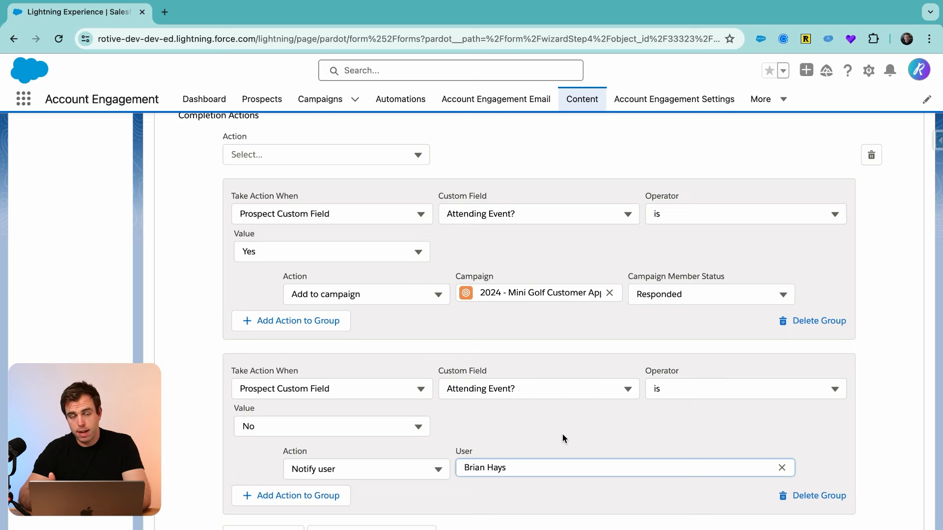
pyautogui.scroll(-3)
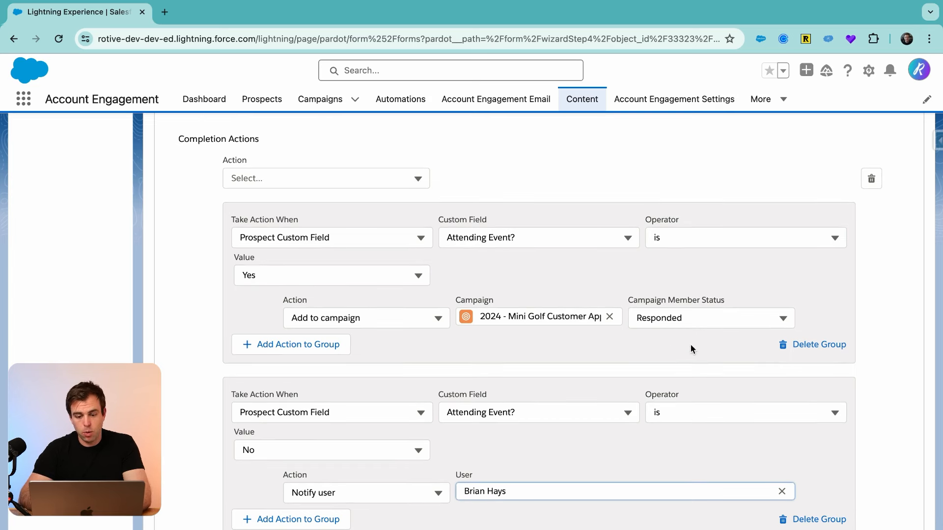
pyautogui.moveTo(659, 335)
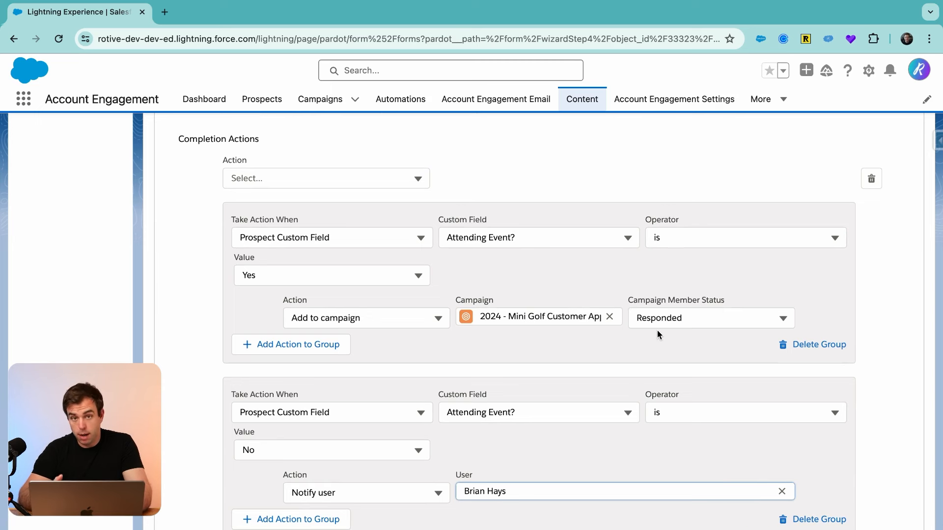
pyautogui.moveTo(745, 353)
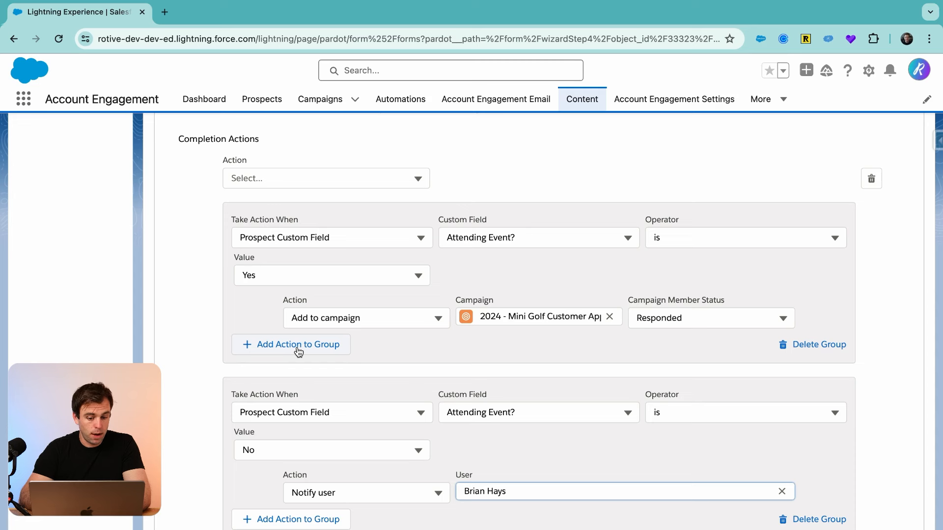
# Step: Add an Add to list action with the Nurture list to the Yes group
pyautogui.click(291, 345)
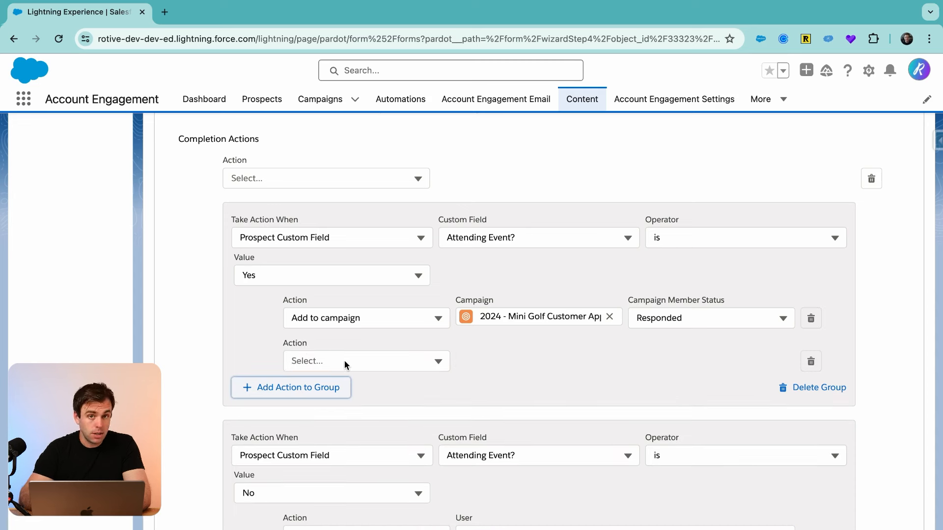
pyautogui.click(366, 361)
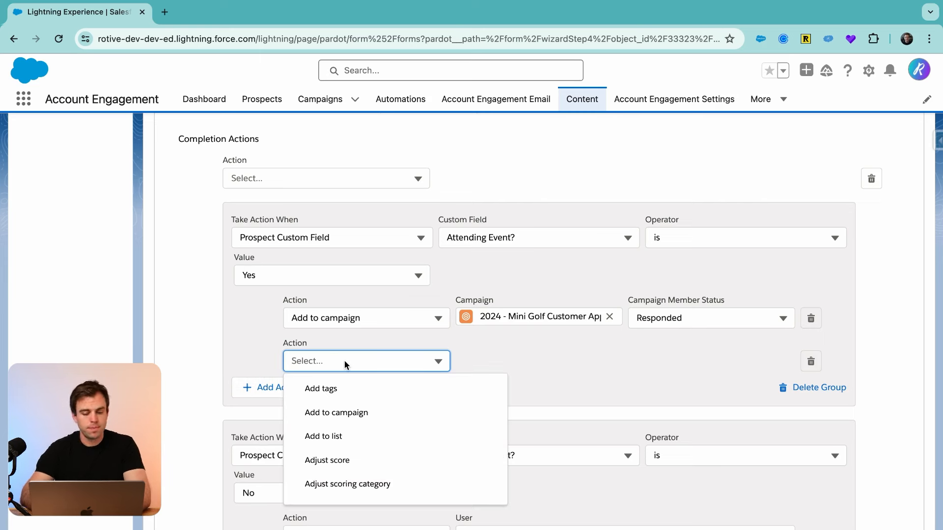
pyautogui.click(323, 436)
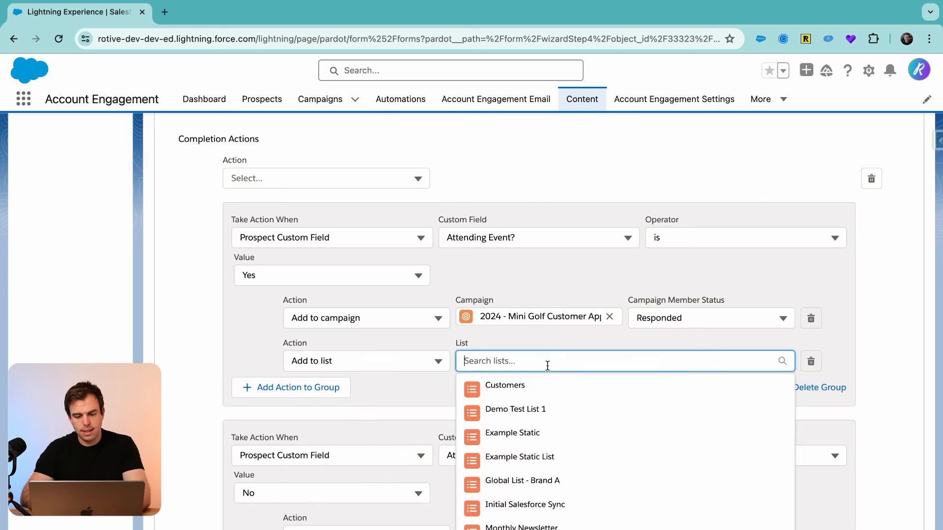
pyautogui.scroll(-3)
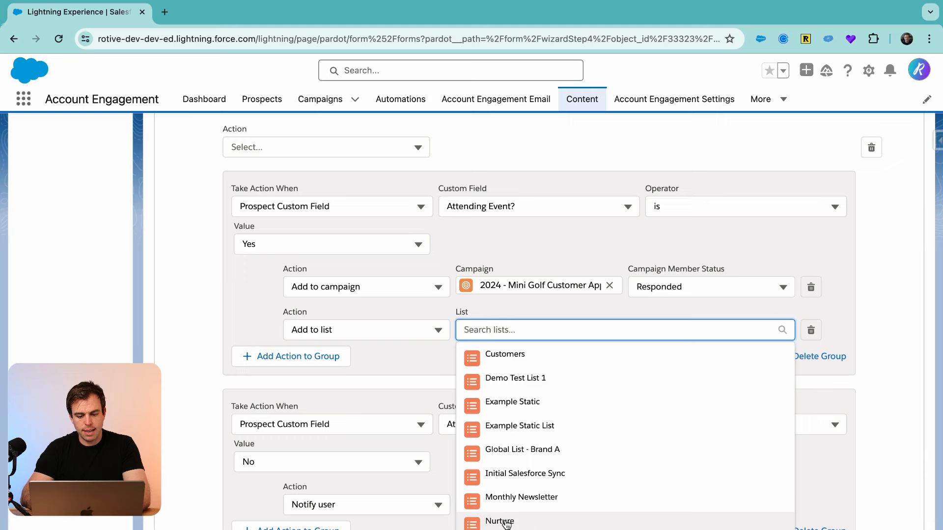
pyautogui.click(499, 521)
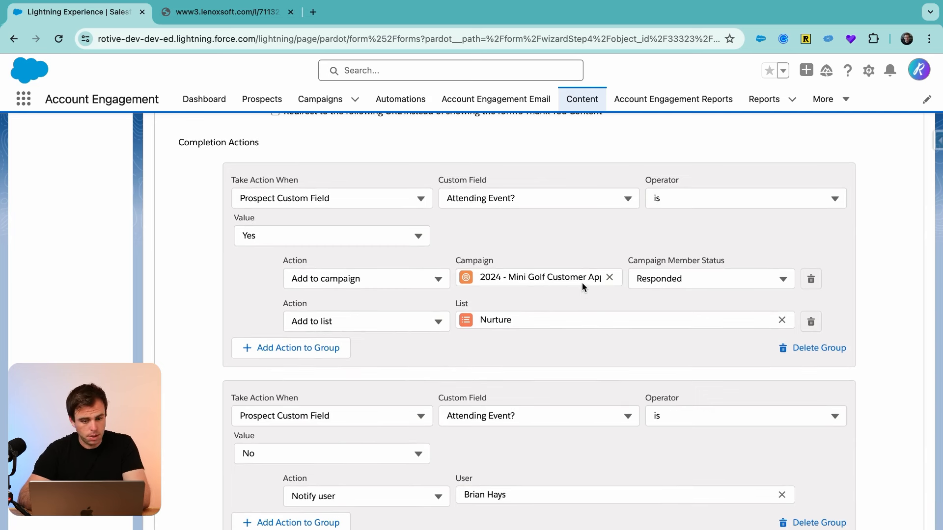
pyautogui.scroll(3)
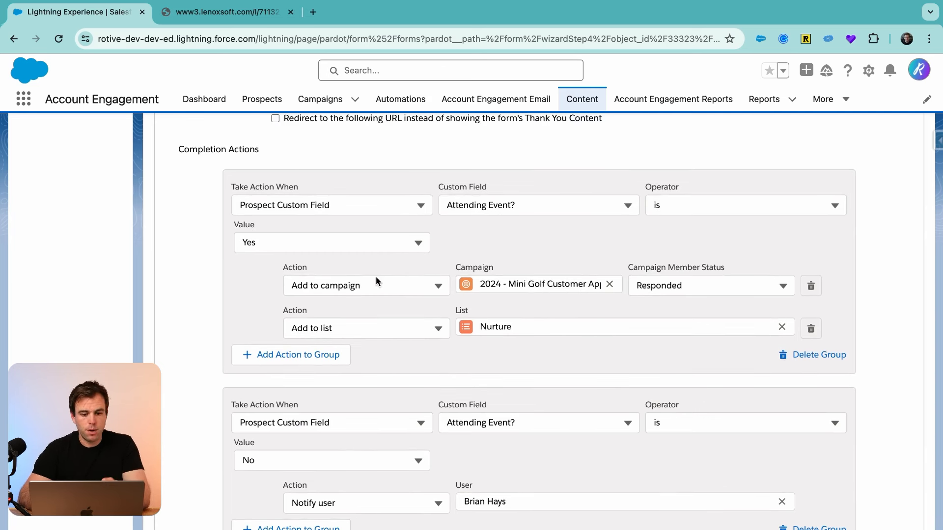
pyautogui.moveTo(374, 292)
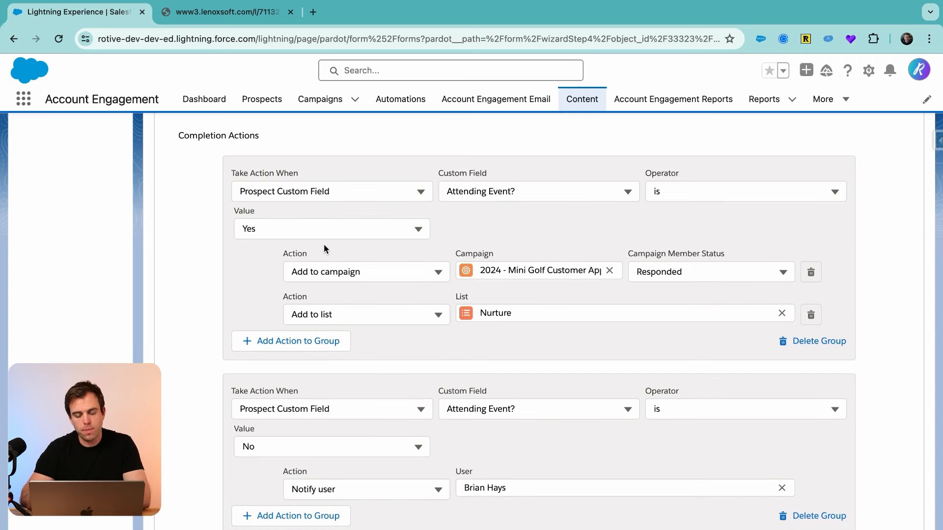
pyautogui.moveTo(655, 261)
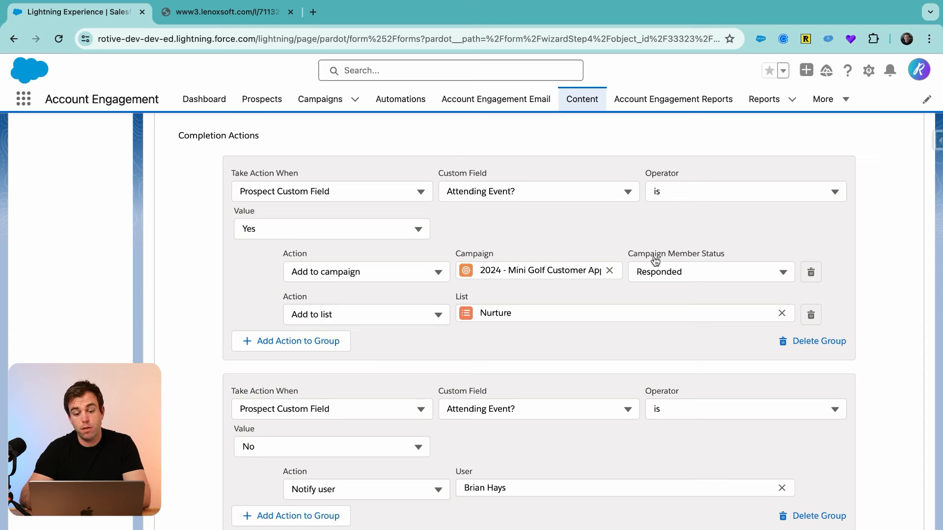
pyautogui.moveTo(581, 273)
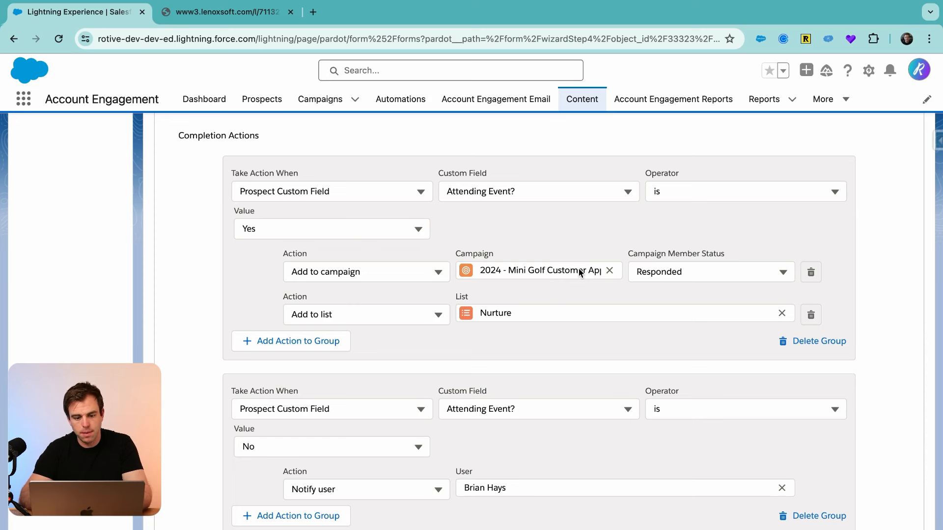
pyautogui.moveTo(830, 303)
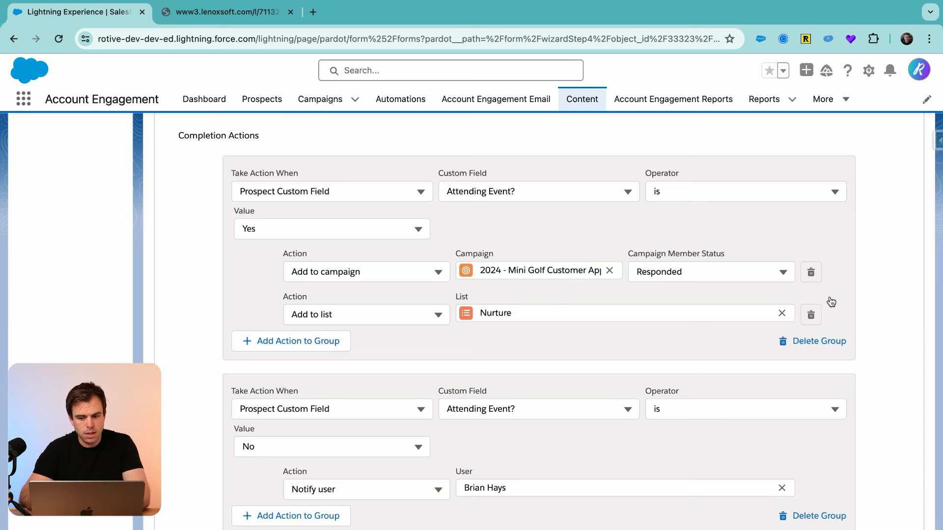
# Step: Give the Yes group Assign to user, Mini Golf campaign (Responded), and Nurture list actions
pyautogui.click(810, 314)
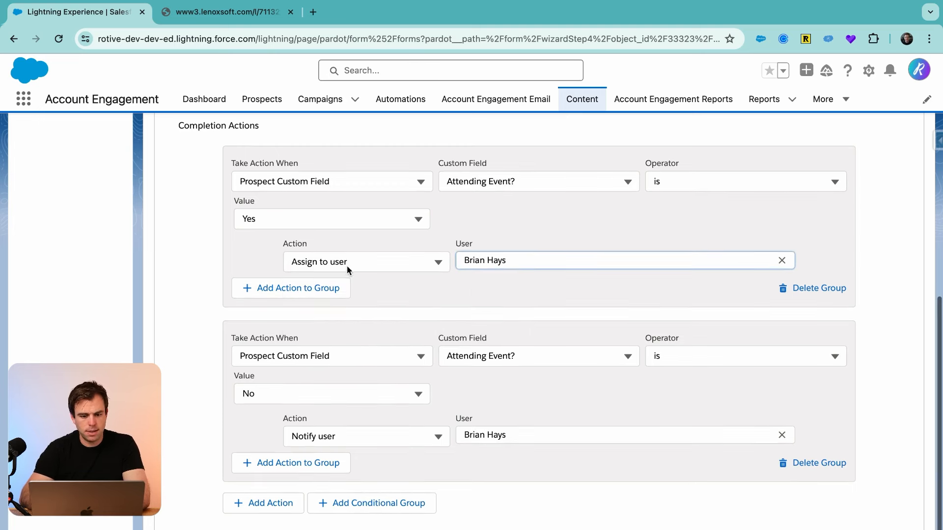
pyautogui.click(299, 288)
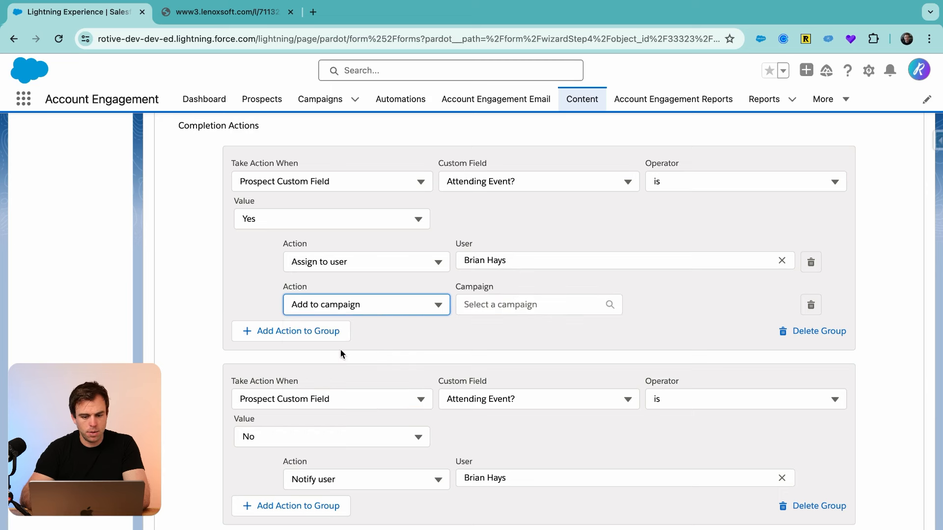
pyautogui.click(539, 304)
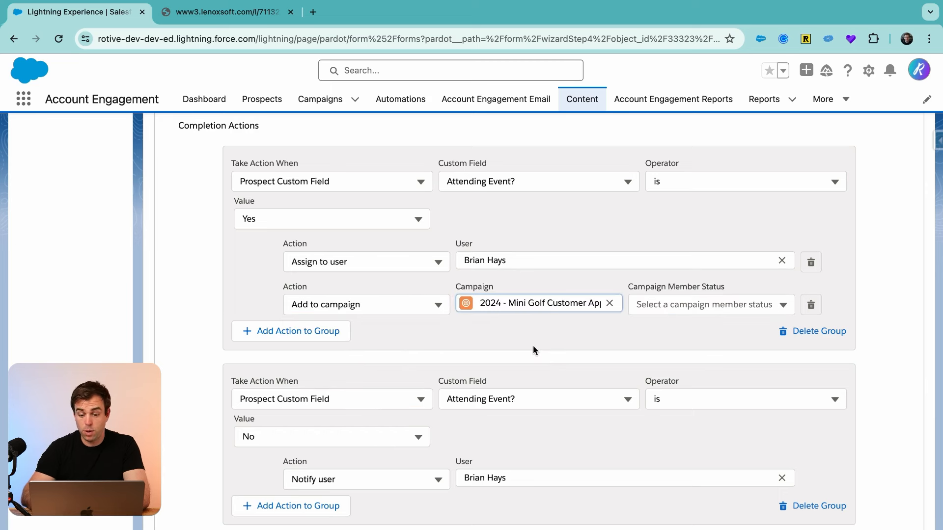
pyautogui.click(711, 305)
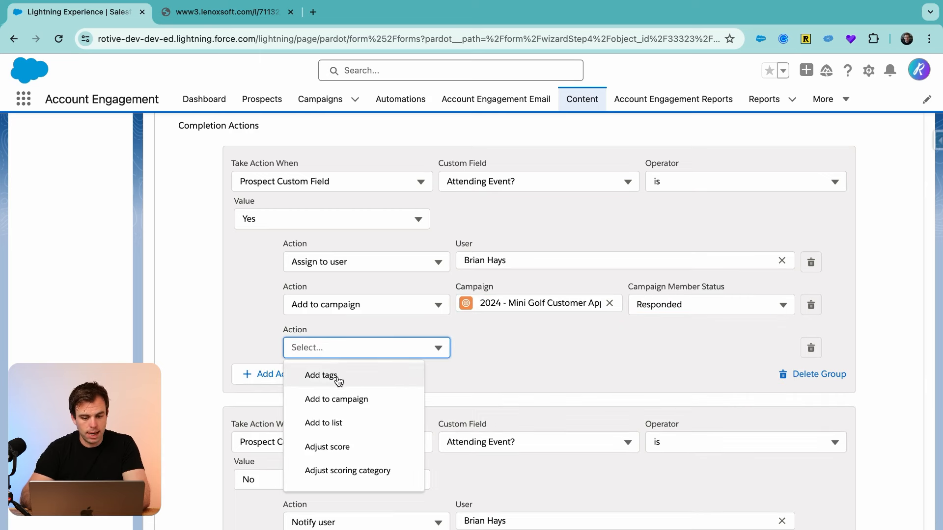
pyautogui.click(323, 423)
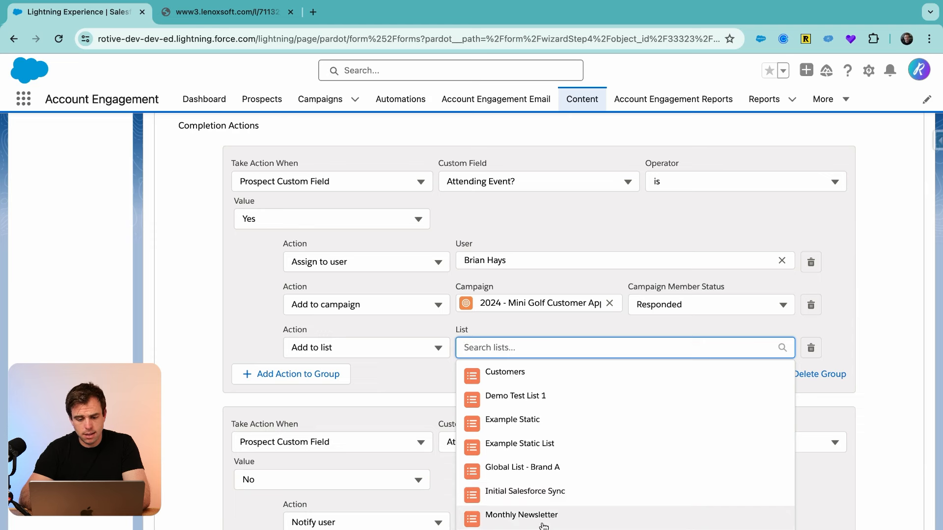
pyautogui.click(523, 346)
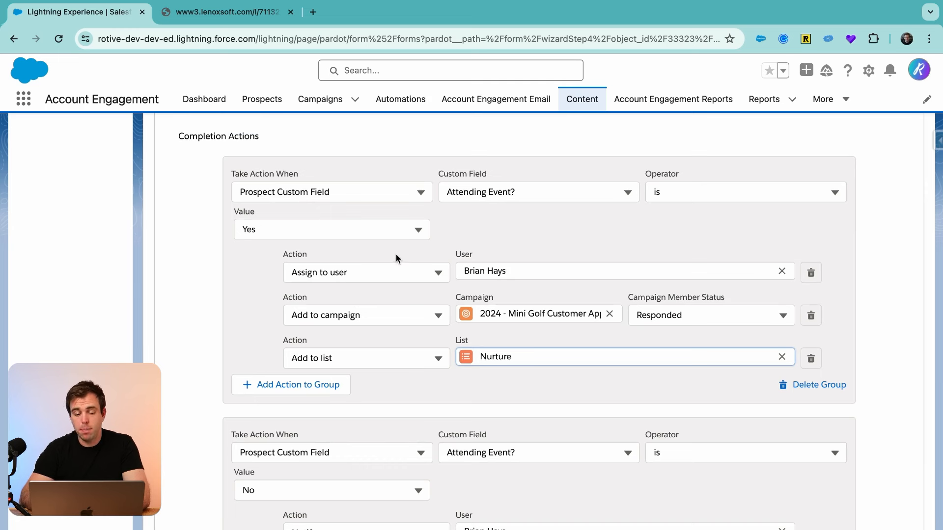
pyautogui.moveTo(439, 281)
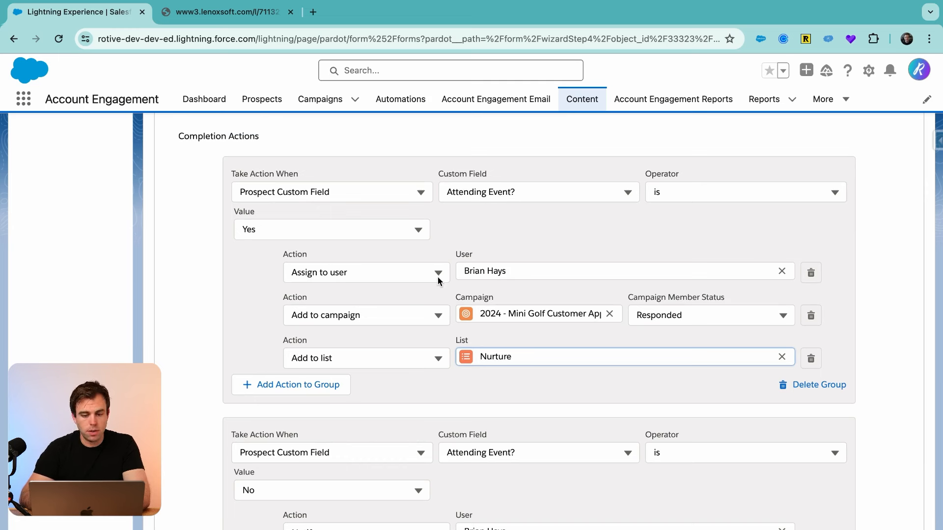
pyautogui.moveTo(514, 270)
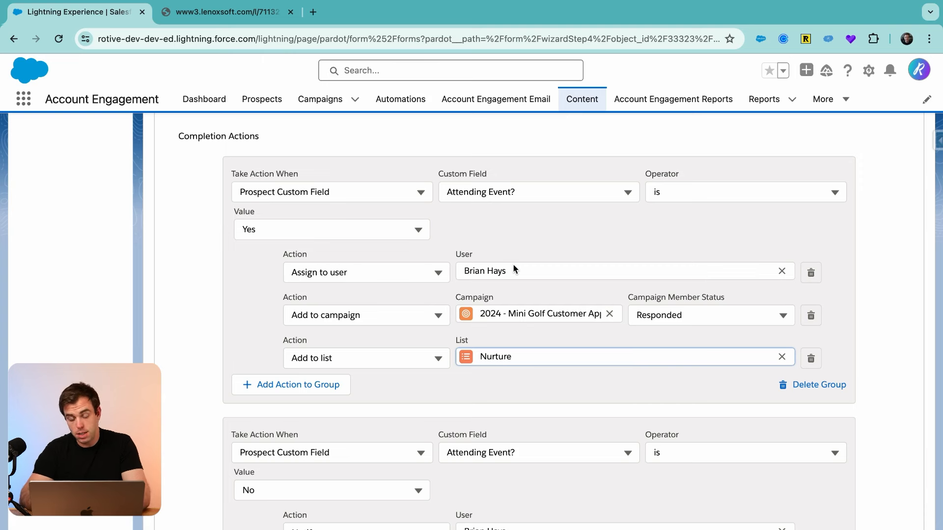
pyautogui.scroll(-3)
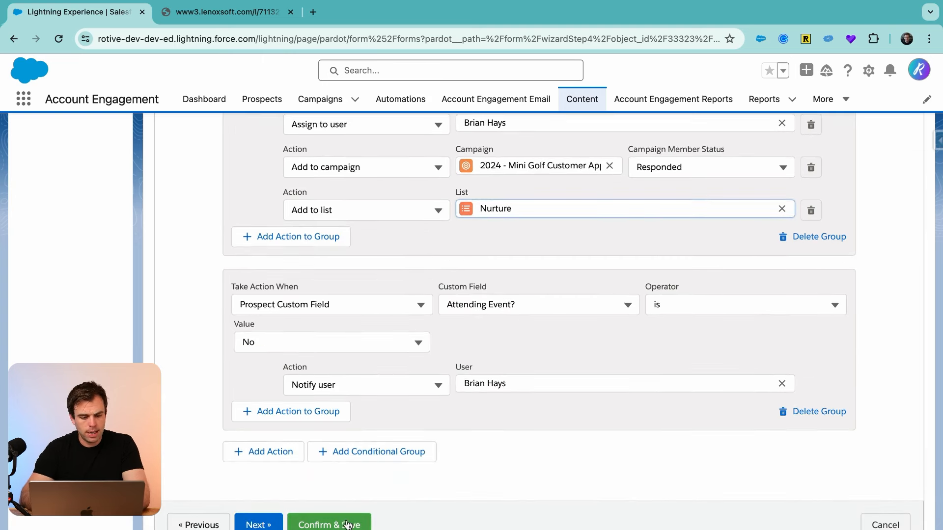
# Step: Save the form and open its public link in an Incognito window
pyautogui.click(329, 525)
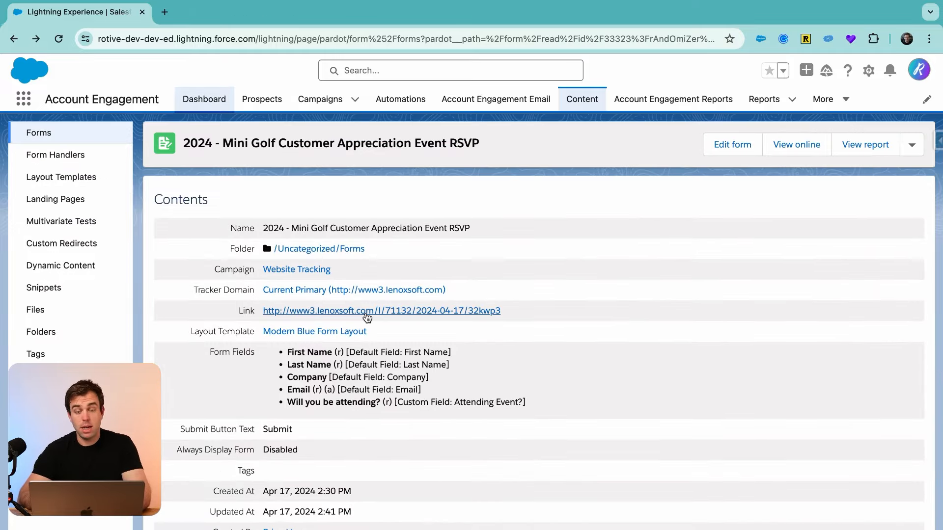
pyautogui.rightClick(381, 311)
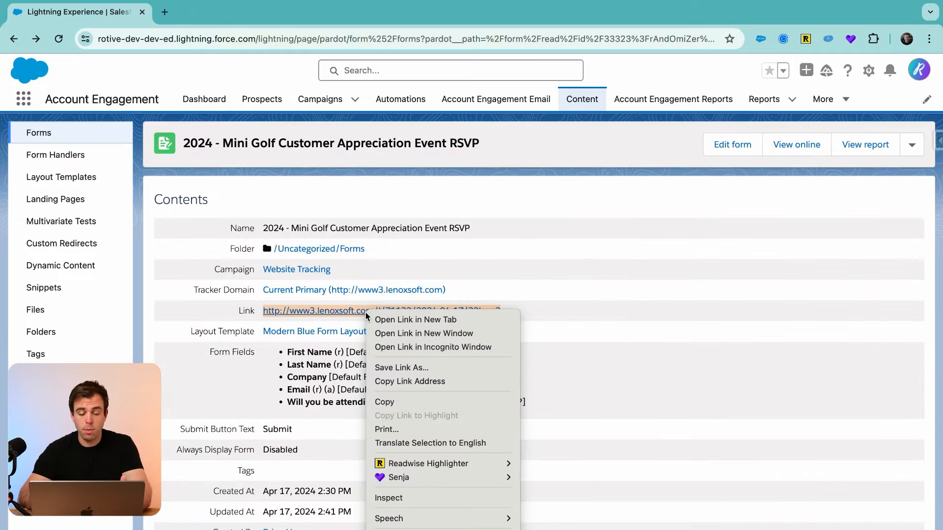
pyautogui.moveTo(432, 347)
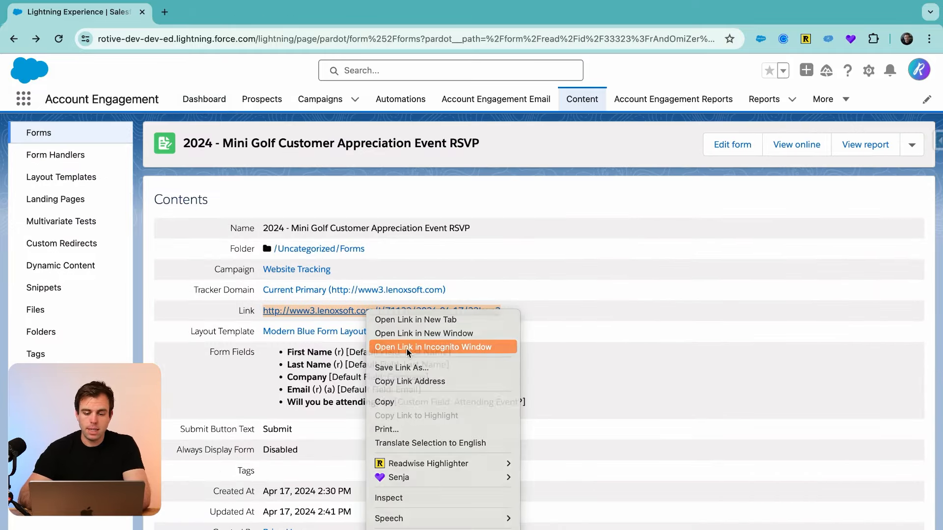
pyautogui.click(432, 347)
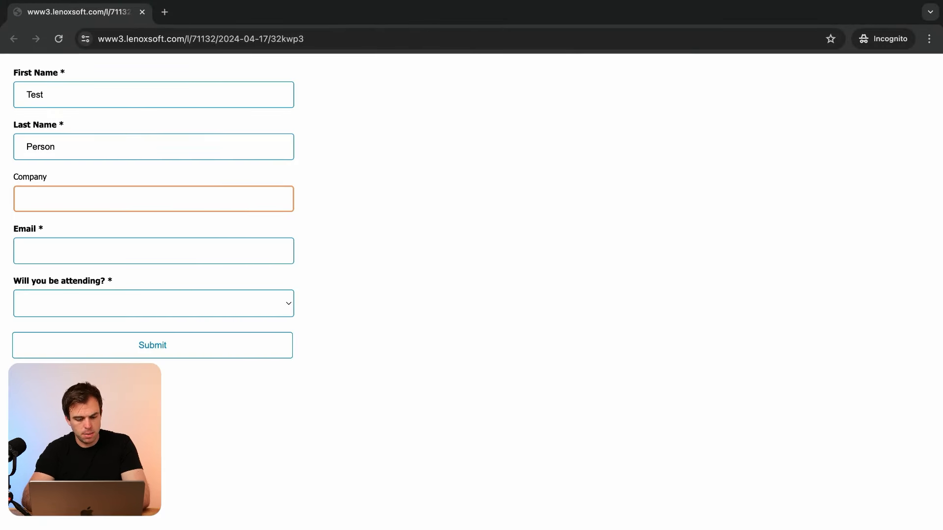
# Step: Fill in Test Person from Test Company, answer Yes, and submit
pyautogui.click(152, 303)
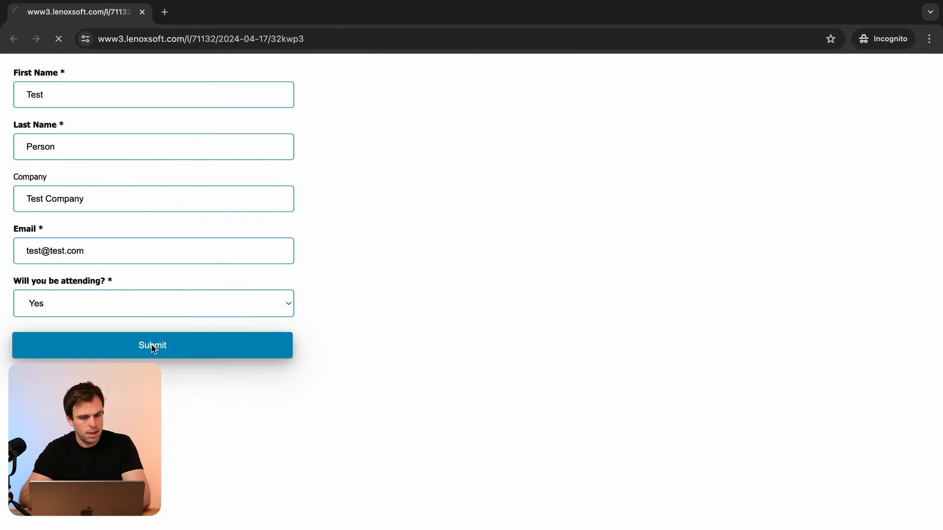
pyautogui.click(152, 345)
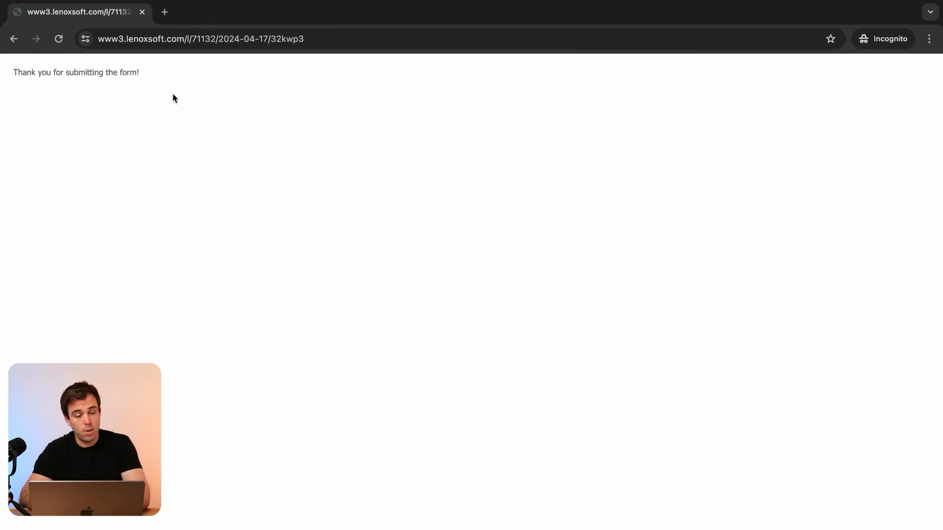
pyautogui.moveTo(106, 72); pyautogui.dragTo(139, 72)
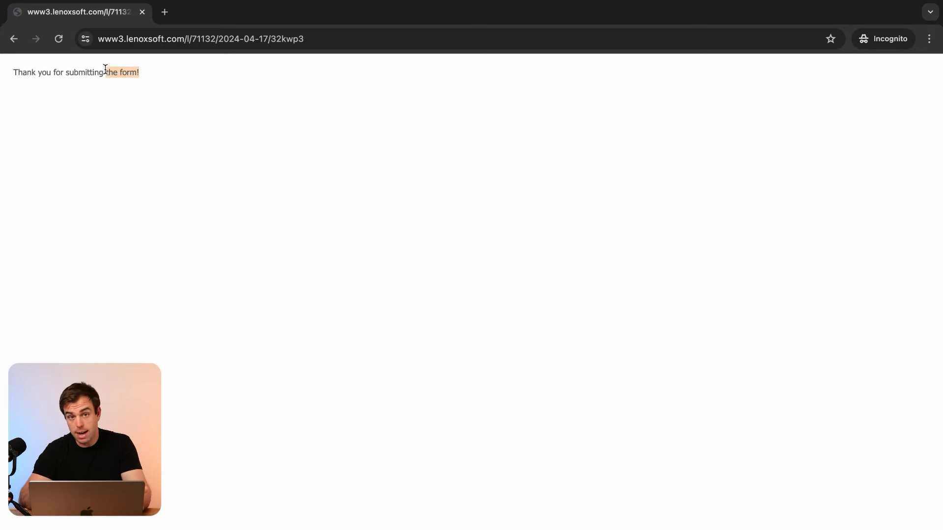
pyautogui.moveTo(295, 210)
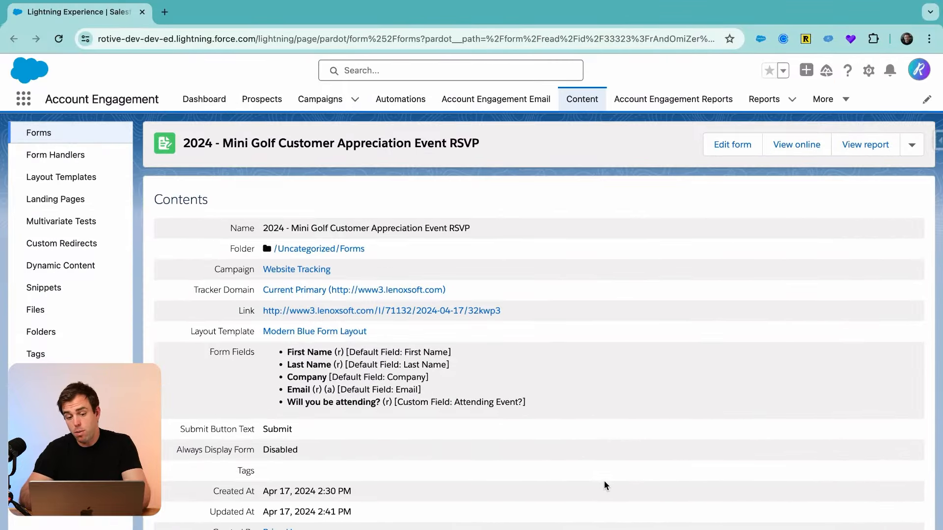
# Step: Review Test Person's Lists and Audits tabs, then open the Mini Golf campaign record
pyautogui.scroll(-3)
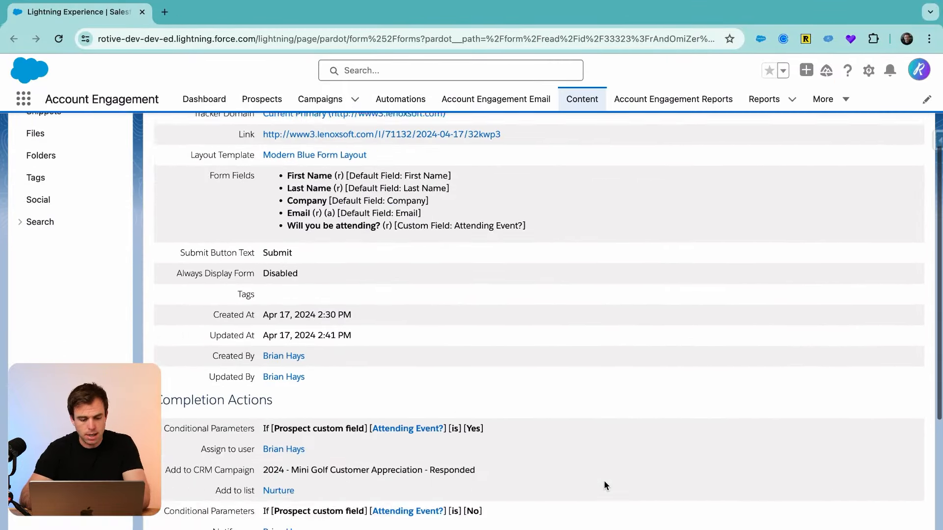
pyautogui.scroll(-3)
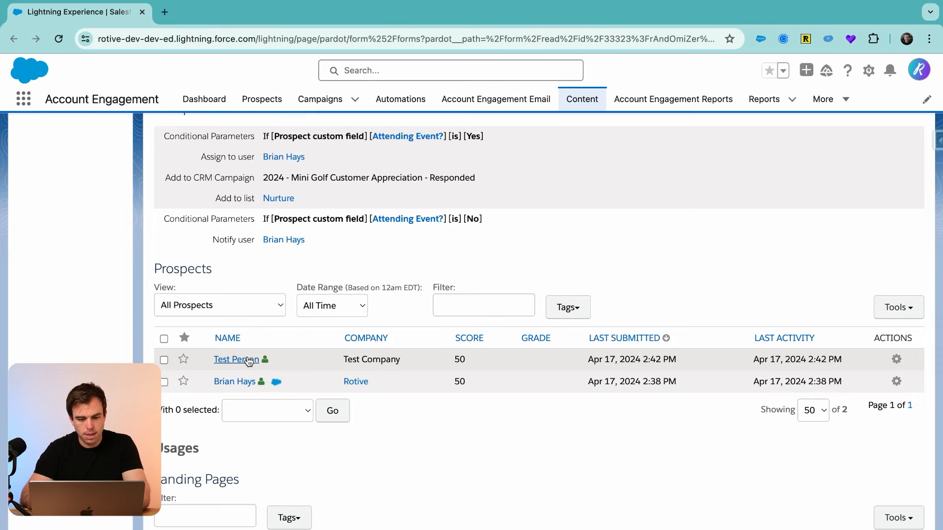
pyautogui.click(235, 359)
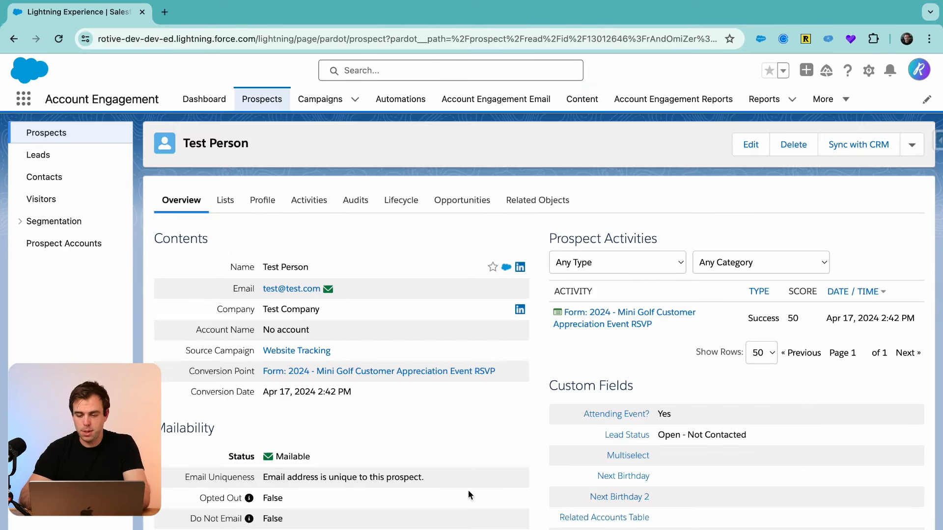
pyautogui.moveTo(606, 368)
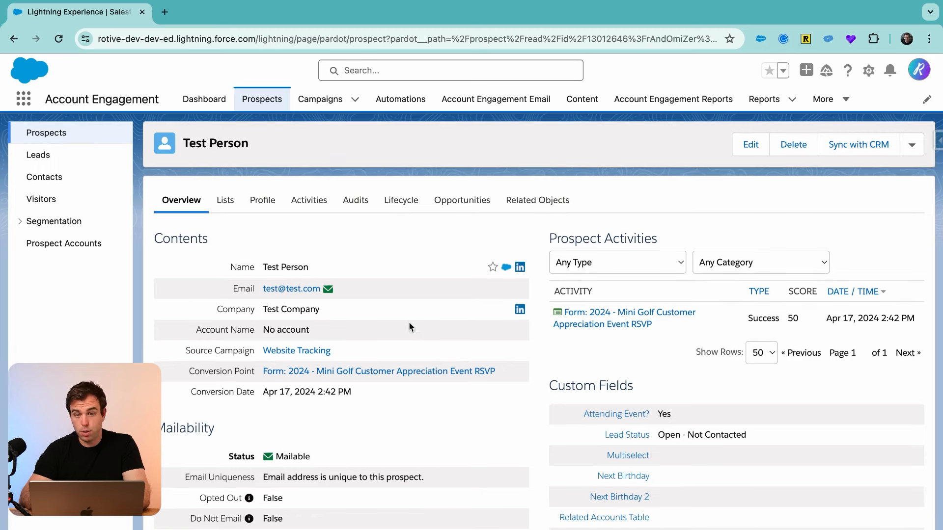
pyautogui.moveTo(390, 308)
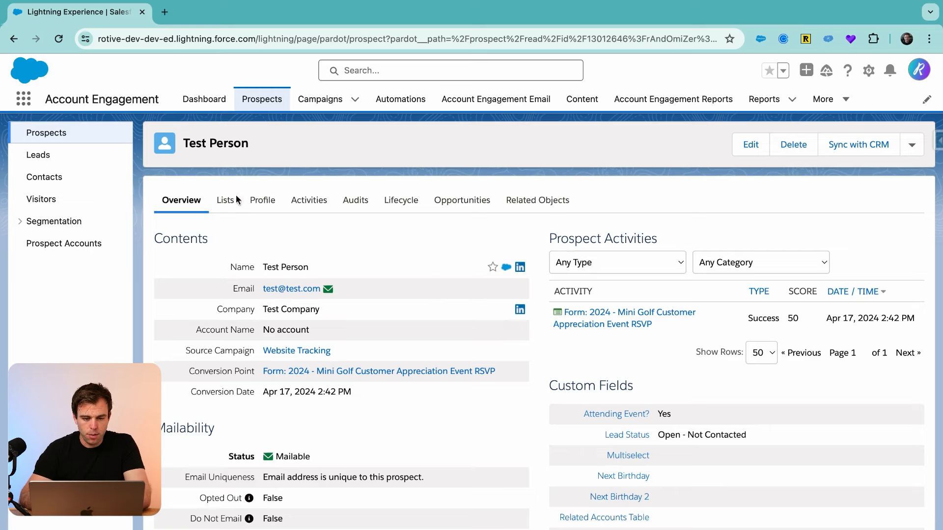
pyautogui.click(223, 200)
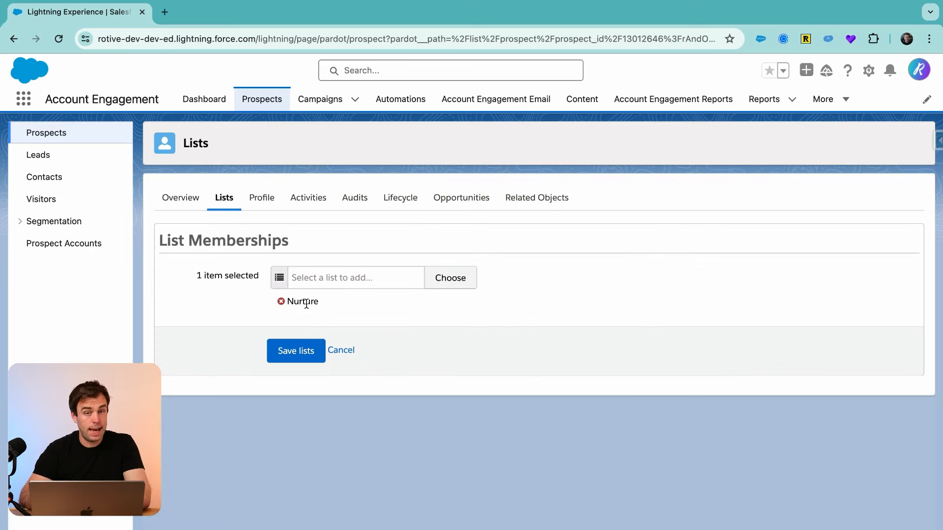
pyautogui.click(354, 197)
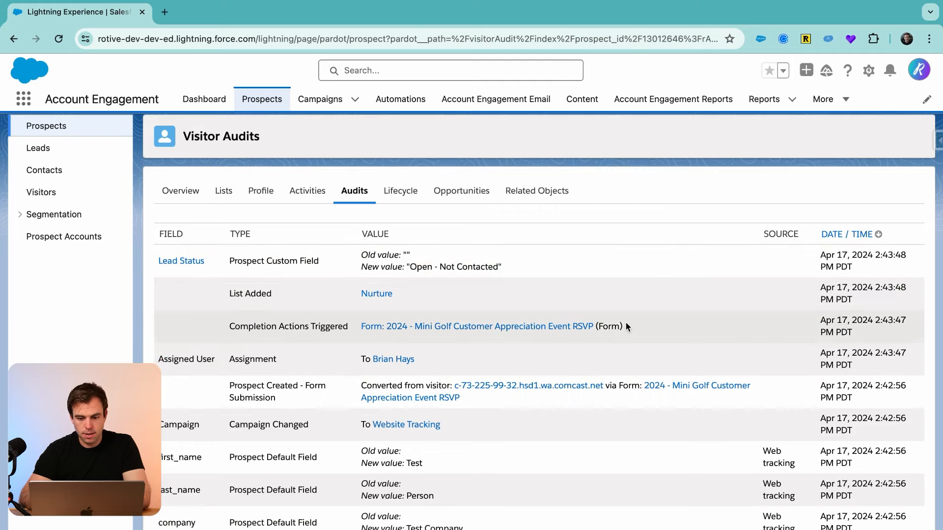
pyautogui.click(319, 100)
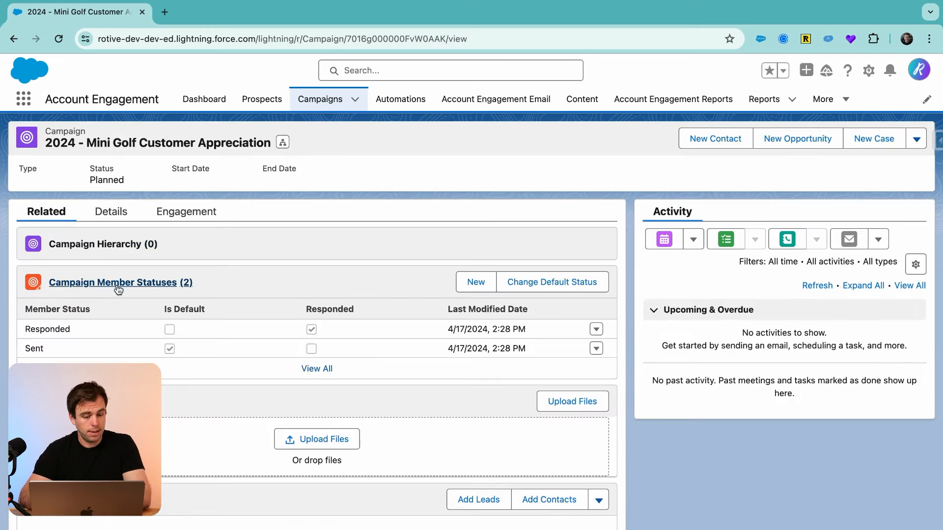
# Step: Confirm Test Person is a Responded member of Mini Golf, then return to the RSVP form
pyautogui.click(113, 283)
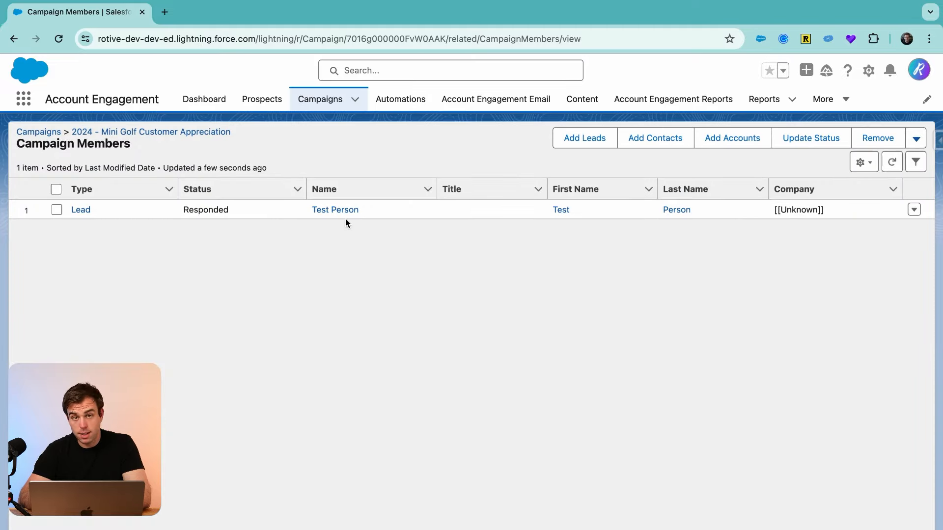
pyautogui.moveTo(262, 100)
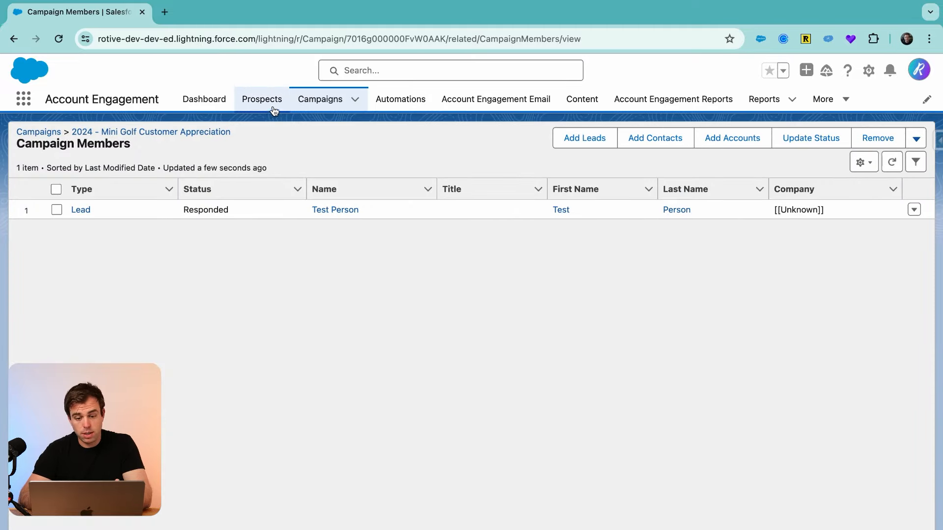
pyautogui.click(581, 99)
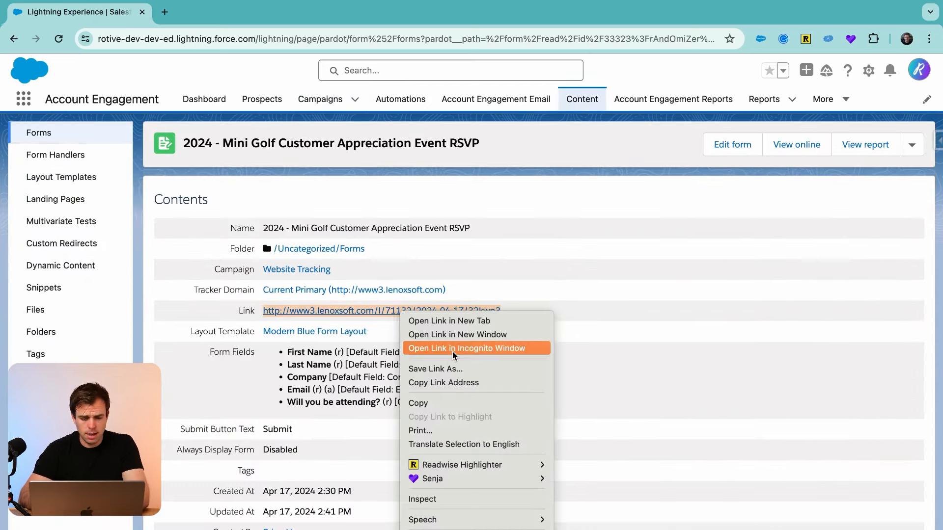
# Step: Submit the RSVP form privately as Test Person2, company 'Not Going', answering No
pyautogui.click(464, 348)
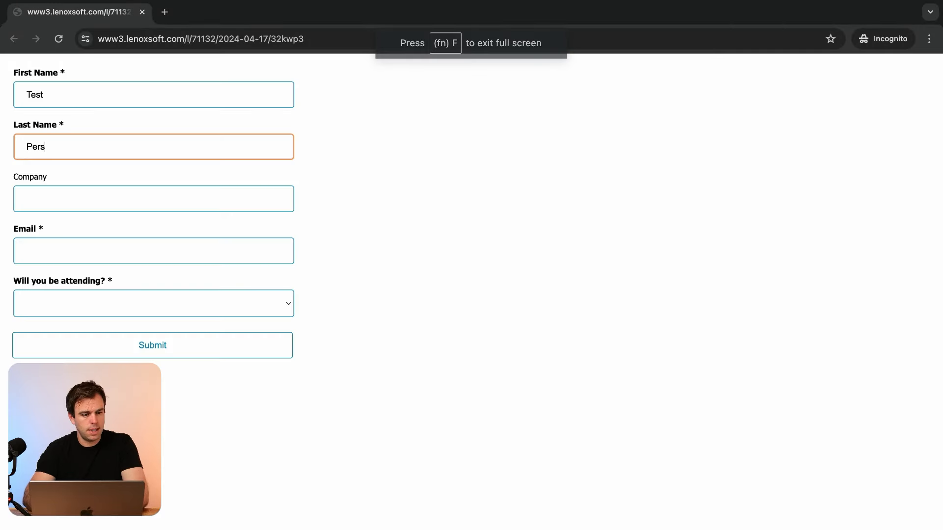
pyautogui.click(153, 303)
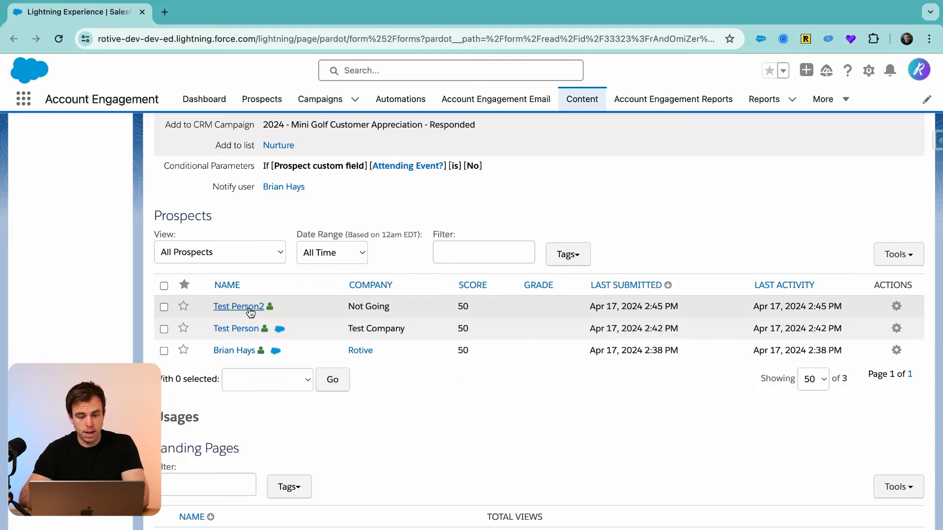
pyautogui.moveTo(299, 305)
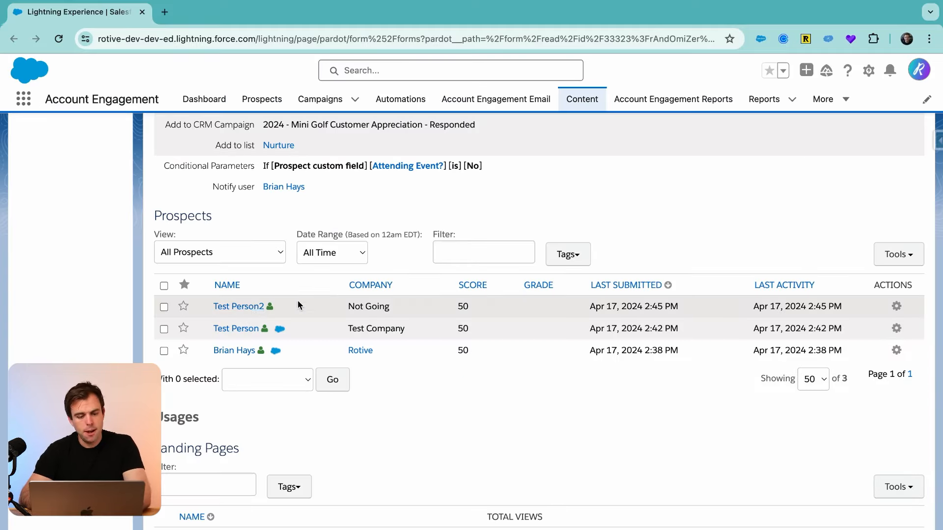
# Step: Check Test Person2 has no list memberships and view the No form submission details
pyautogui.click(239, 306)
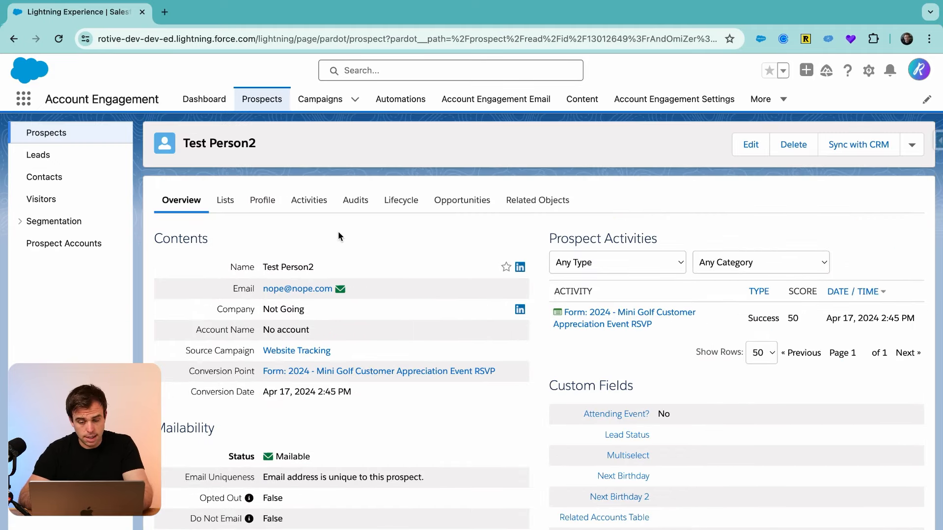
pyautogui.click(225, 201)
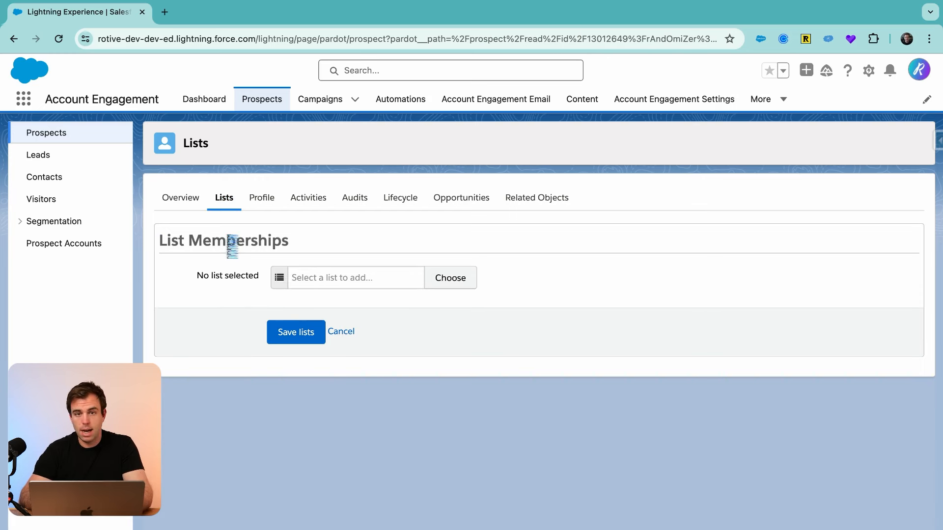
pyautogui.click(179, 200)
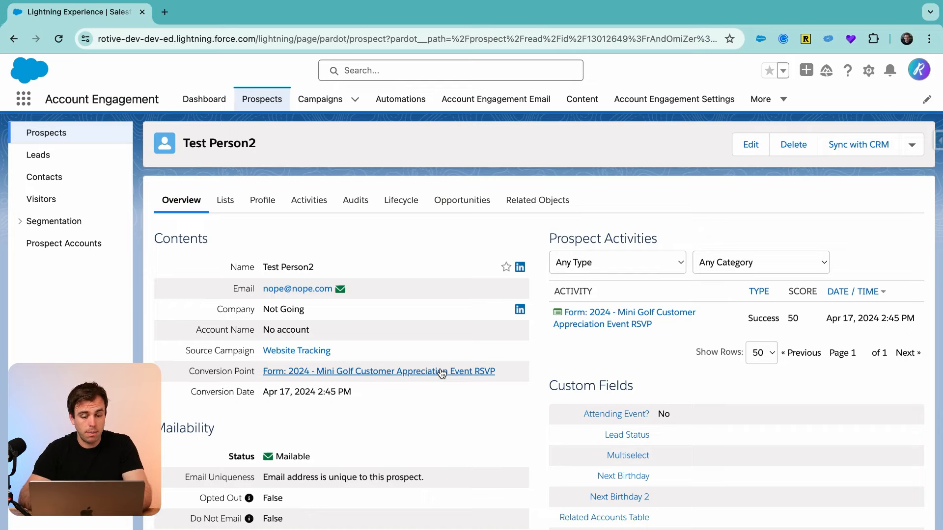
pyautogui.moveTo(490, 271)
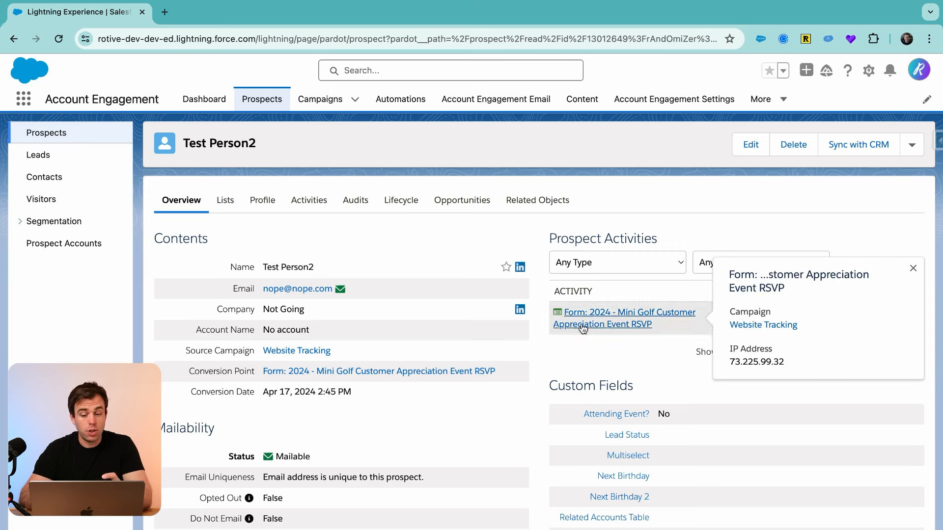
pyautogui.click(913, 269)
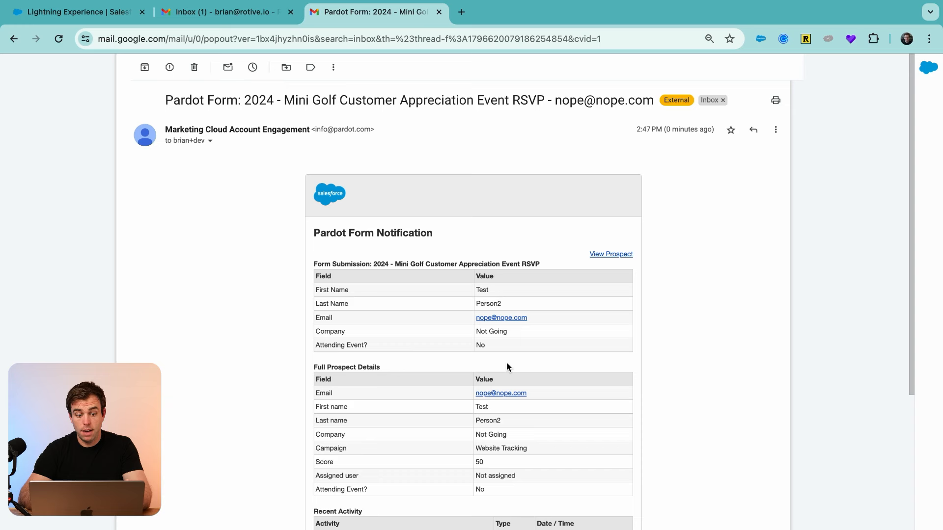
pyautogui.moveTo(563, 378)
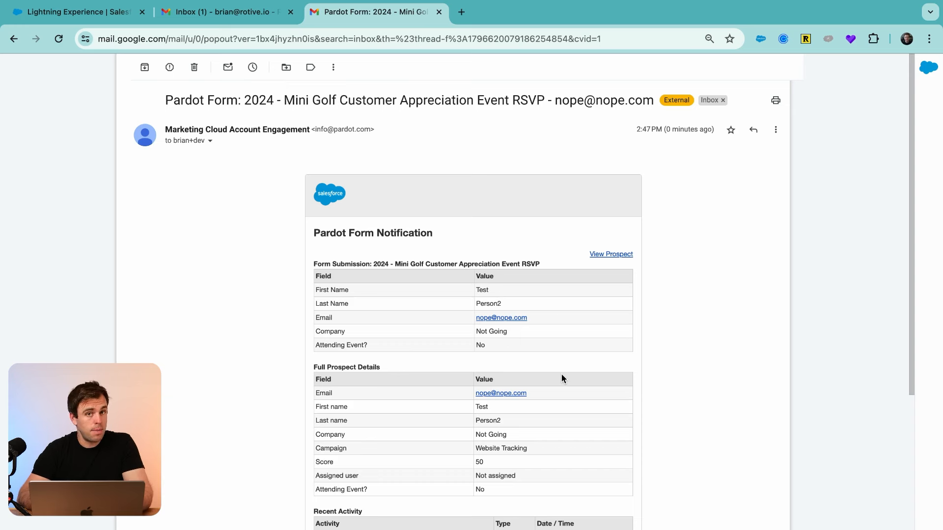
# Step: Scroll the notification email to see Test Person2 unassigned, score 50, submission Success
pyautogui.scroll(-3)
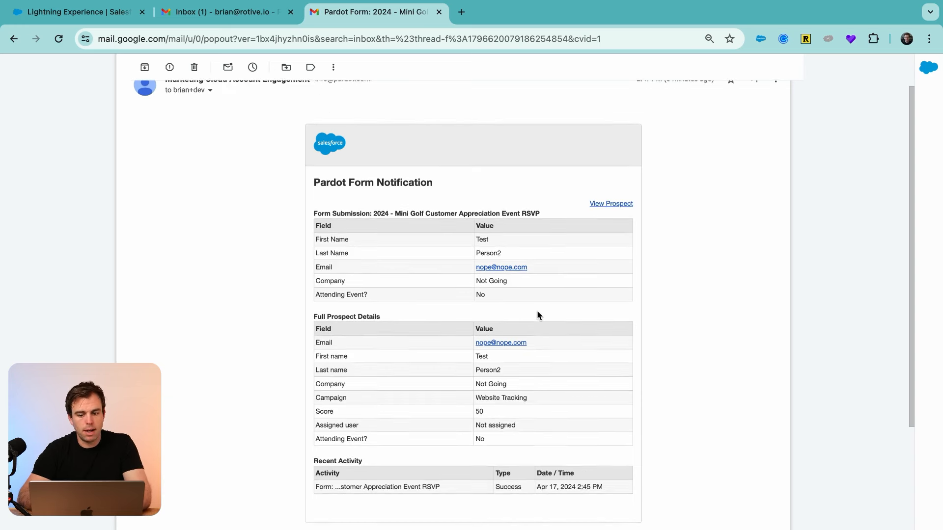
pyautogui.scroll(-3)
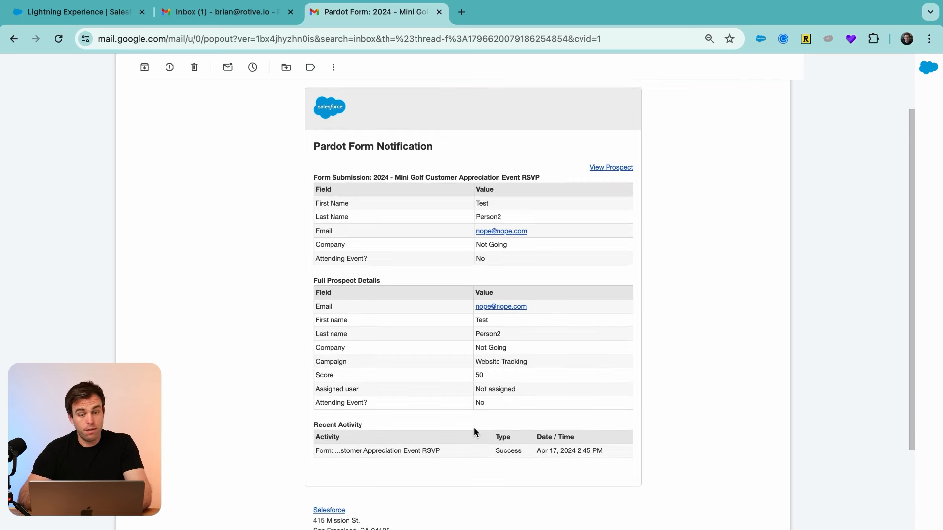